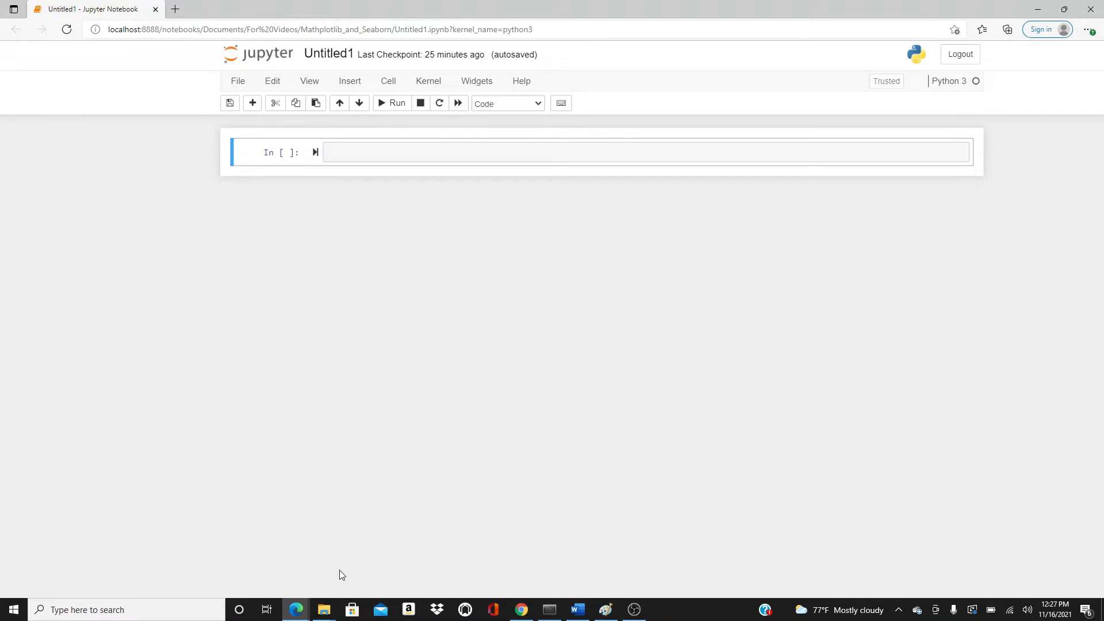
# - Write 'import matplotlib.pyplot as plt' and 'import pandas as pd' in cell one and run it
pyautogui.click(578, 152)
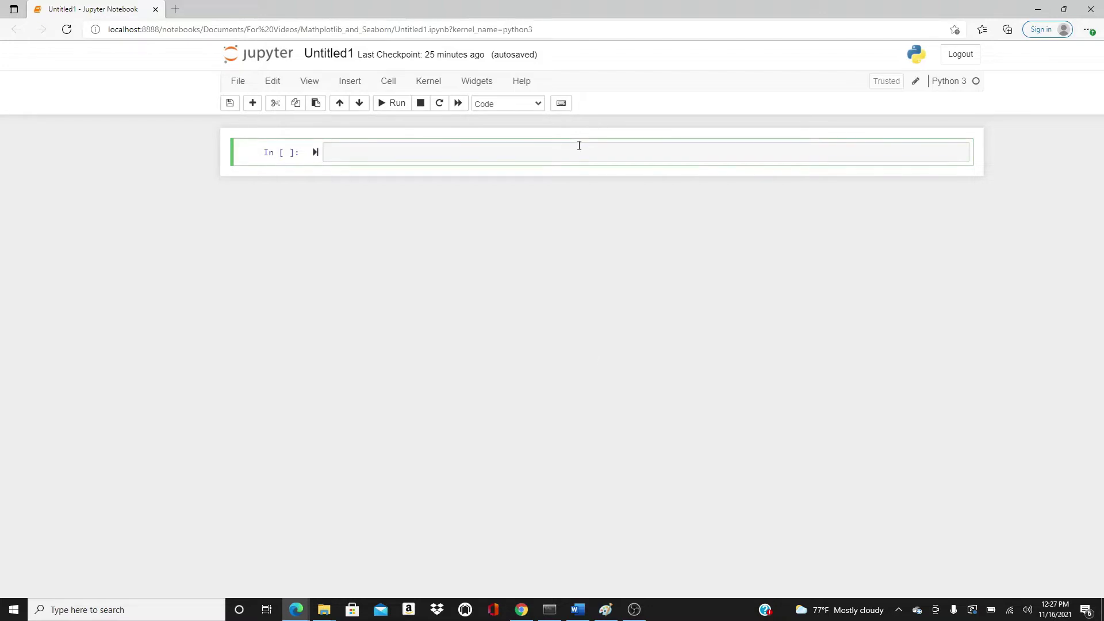
pyautogui.write('import ma')
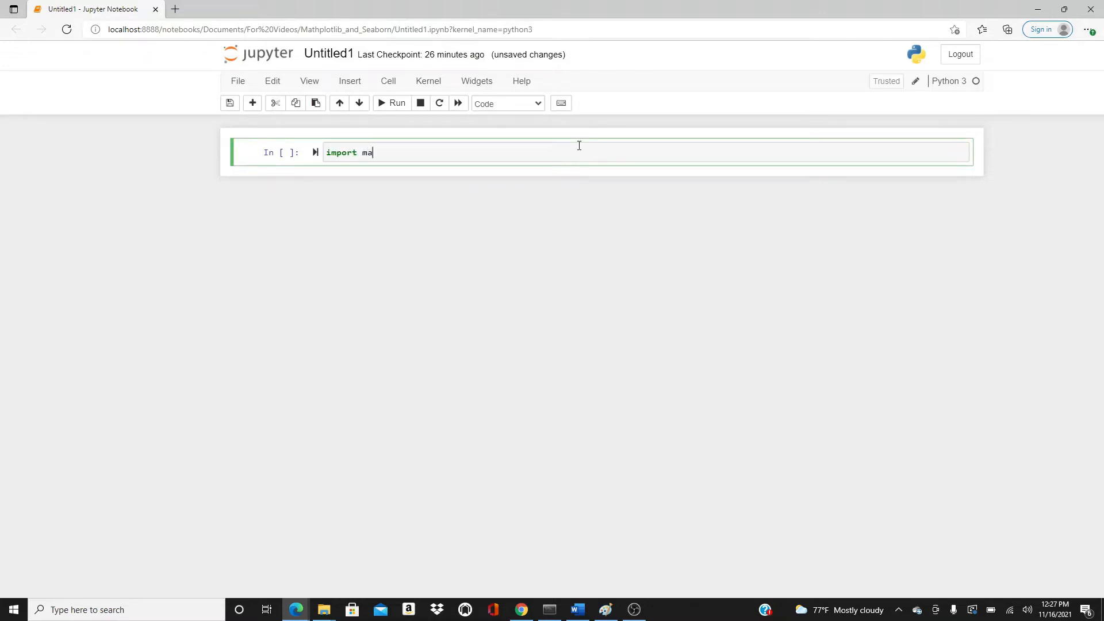
pyautogui.write('tplotlib.py')
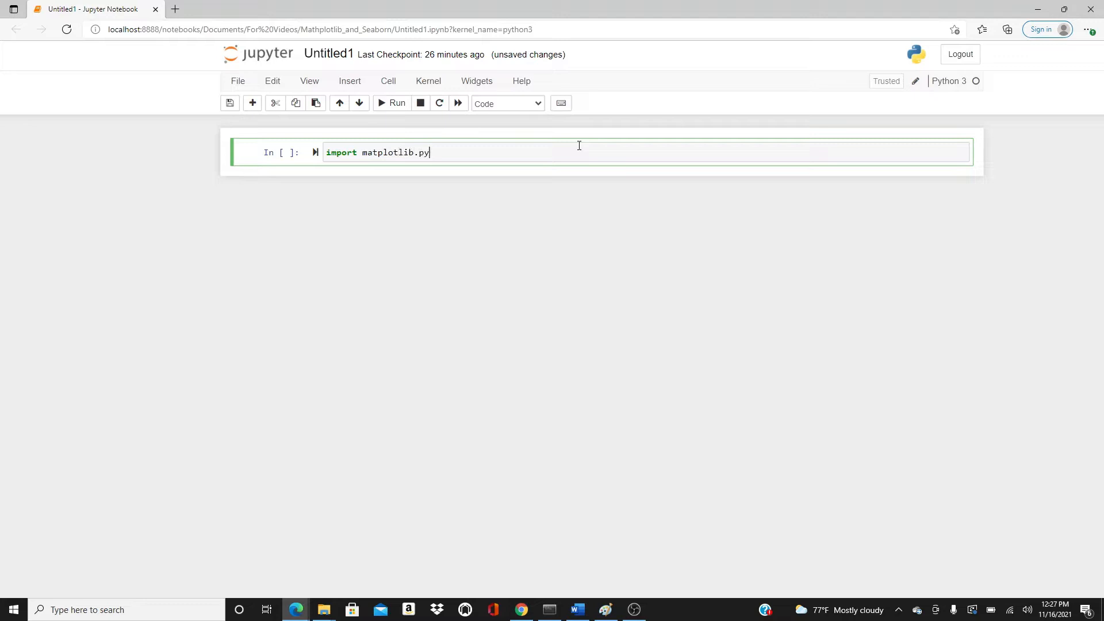
pyautogui.write('lot as plt')
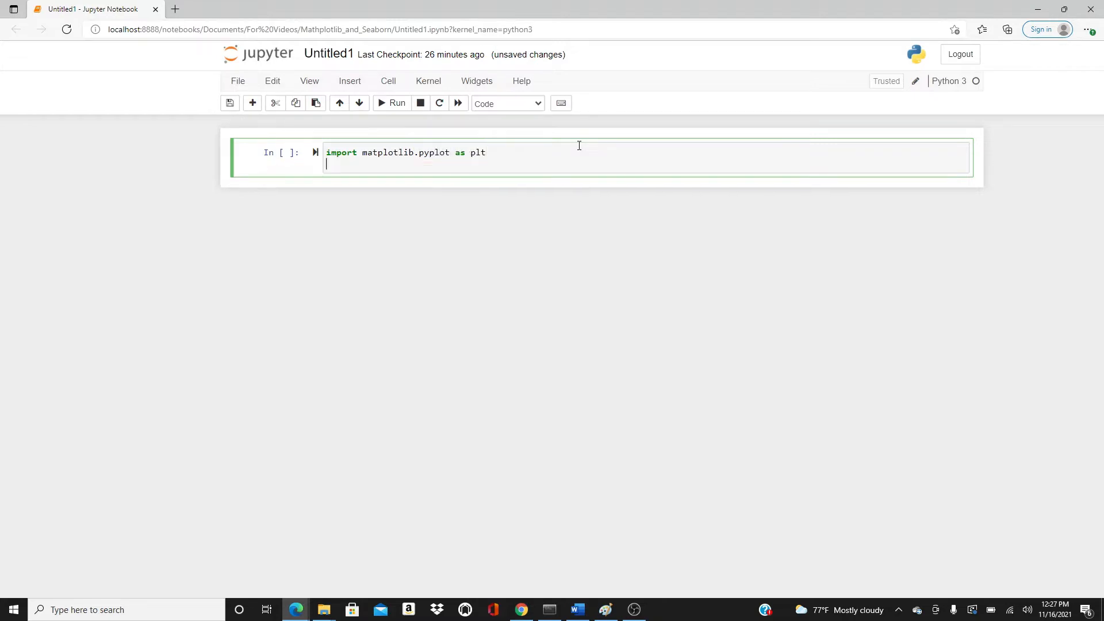
pyautogui.write('import pand')
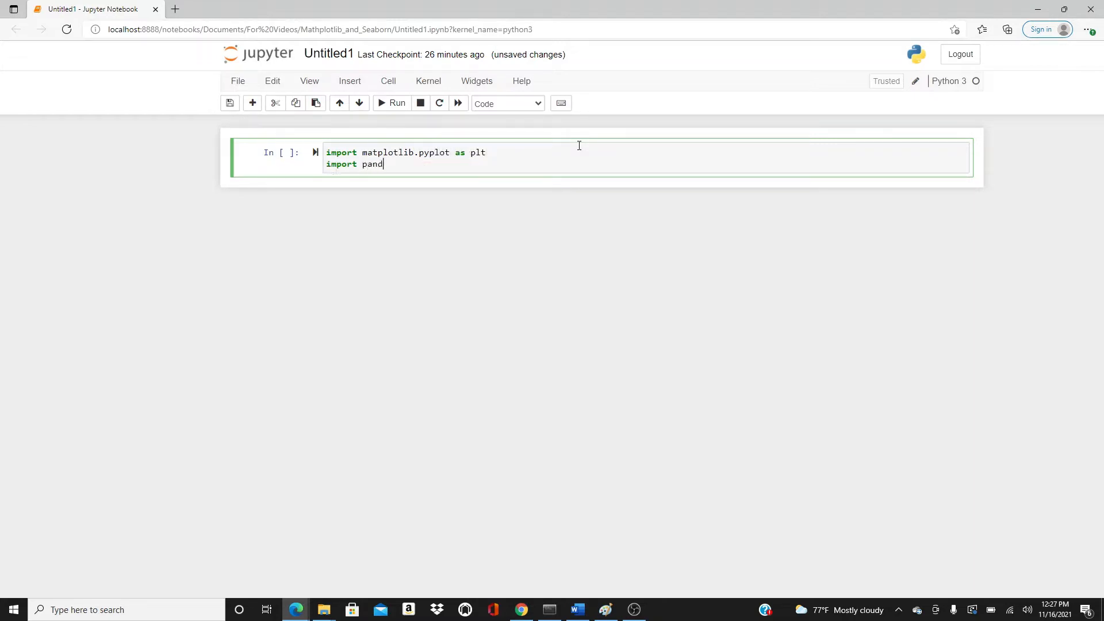
pyautogui.press('shift+enter')
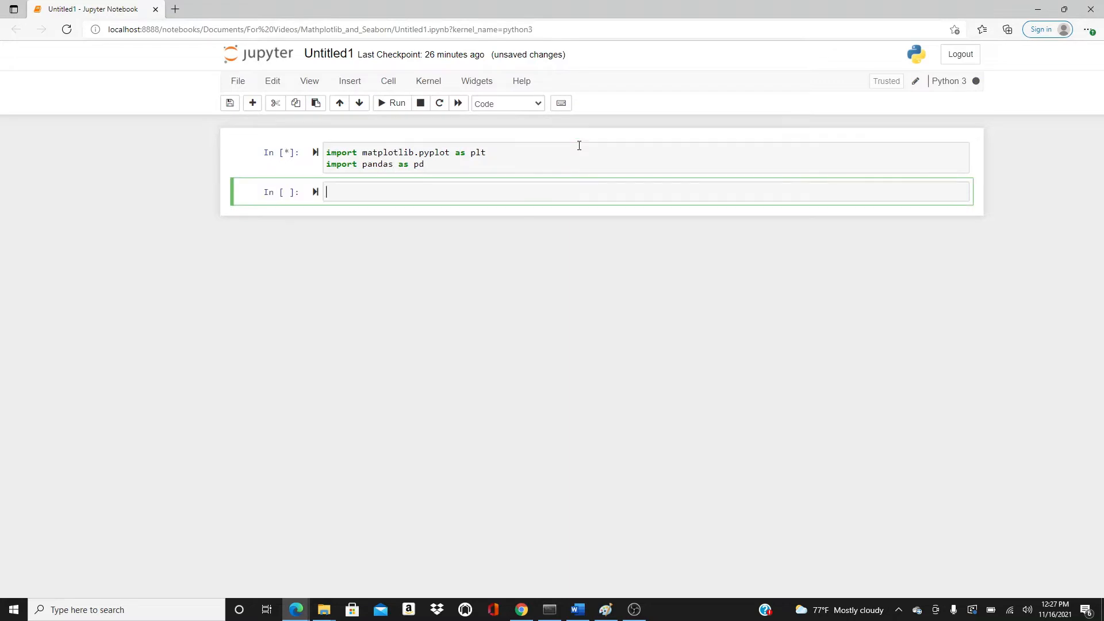
# - Read auto_clean.csv into df, show df.head(), and scroll across the 29-column table
pyautogui.write('df =')
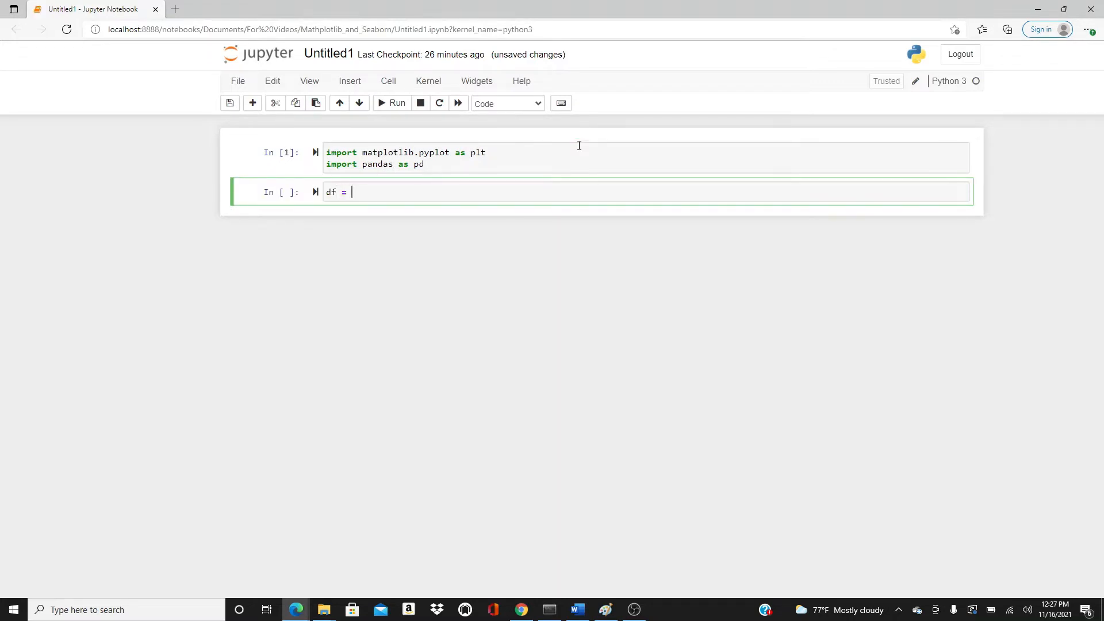
pyautogui.write('pd.')
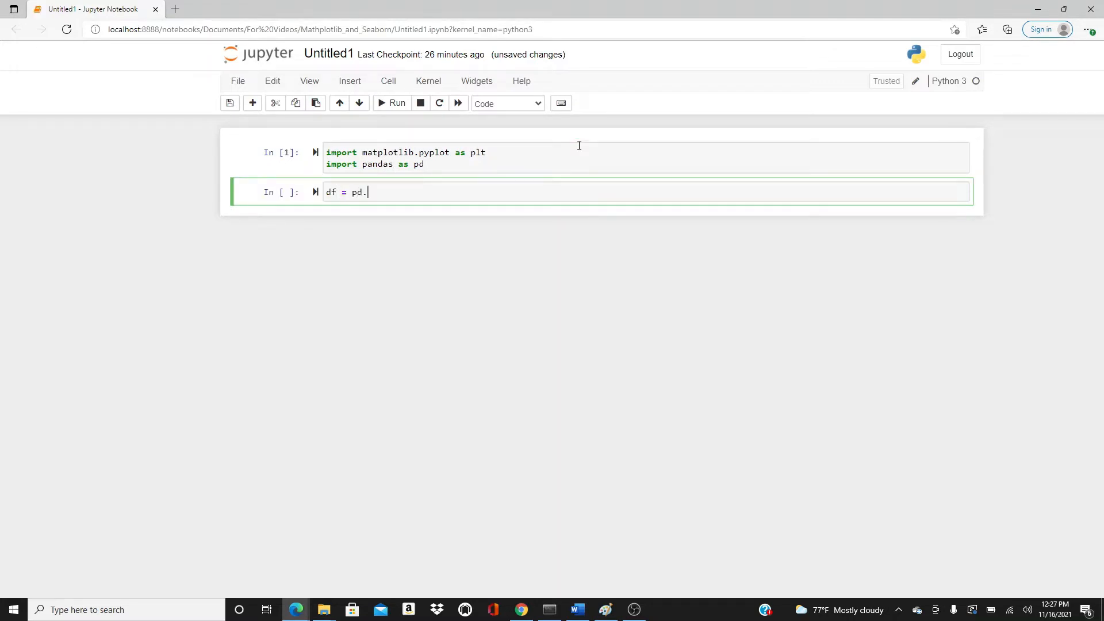
pyautogui.write('read_csv')
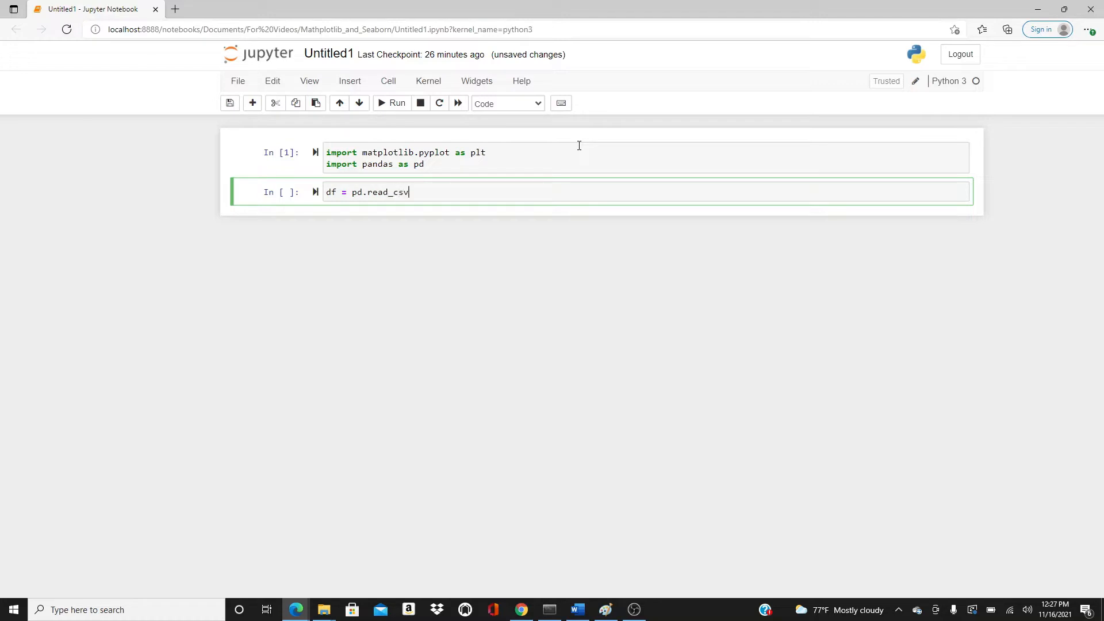
pyautogui.write("('')")
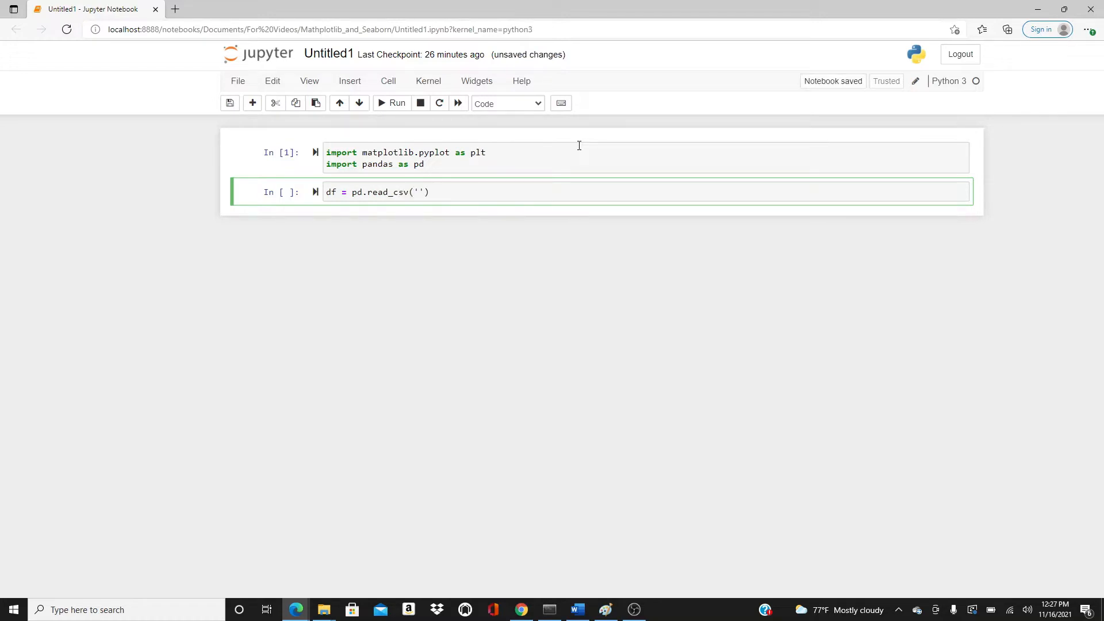
pyautogui.write('auto_')
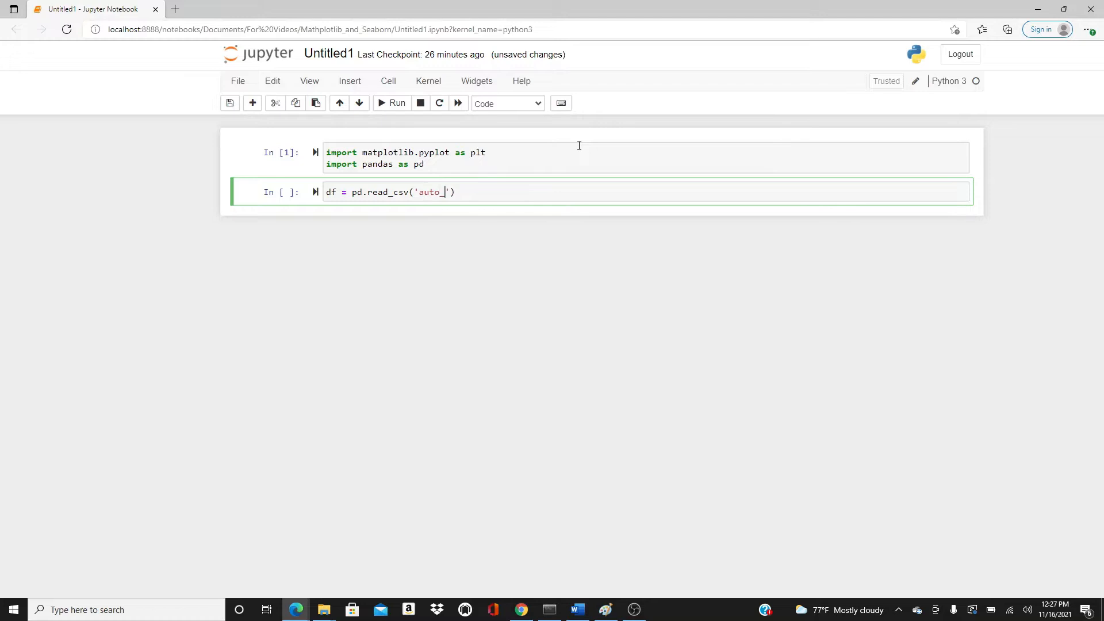
pyautogui.write('c')
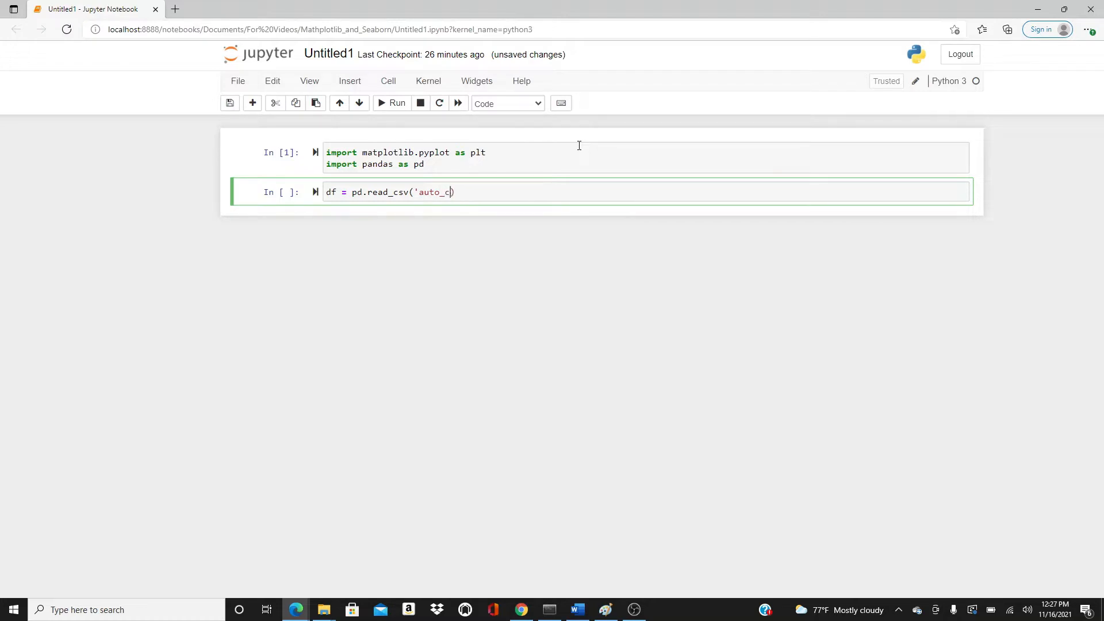
pyautogui.write('lean.csv')
pyautogui.write('df.')
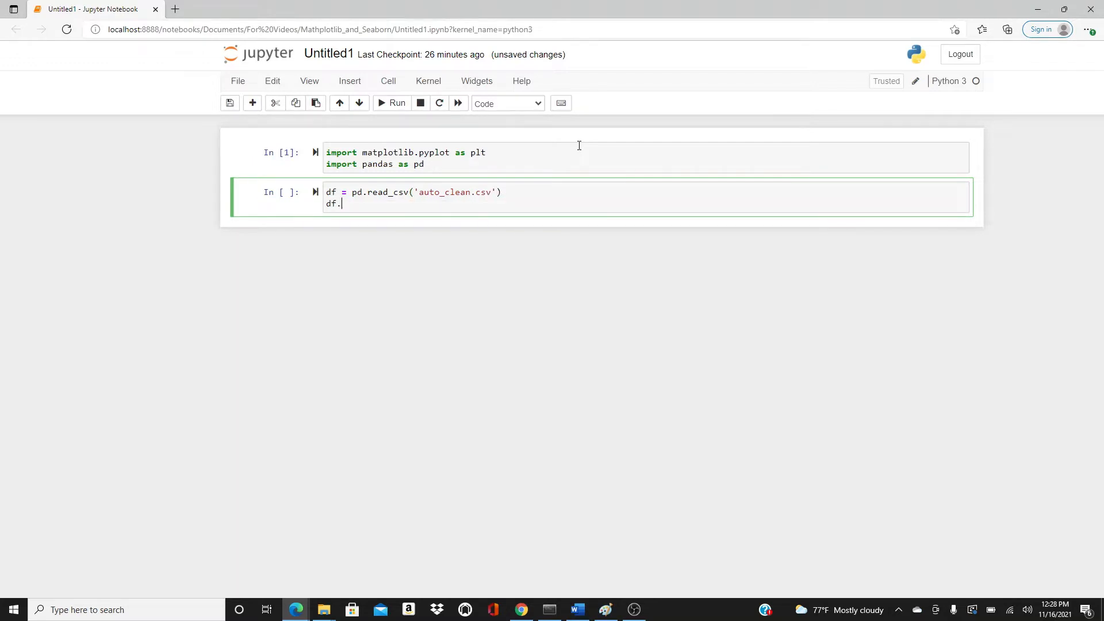
pyautogui.write('head()')
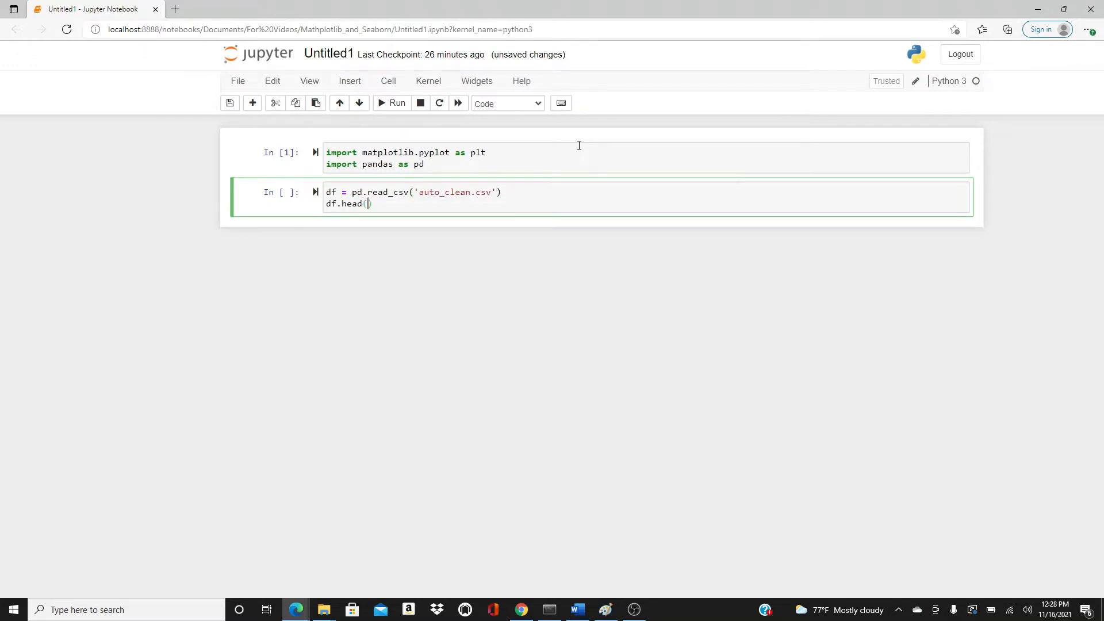
pyautogui.click(392, 103)
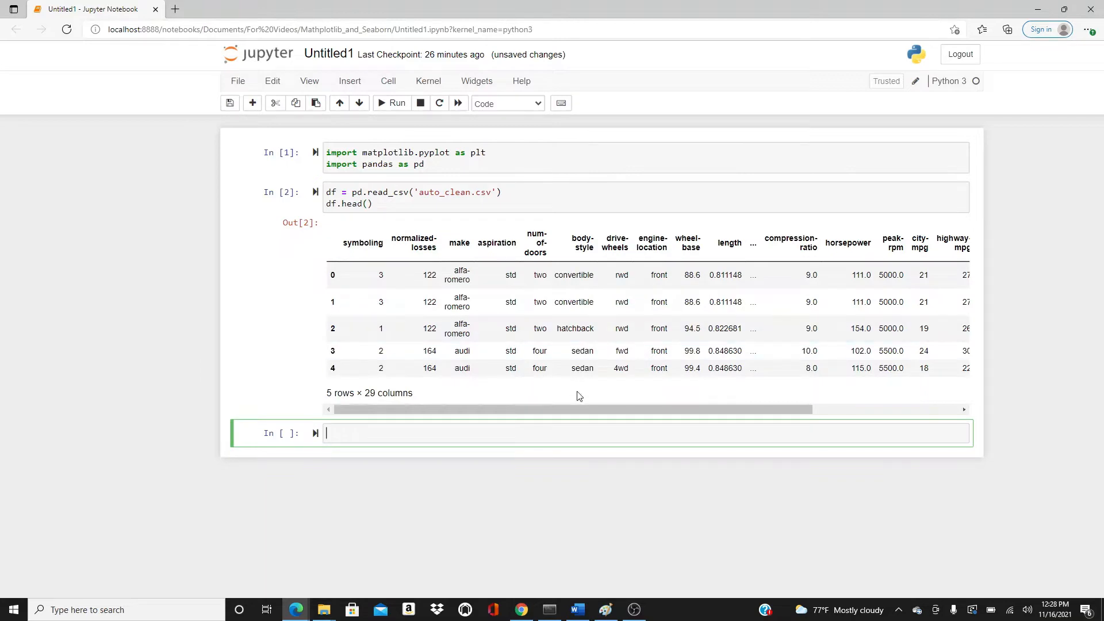
pyautogui.moveTo(516, 313)
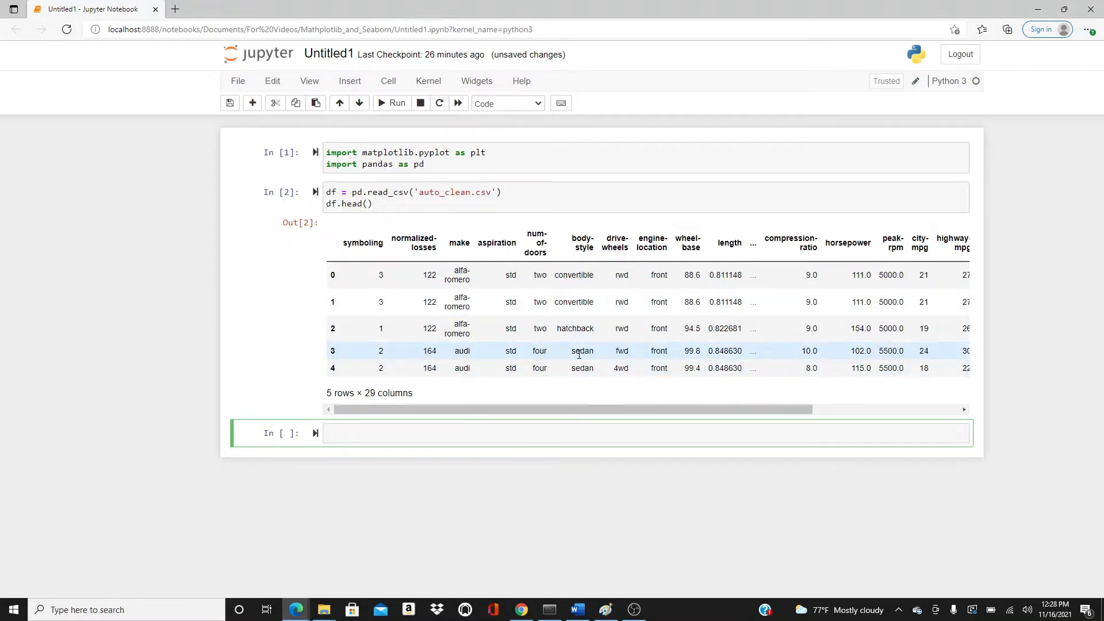
pyautogui.moveTo(695, 259)
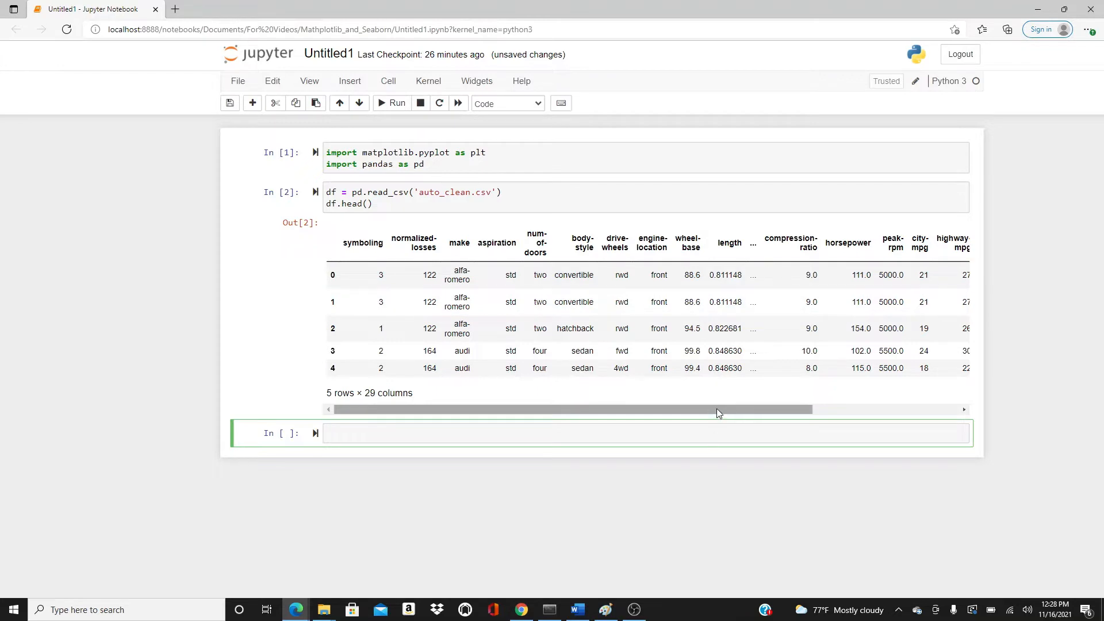
pyautogui.hscroll(3)
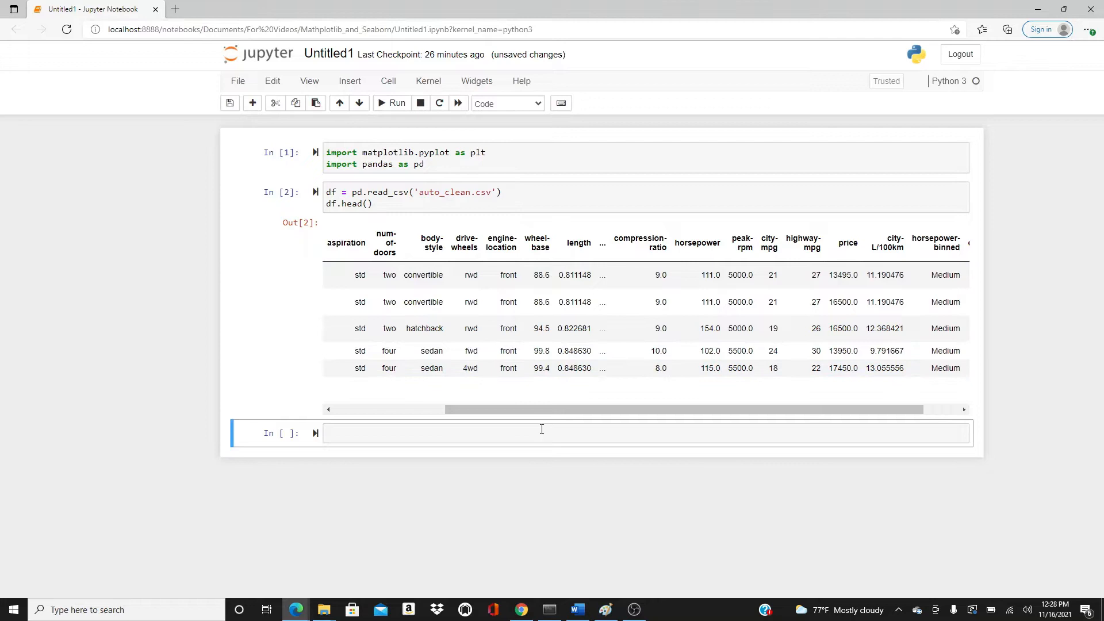
# - Run df.columns to list every column name, symboling through gas
pyautogui.write('df.colu')
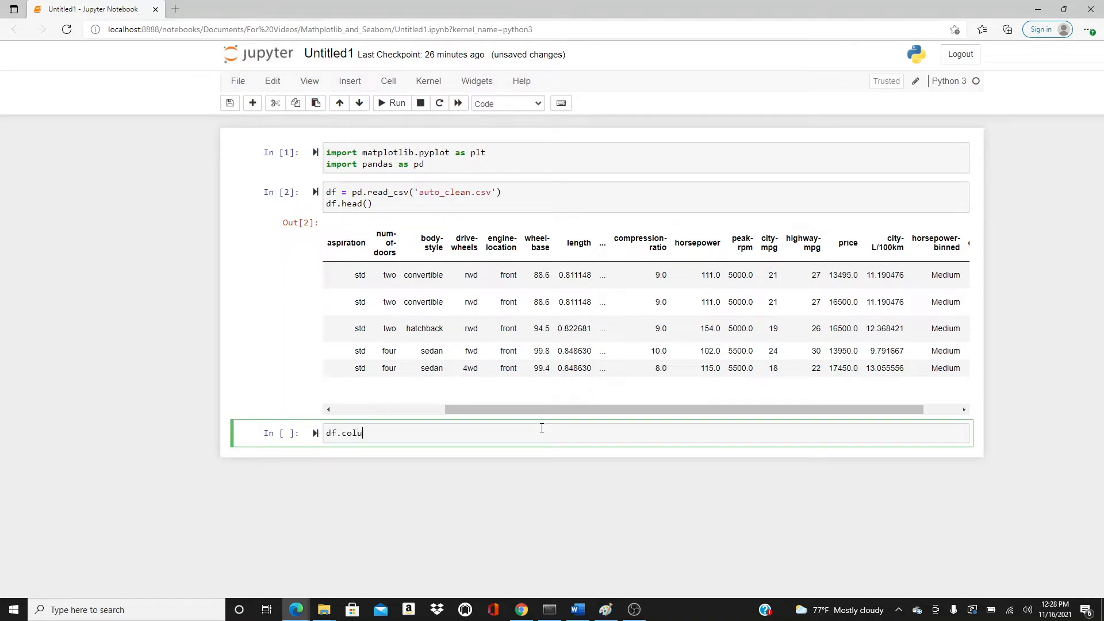
pyautogui.click(391, 103)
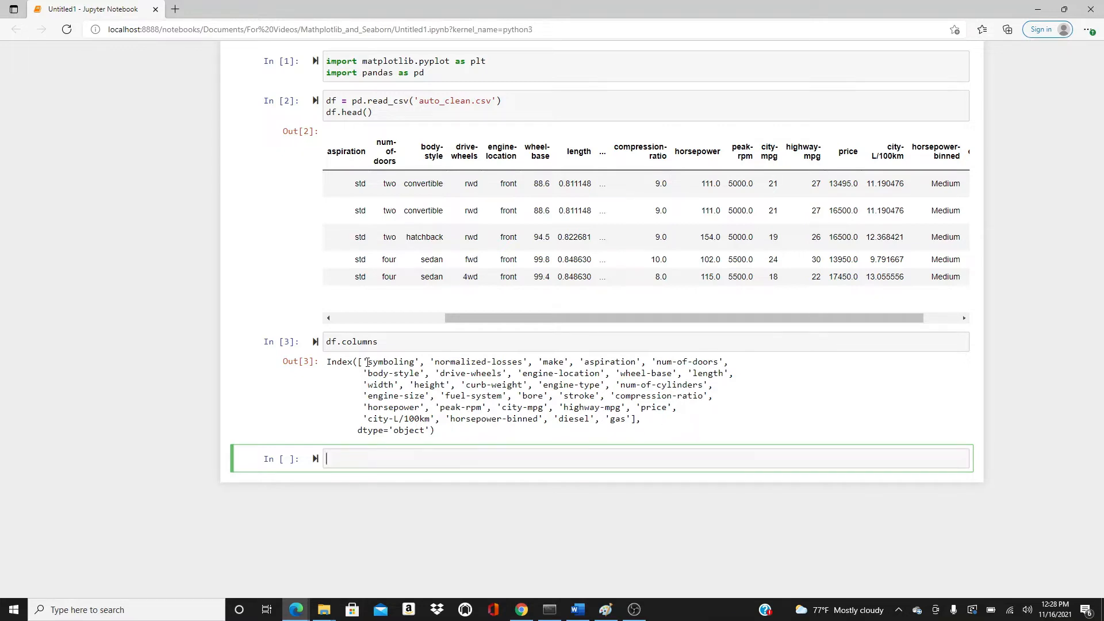
pyautogui.moveTo(458, 245)
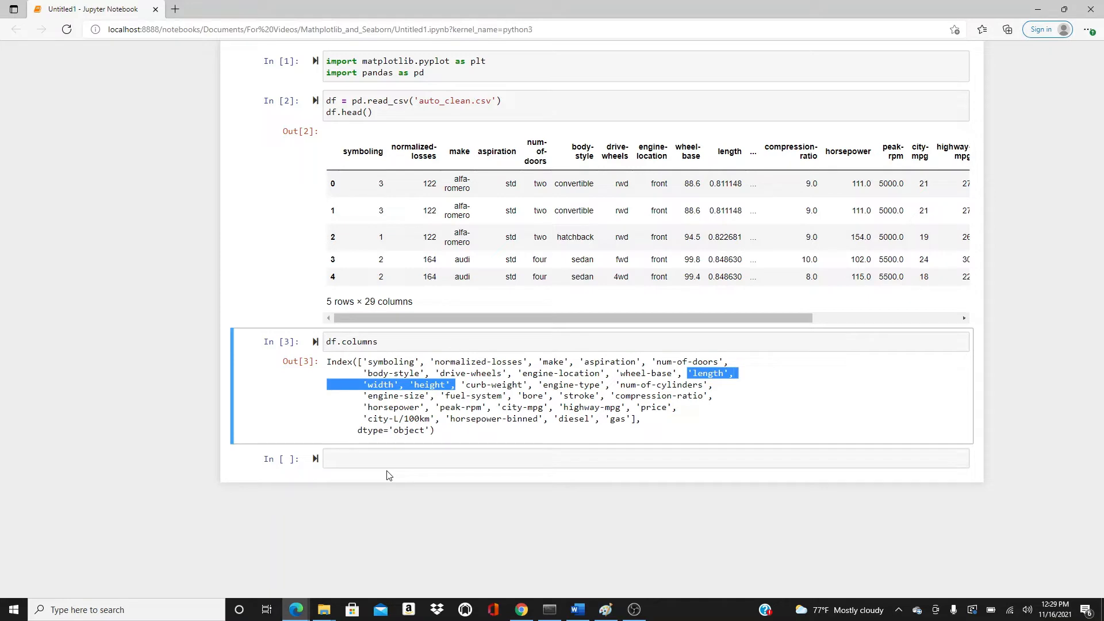
pyautogui.click(383, 458)
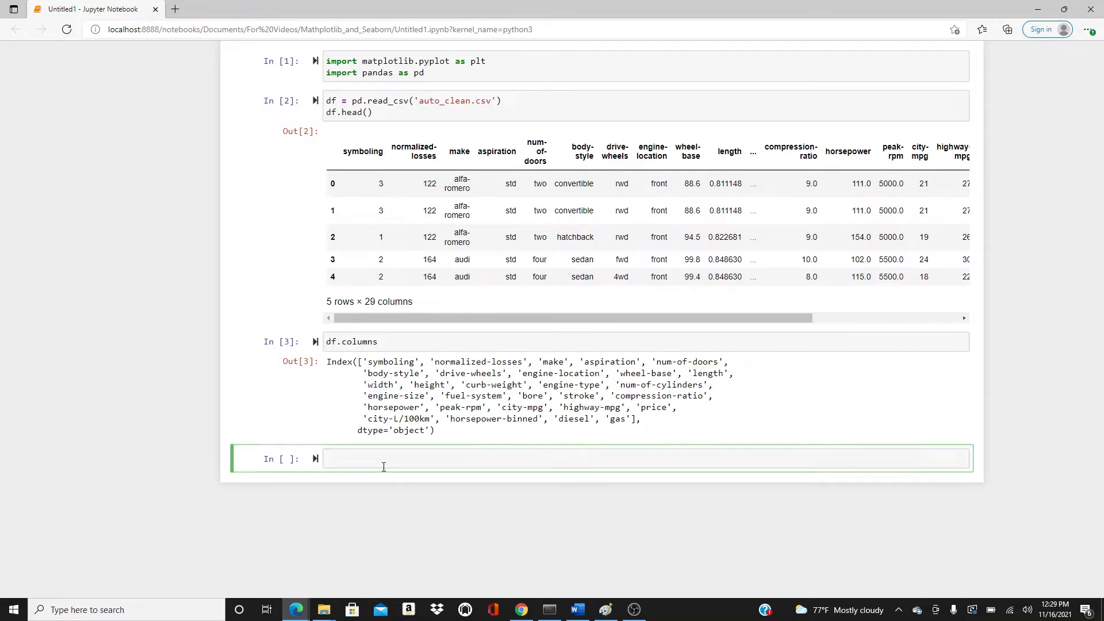
# - Create a 10×8 figure and 3D-projection axes with plt.figure and plt.axes
pyautogui.write('f')
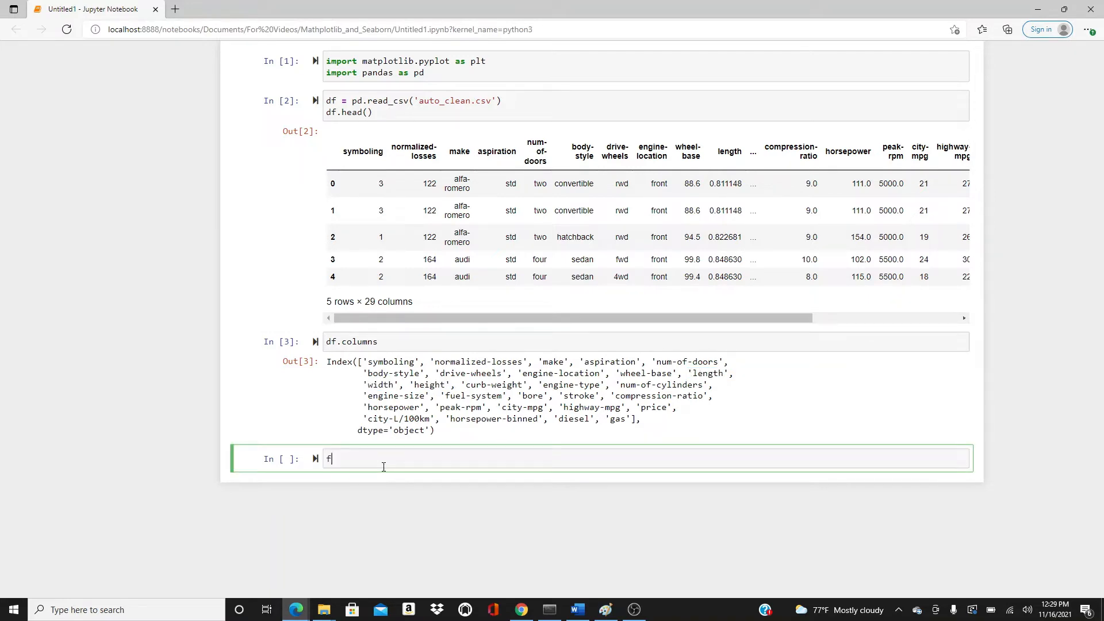
pyautogui.press('Backspace')
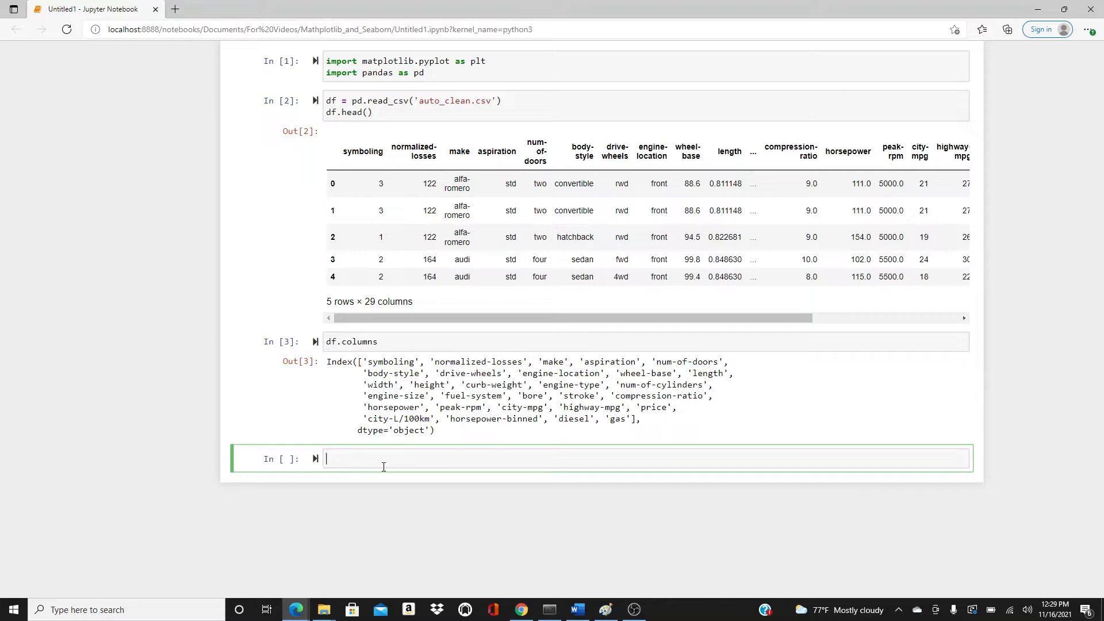
pyautogui.write('plt.')
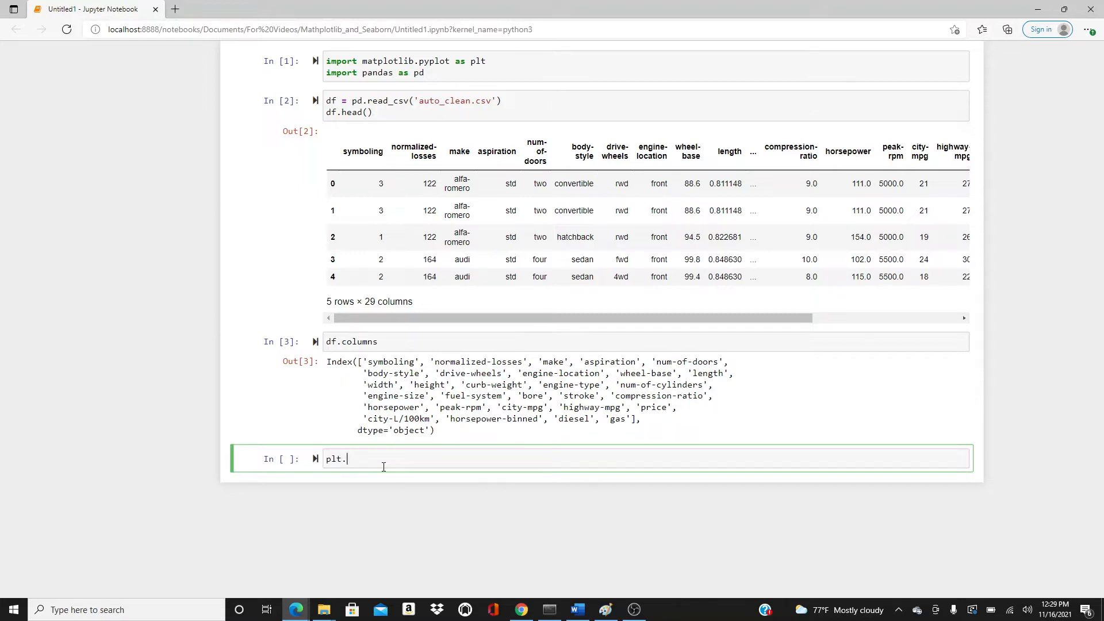
pyautogui.write('figure()')
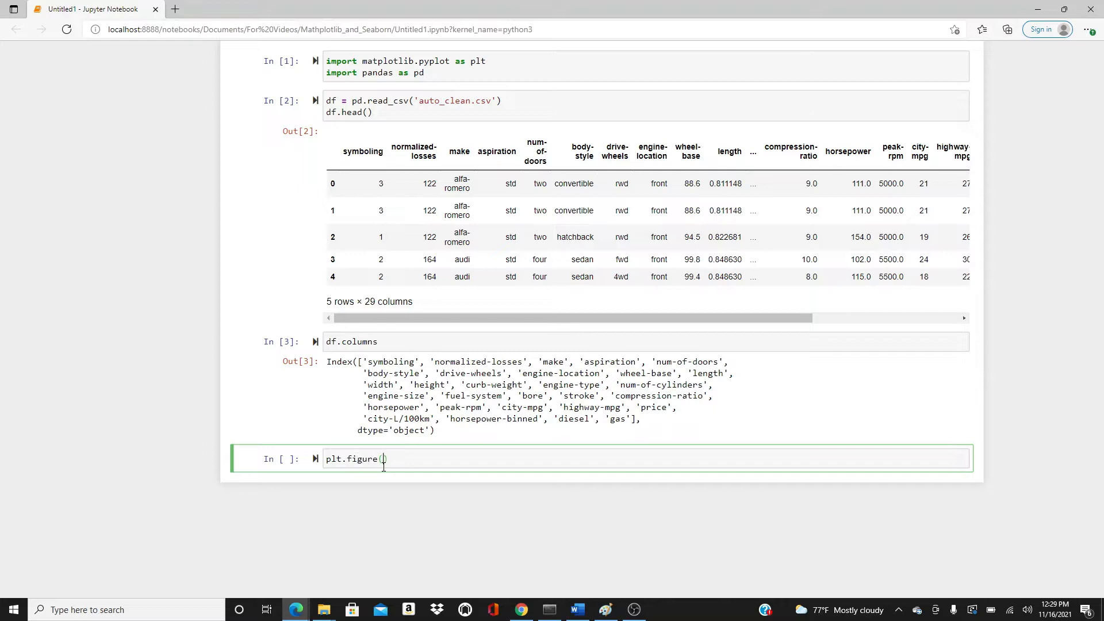
pyautogui.write('figsize=')
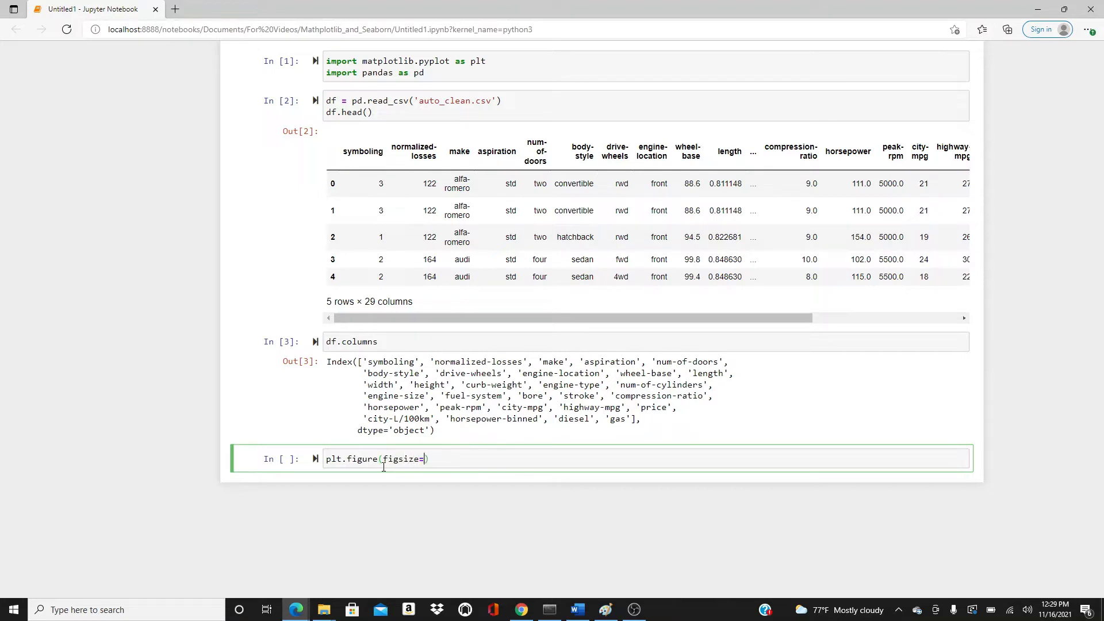
pyautogui.write('(10, 8')
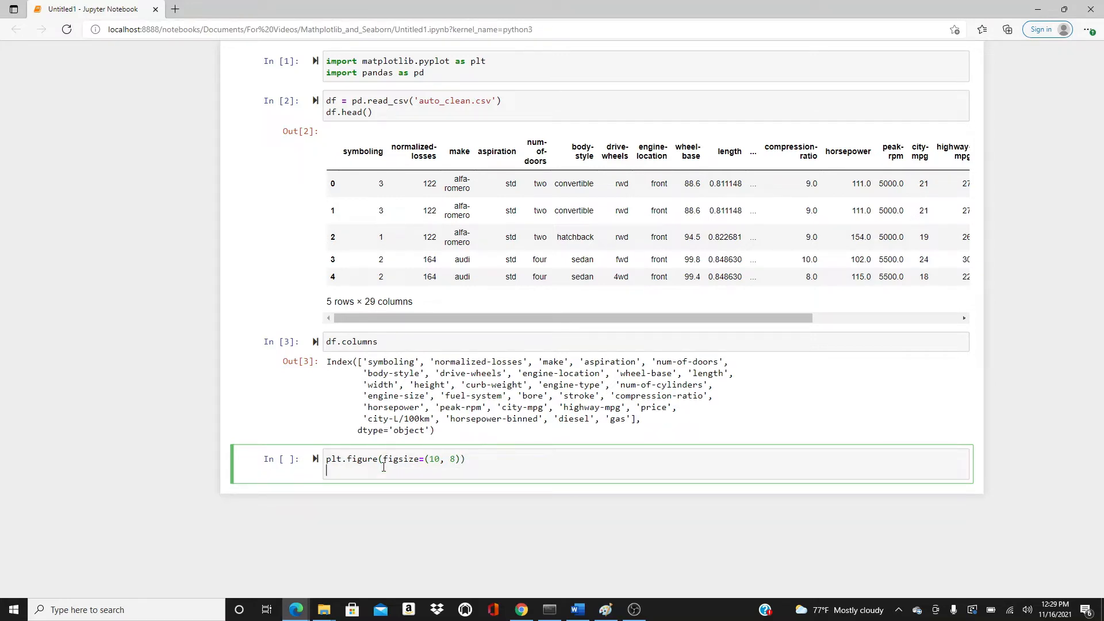
pyautogui.write('ax = plt.')
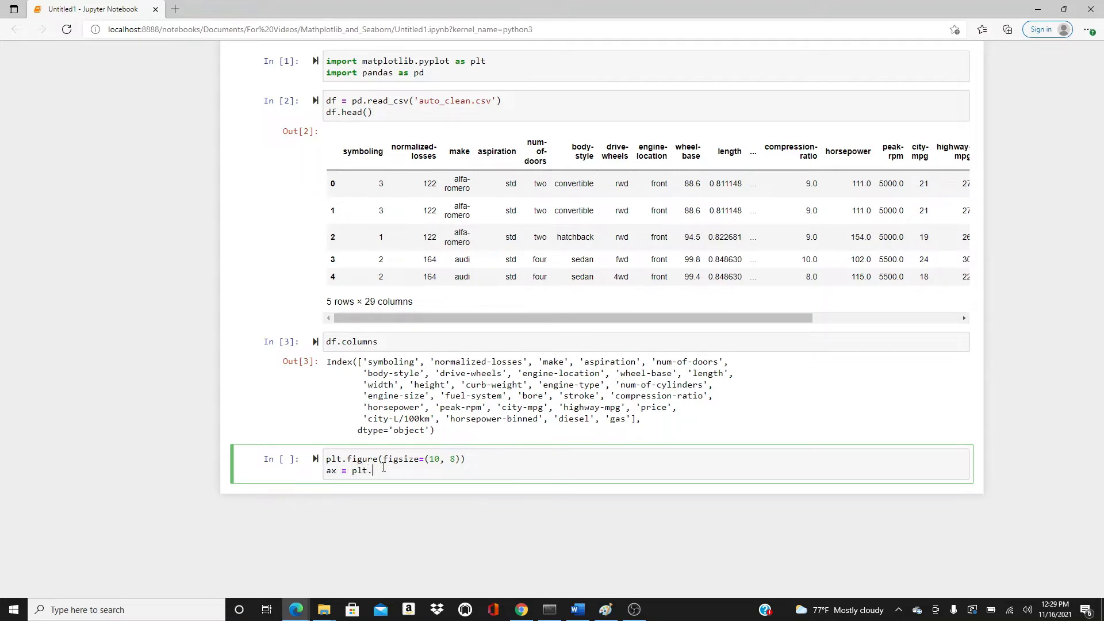
pyautogui.write('axes')
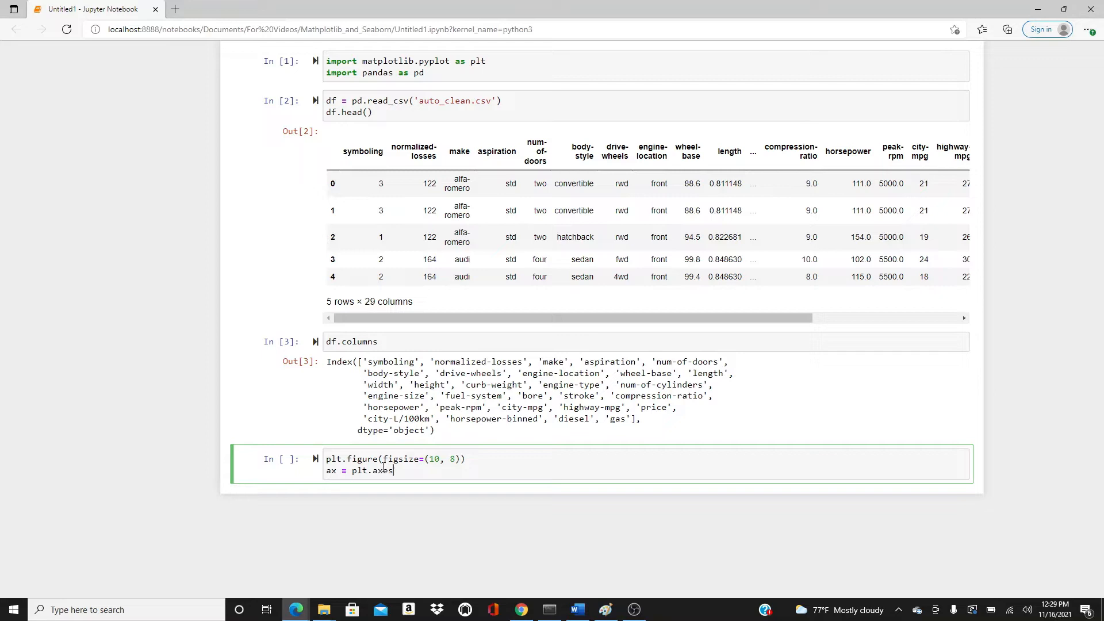
pyautogui.write('(roject)')
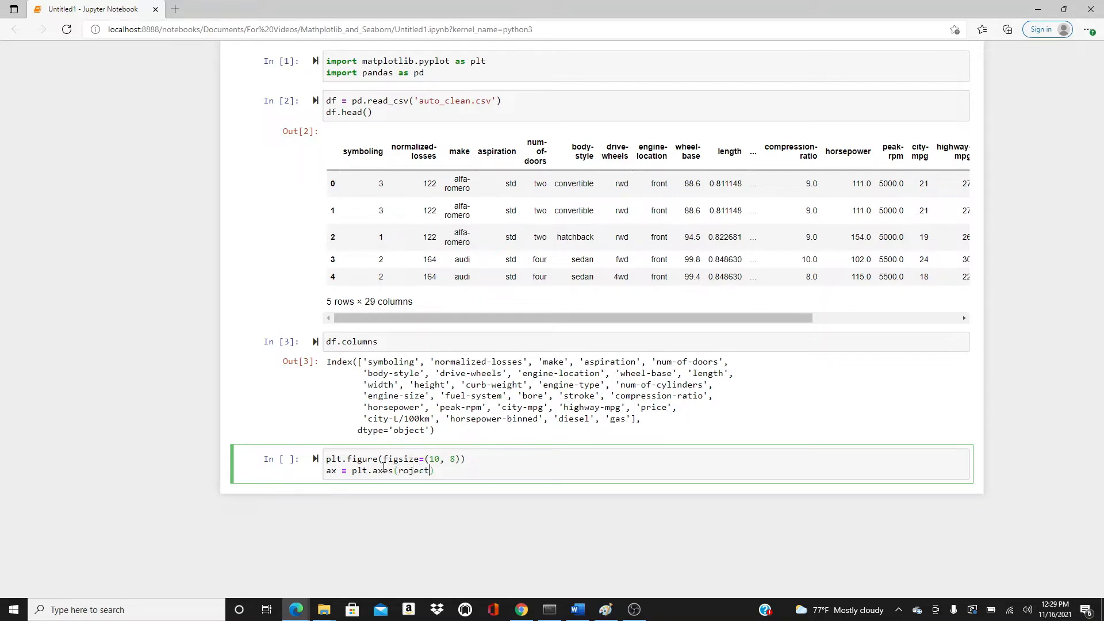
pyautogui.write("ion=''")
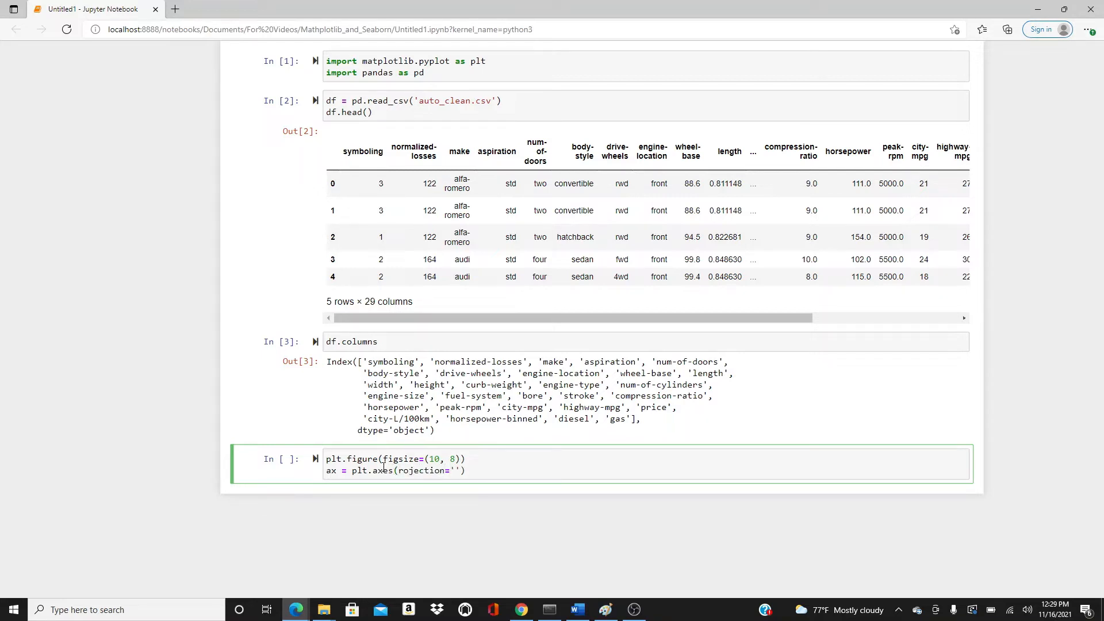
pyautogui.write('3d')
pyautogui.write('fg =')
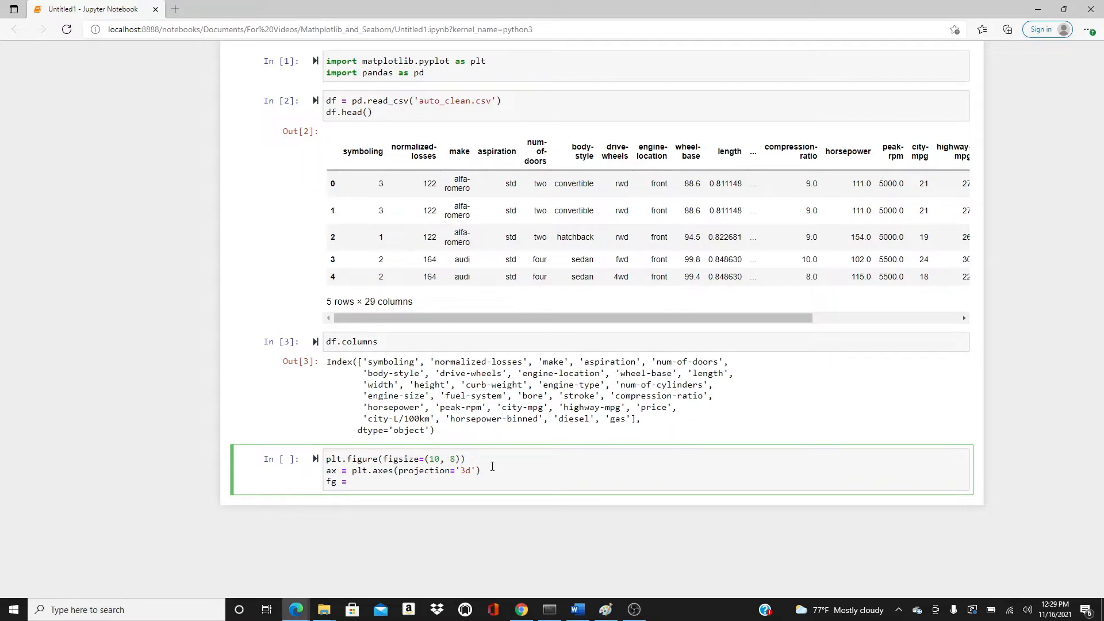
# - Add ax.scatter3D plotting df['length'], df['width'] and df['height']
pyautogui.write('ax.scatt')
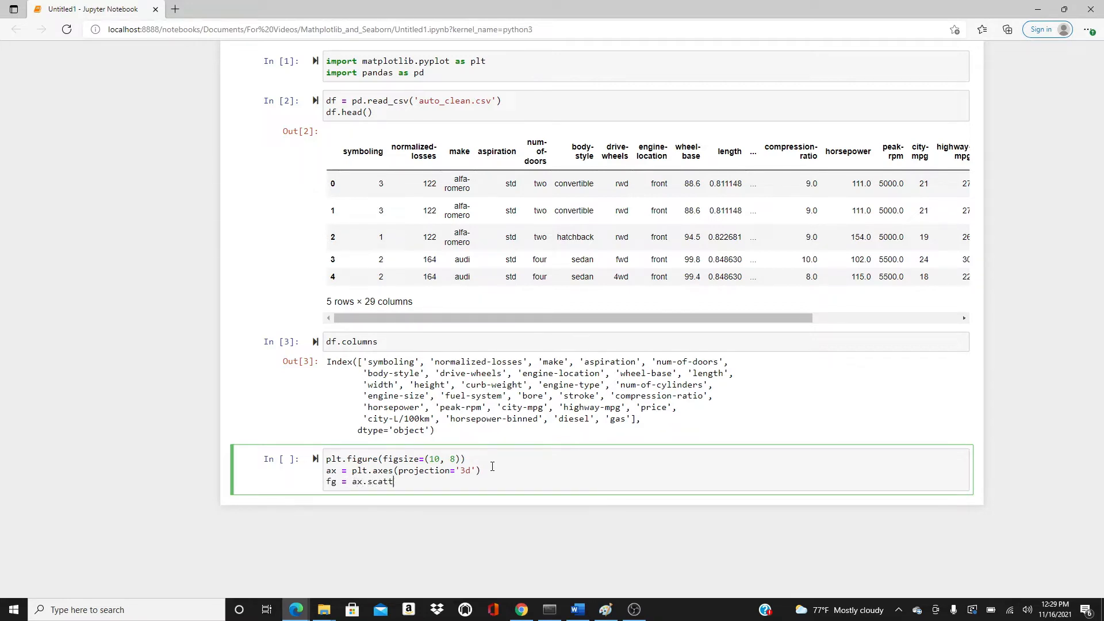
pyautogui.write('er3D()')
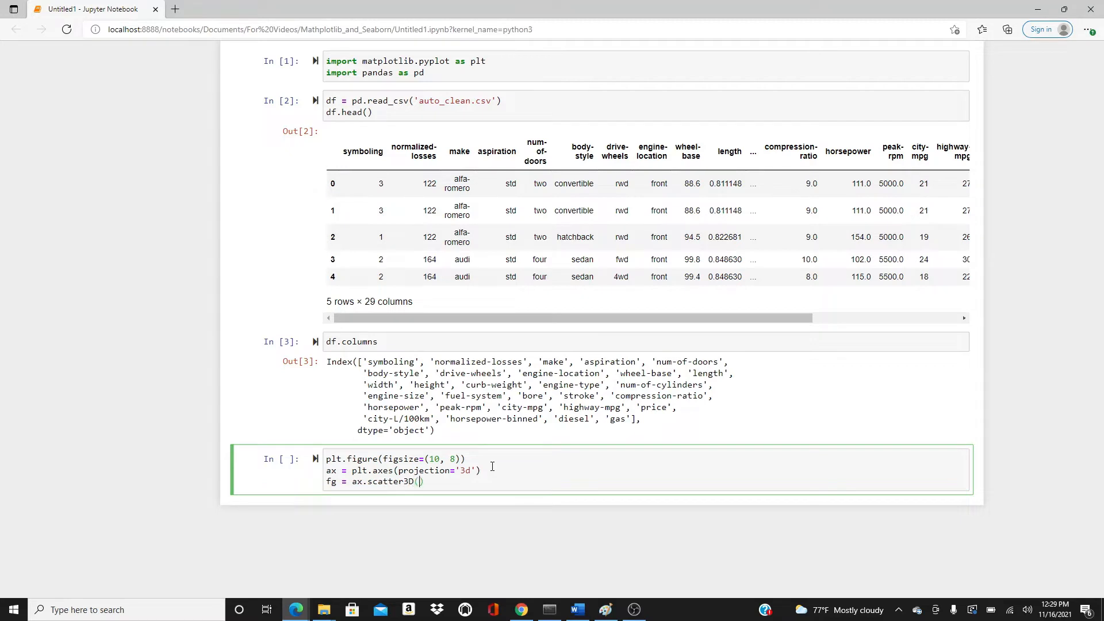
pyautogui.write("df['']")
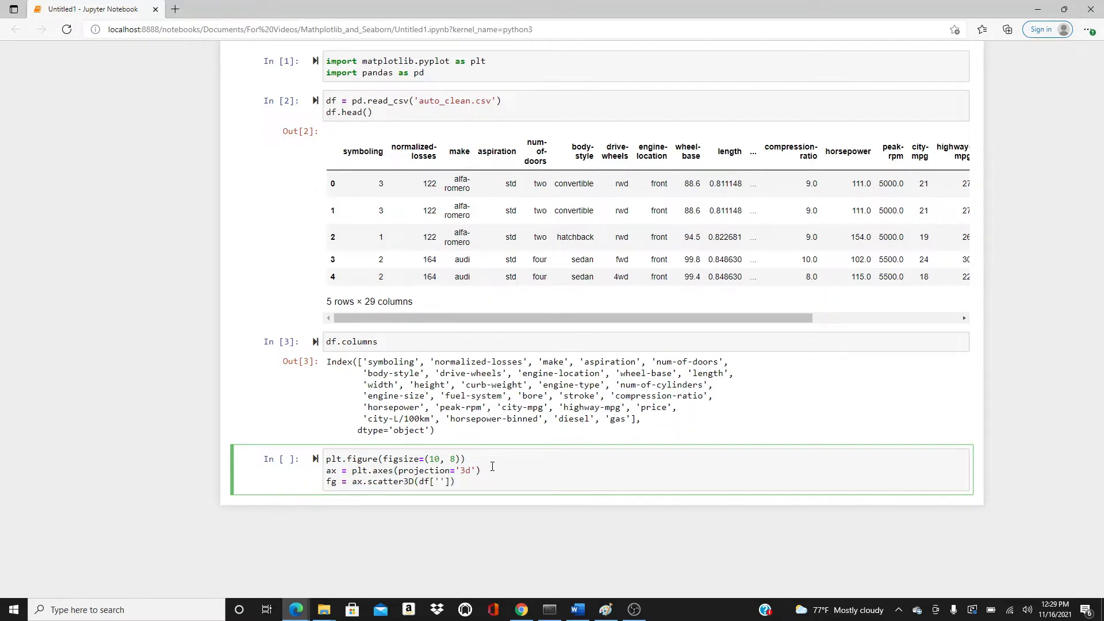
pyautogui.write('length')
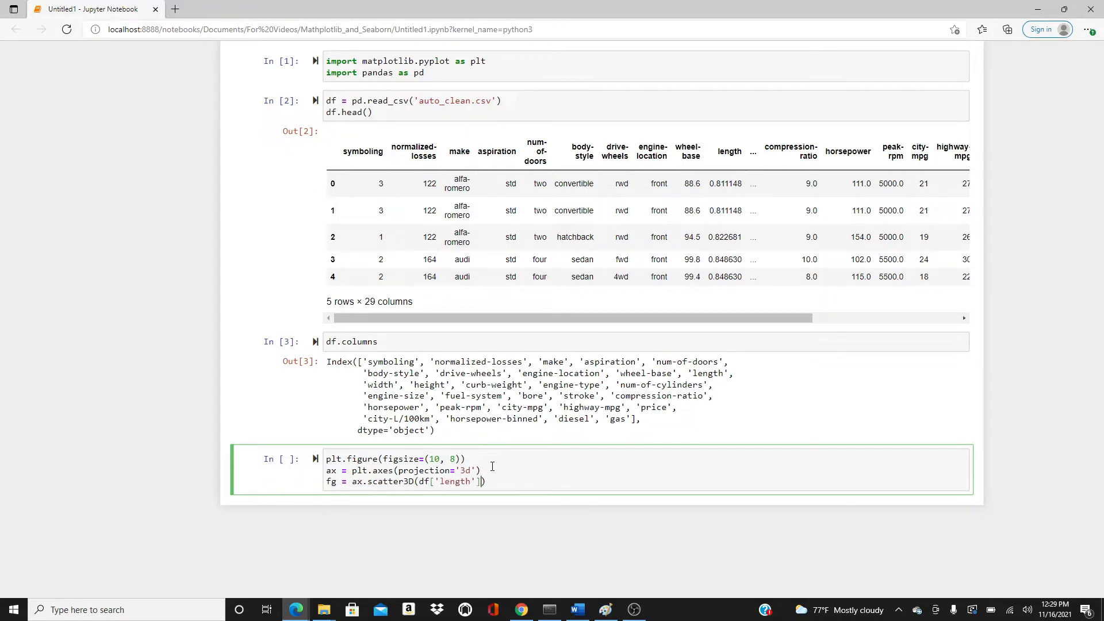
pyautogui.write(", df['']")
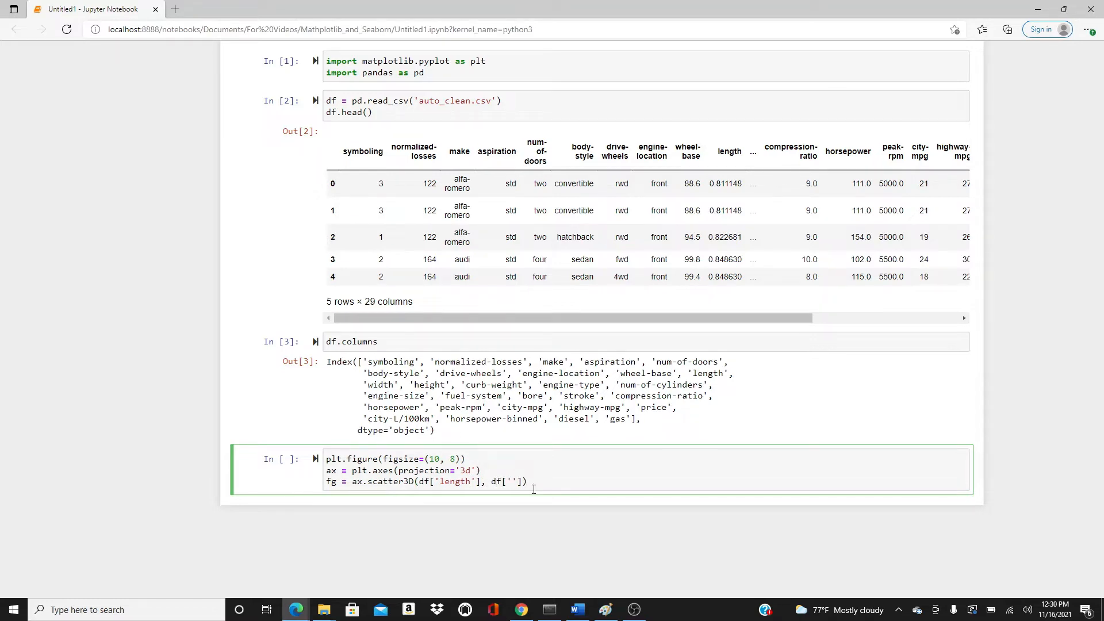
pyautogui.write('width')
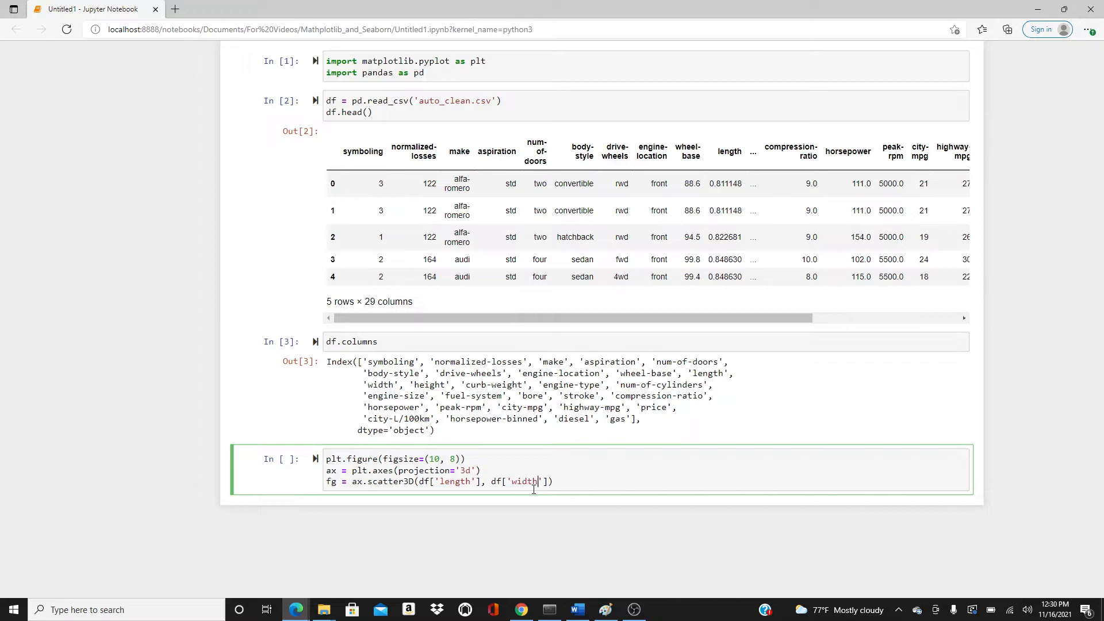
pyautogui.write(', d')
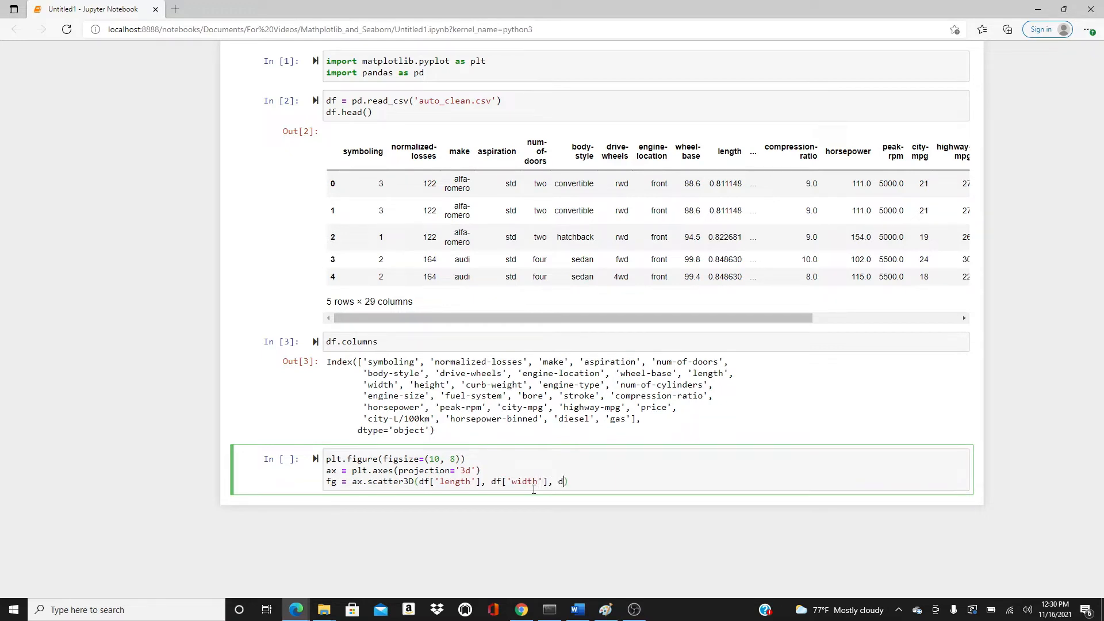
pyautogui.write("f['']")
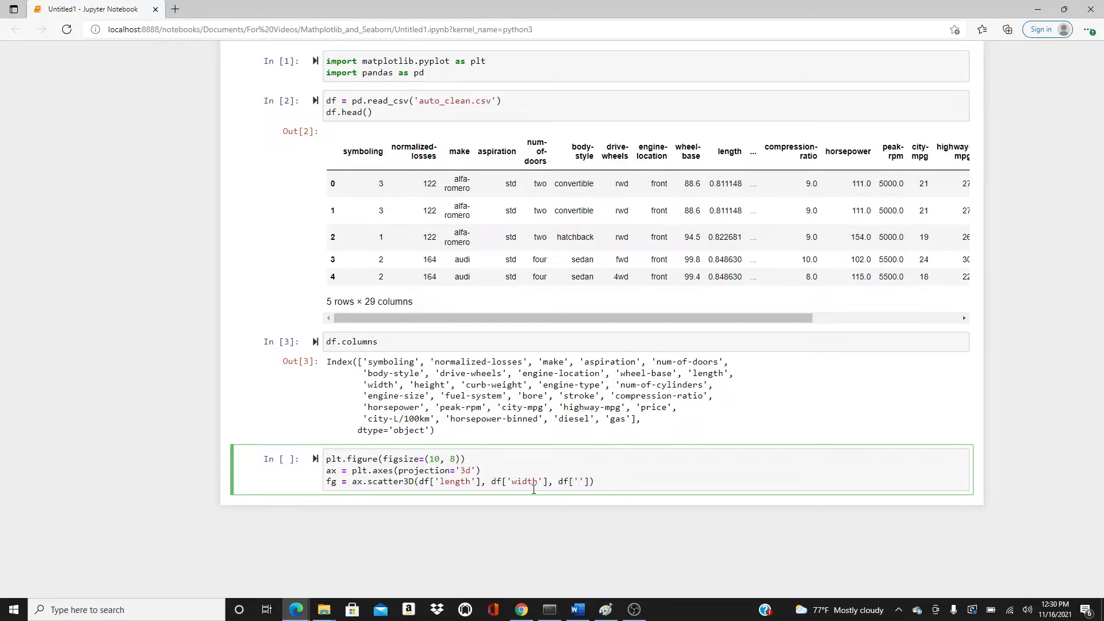
pyautogui.write('height')
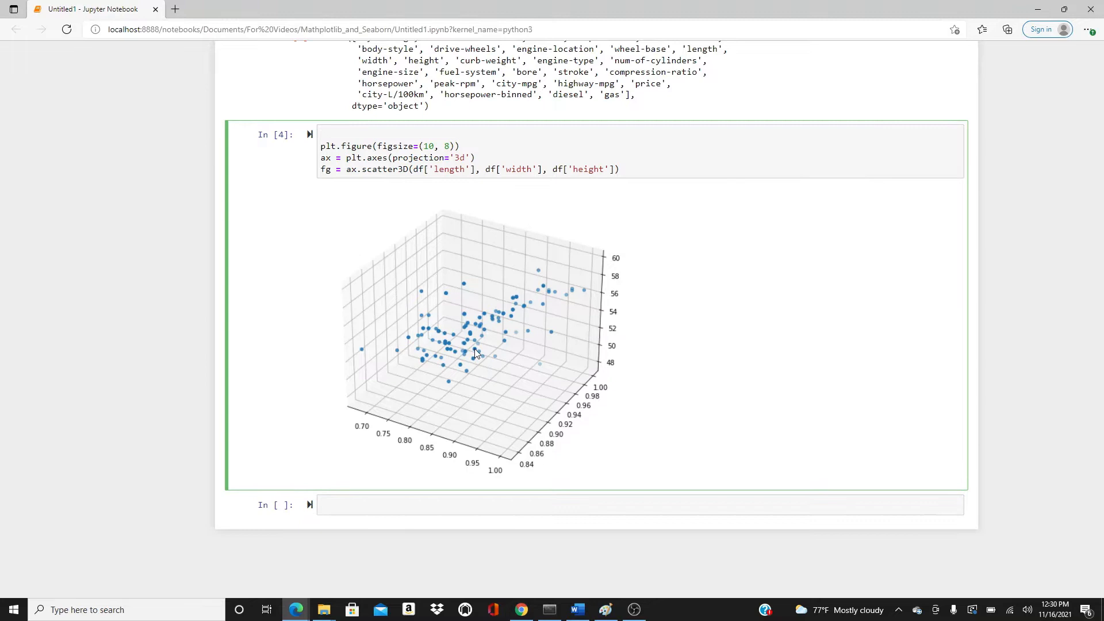
# - Add %matplotlib notebook as the first line of the plotting cell
pyautogui.write('%matplo')
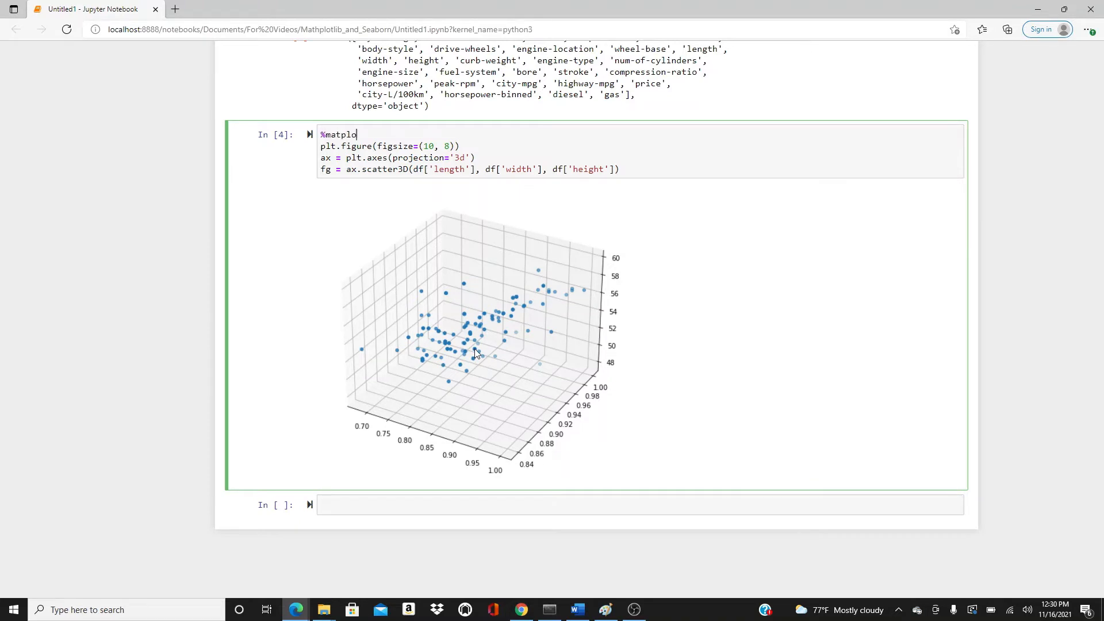
pyautogui.write('tlib noteb')
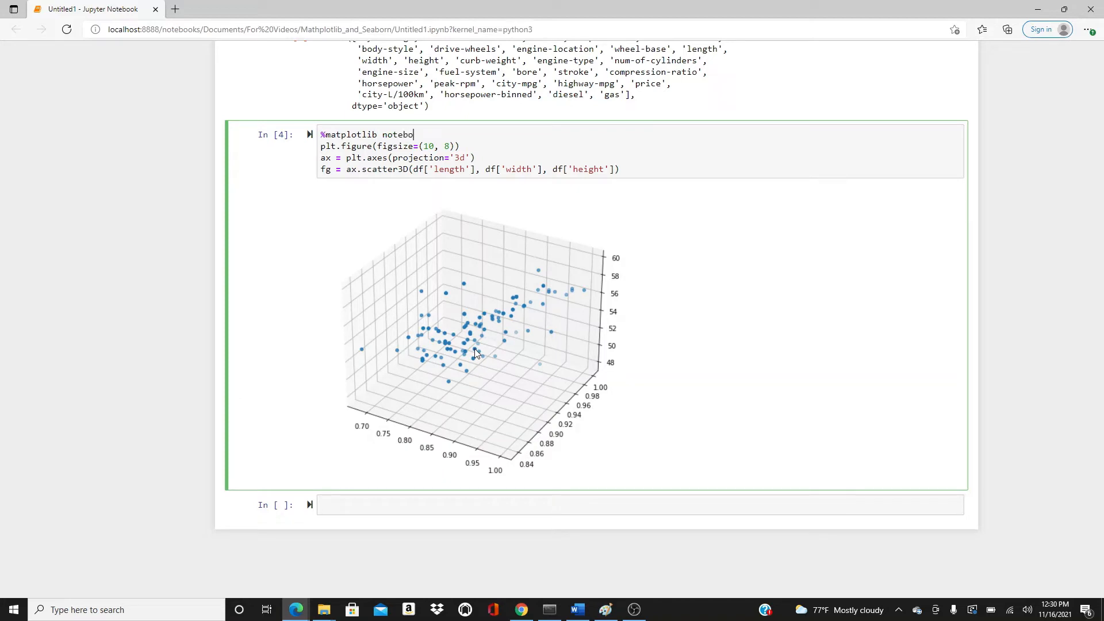
pyautogui.write('ok')
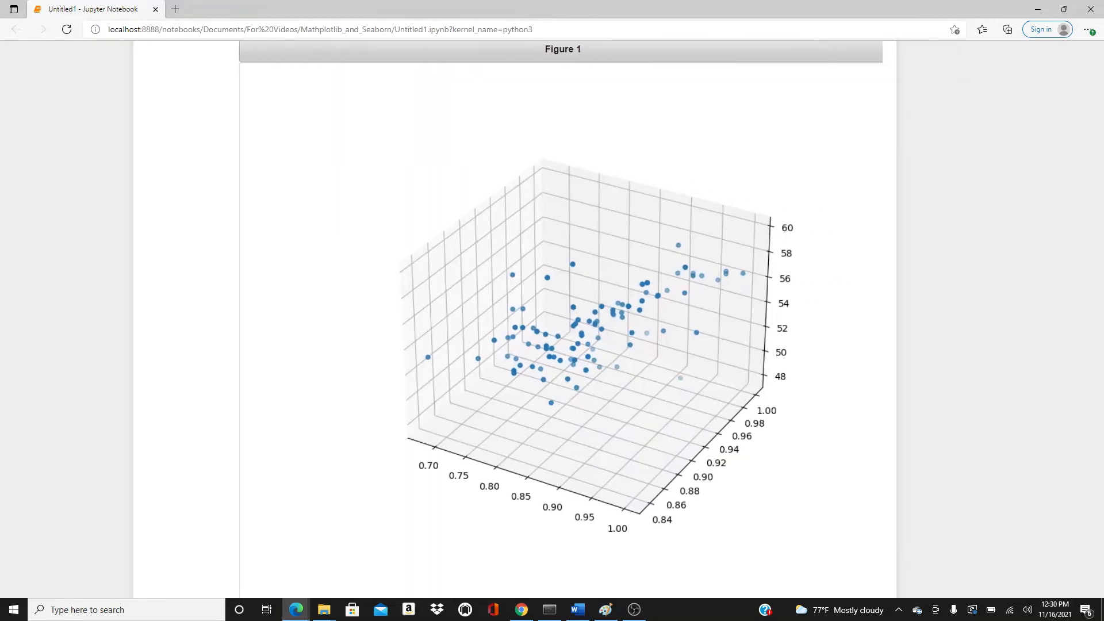
# - Scroll down to the interactive Figure 1 scatter and back up to the code
pyautogui.scroll(-3)
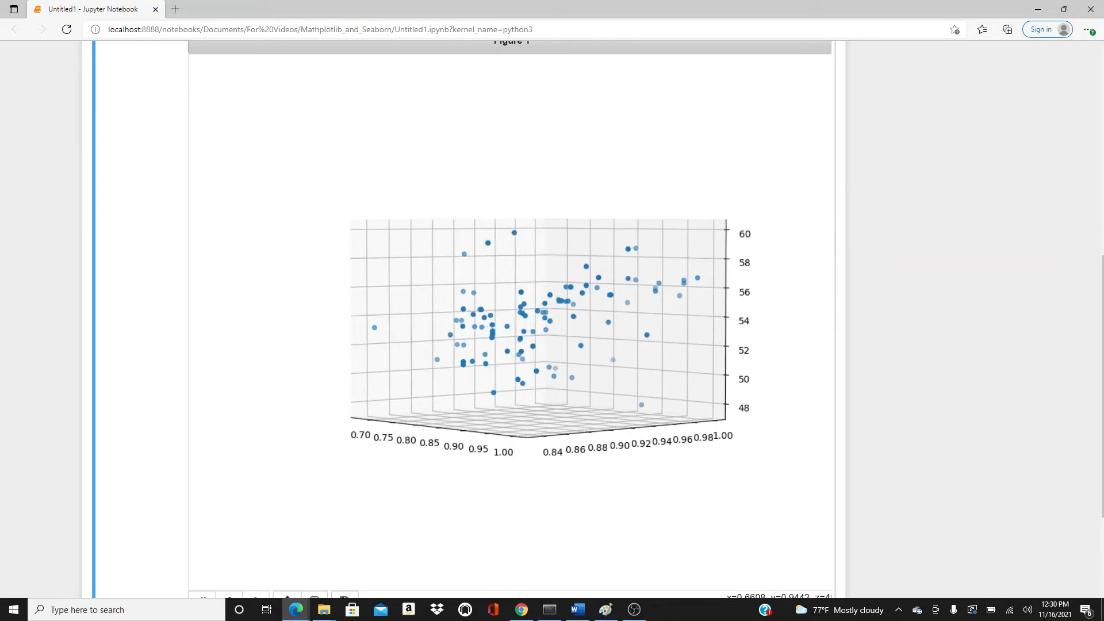
pyautogui.scroll(3)
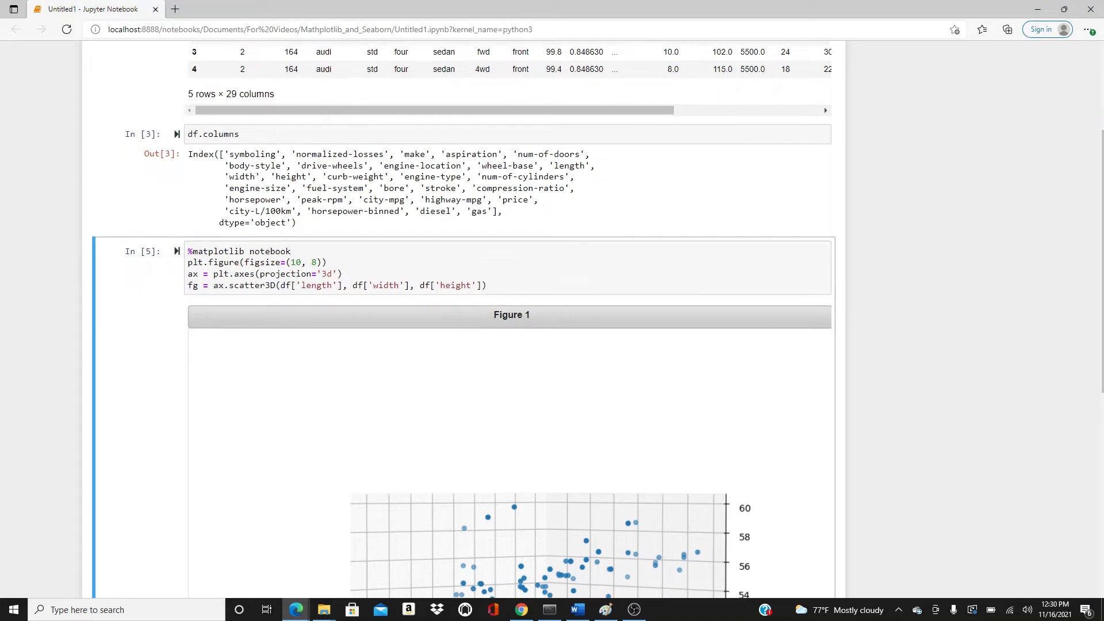
pyautogui.scroll(-3)
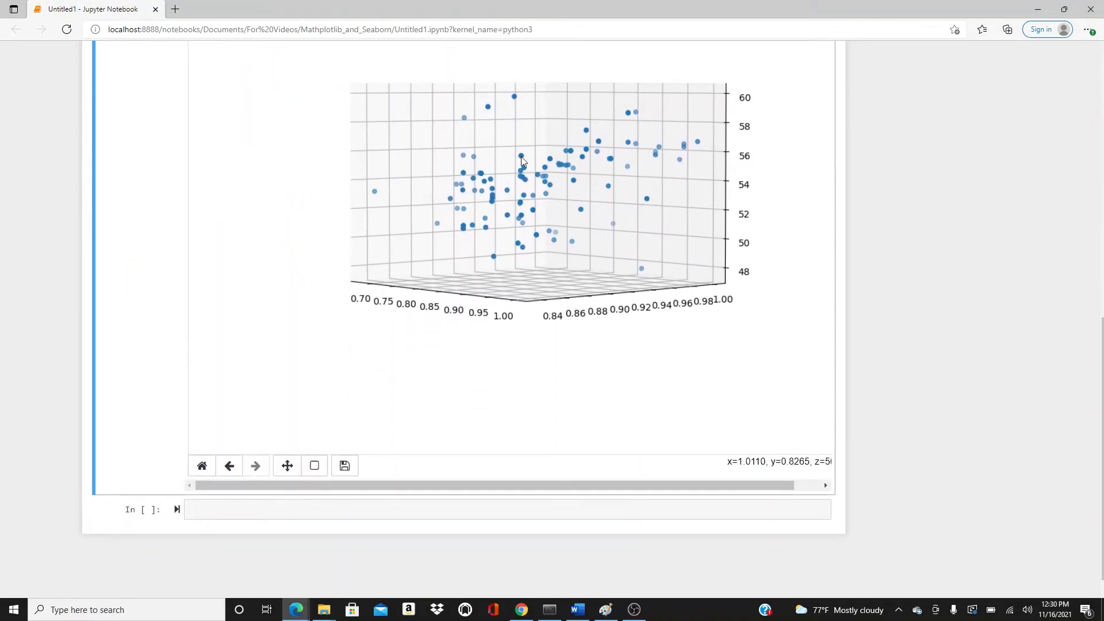
pyautogui.scroll(3)
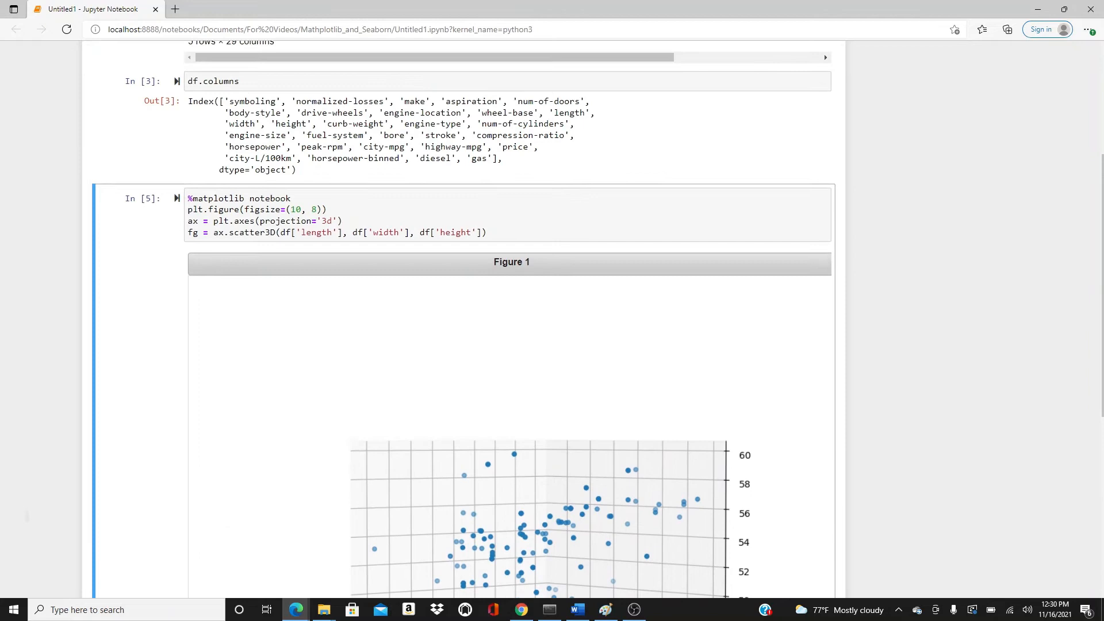
# - Add s=df['price'] to the scatter3D call and rerun, producing huge bubbles
pyautogui.click(480, 233)
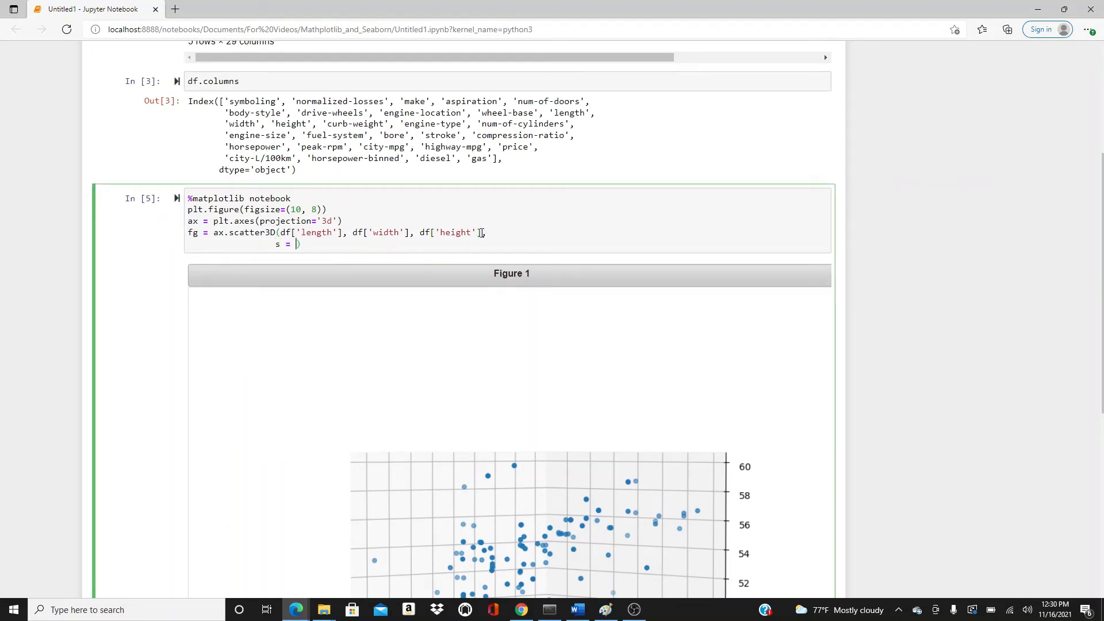
pyautogui.write("df['pr']")
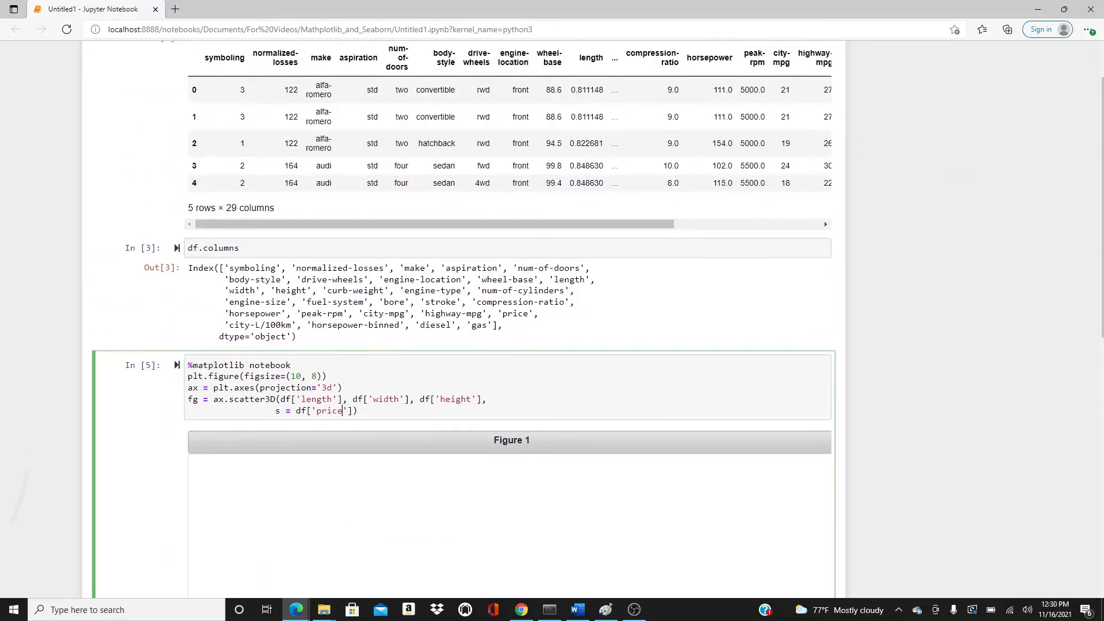
pyautogui.scroll(3)
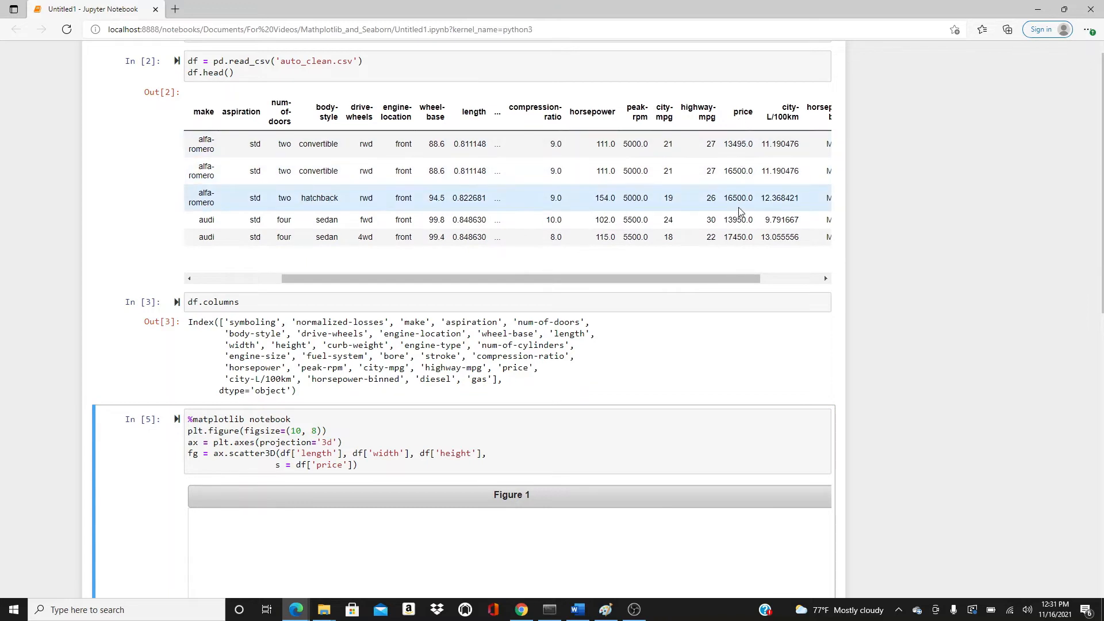
pyautogui.scroll(-3)
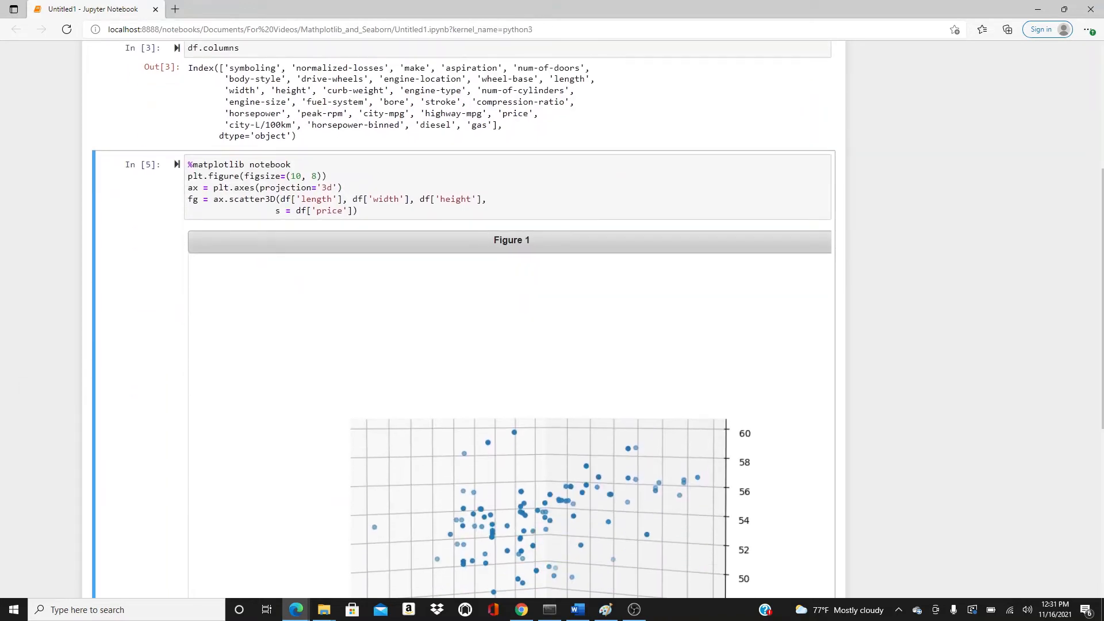
pyautogui.click(387, 210)
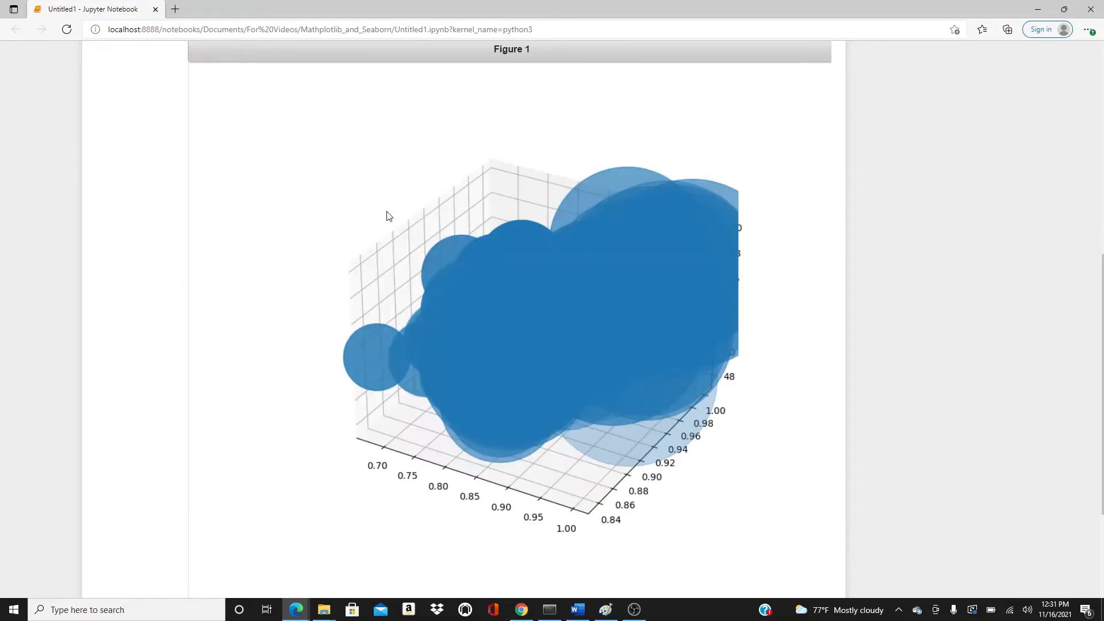
pyautogui.moveTo(436, 404)
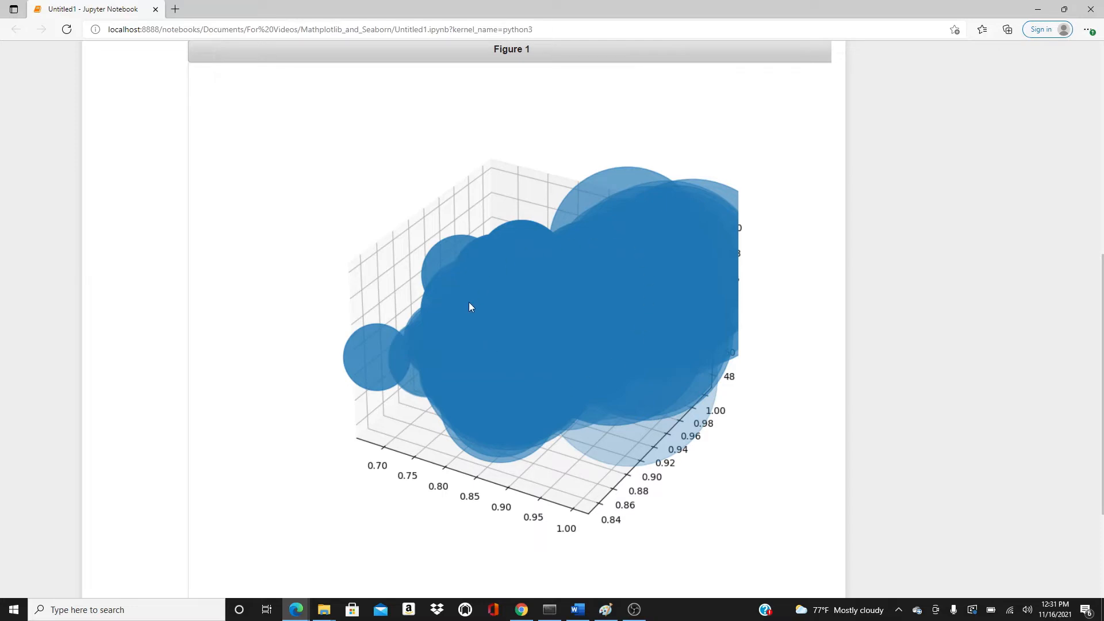
# - Change the marker size to df['price']/50 and inspect the re-rendered scatter
pyautogui.scroll(3)
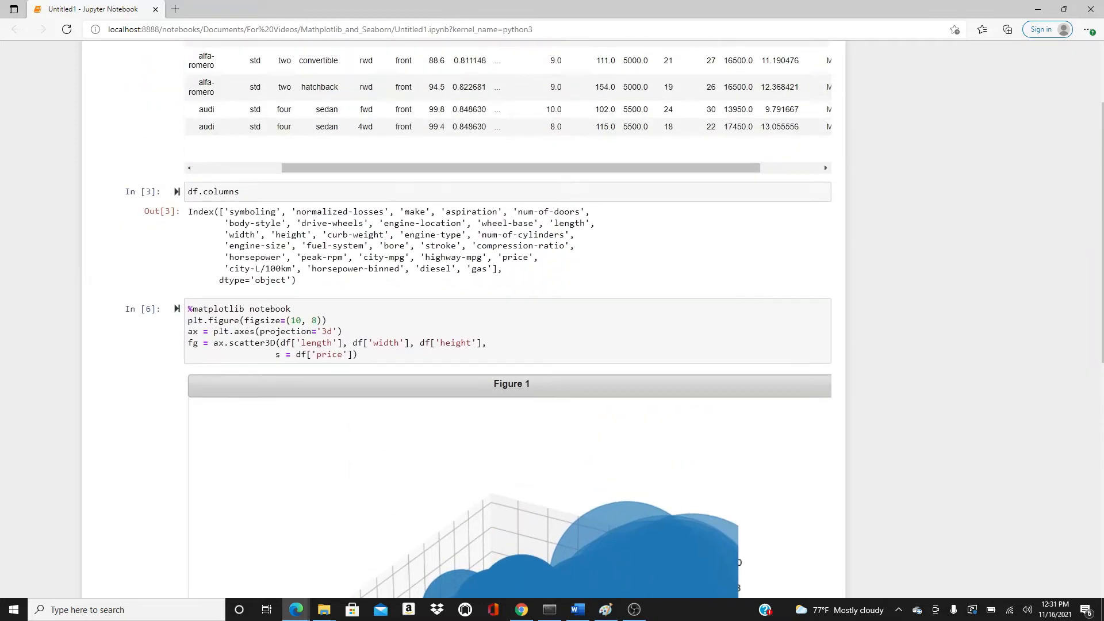
pyautogui.scroll(3)
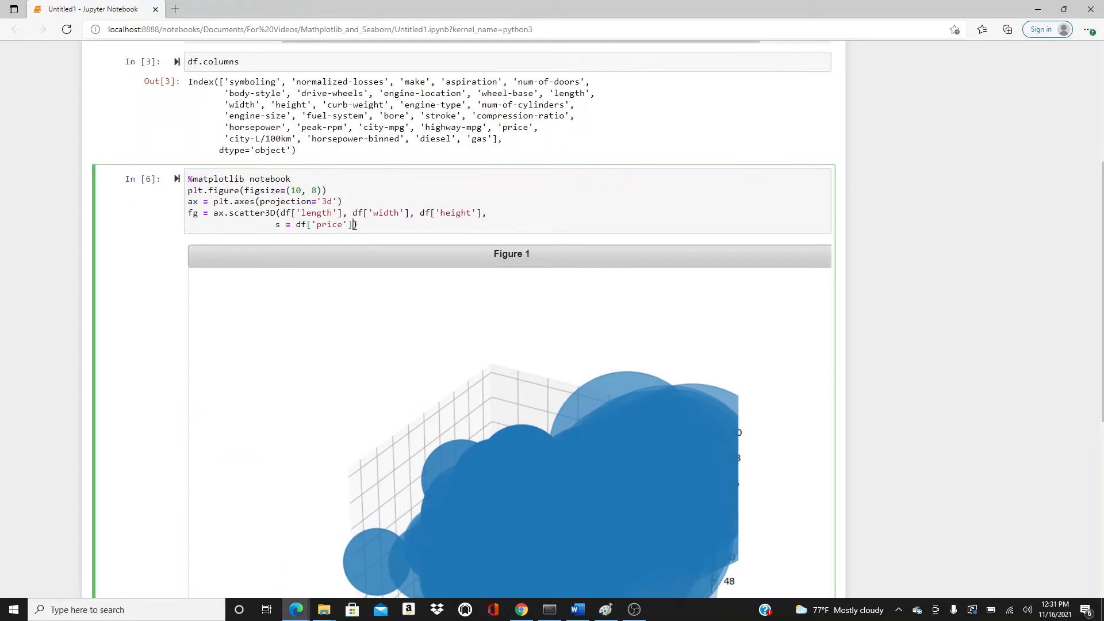
pyautogui.write('50)')
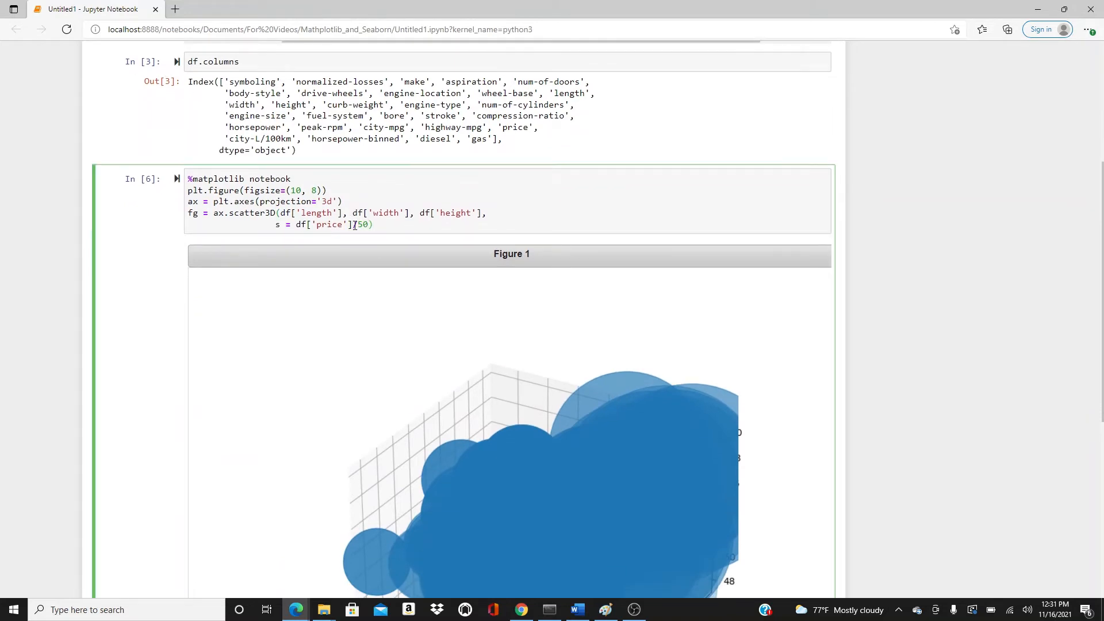
pyautogui.scroll(-3)
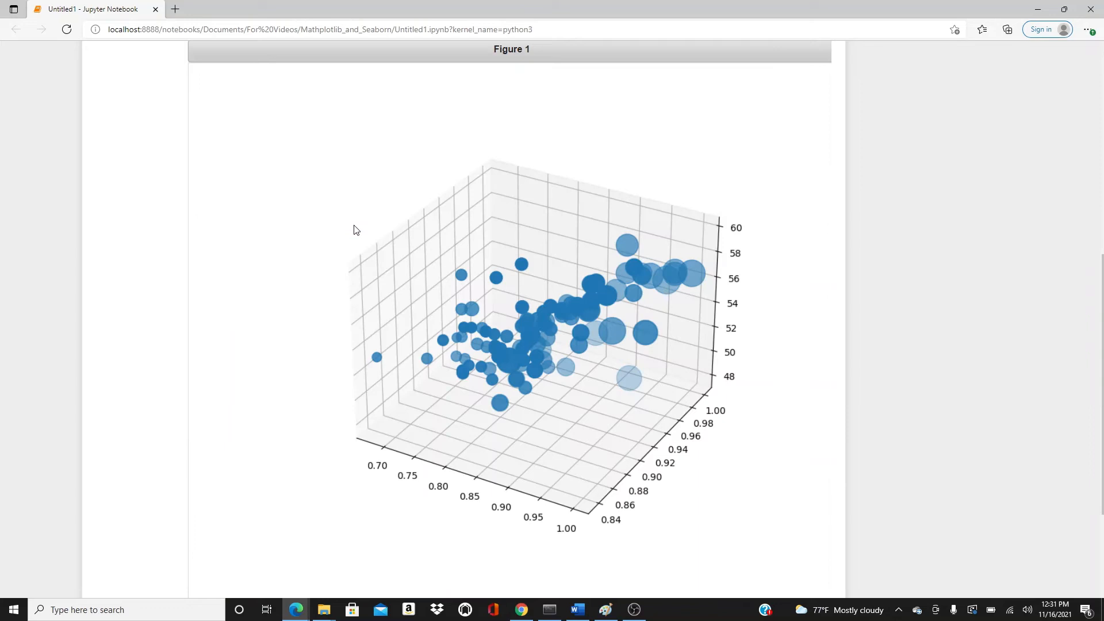
pyautogui.moveTo(492, 436)
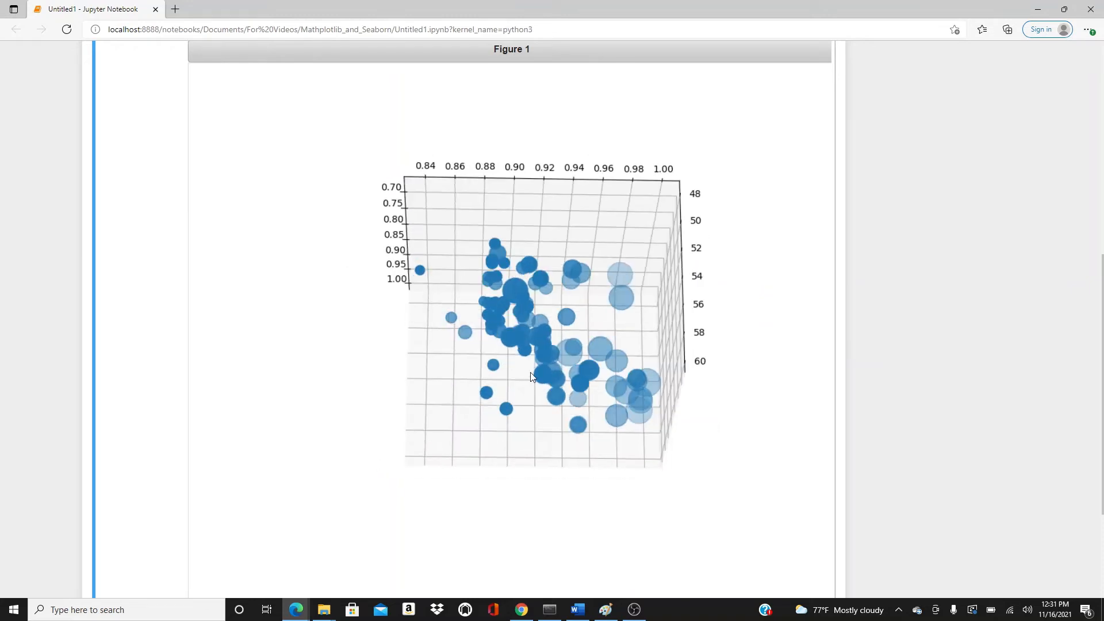
pyautogui.scroll(3)
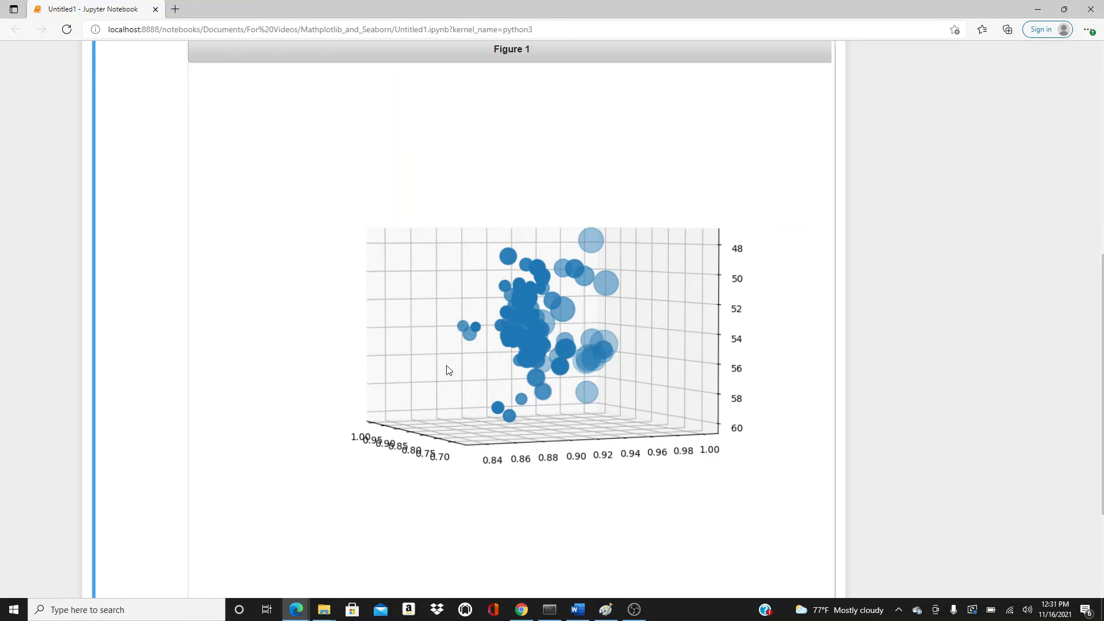
pyautogui.scroll(3)
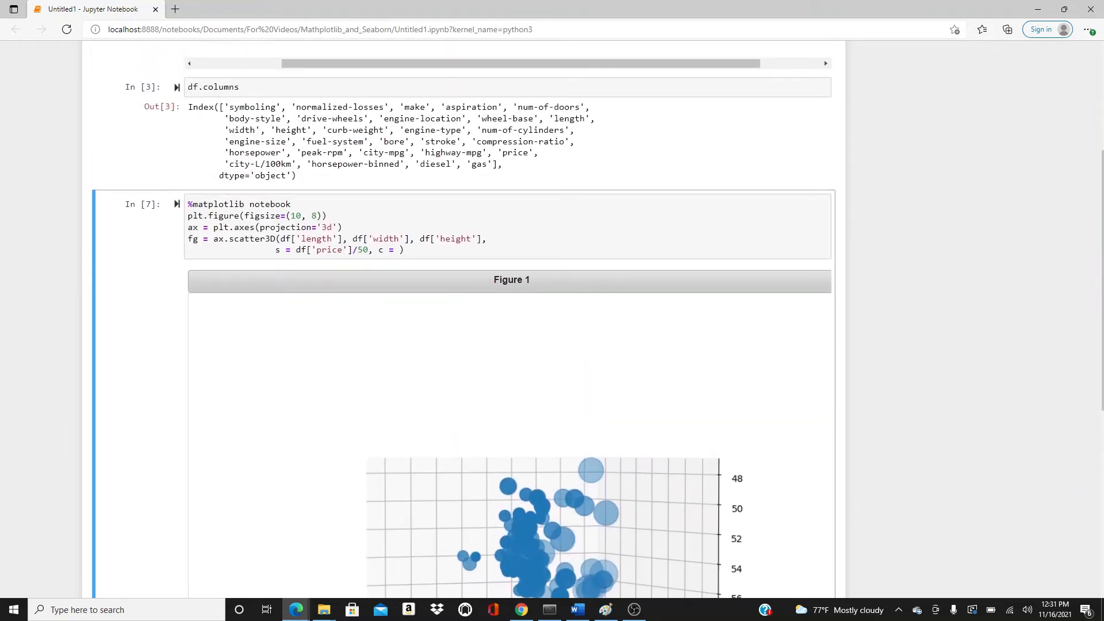
# - Colour bubbles with c=df['peak-rpm'], rerun, then begin replacing it with 'width'
pyautogui.click(399, 250)
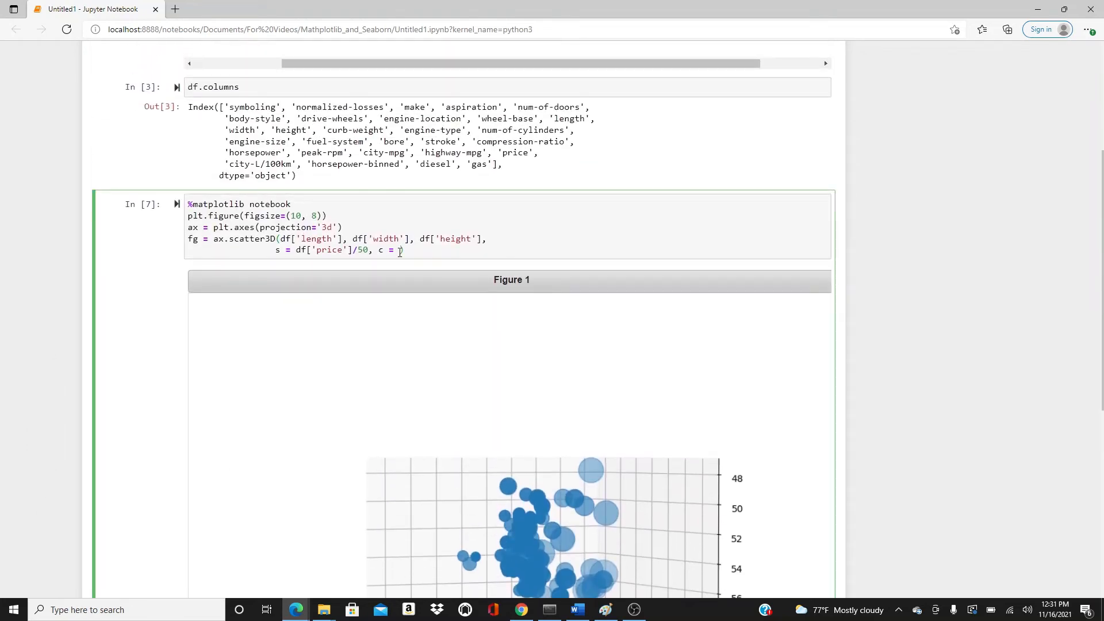
pyautogui.write("df['']")
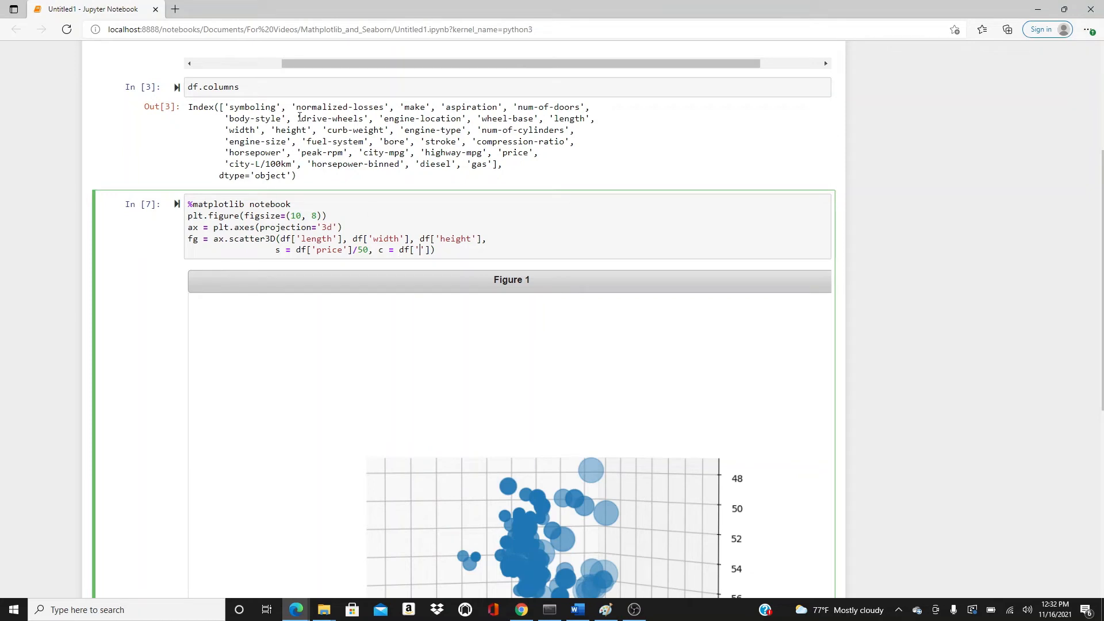
pyautogui.moveTo(366, 186)
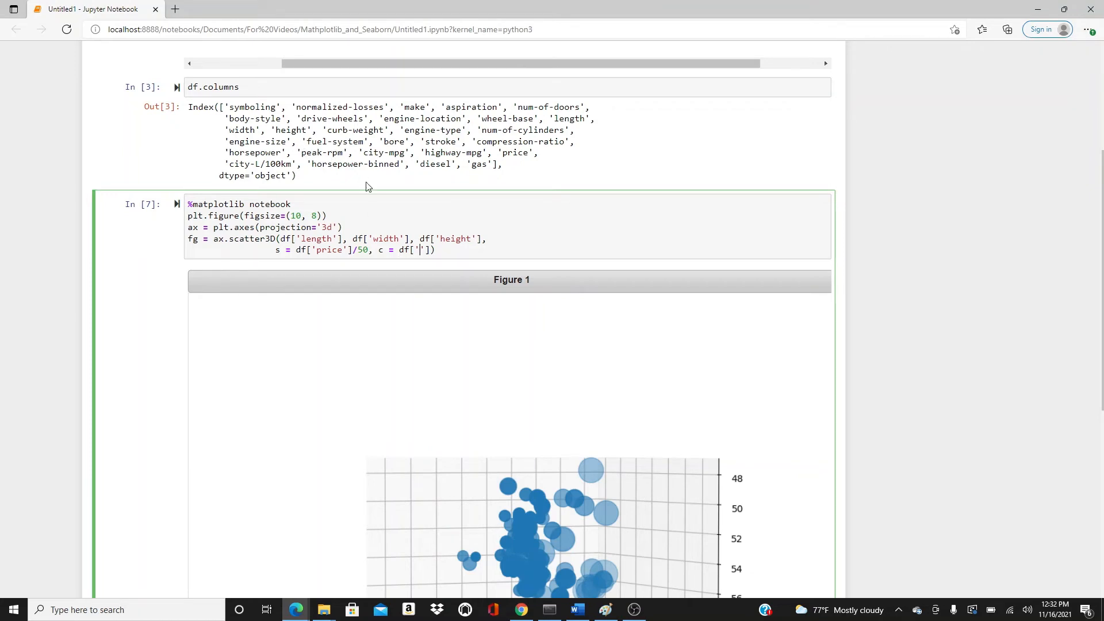
pyautogui.write('peak-')
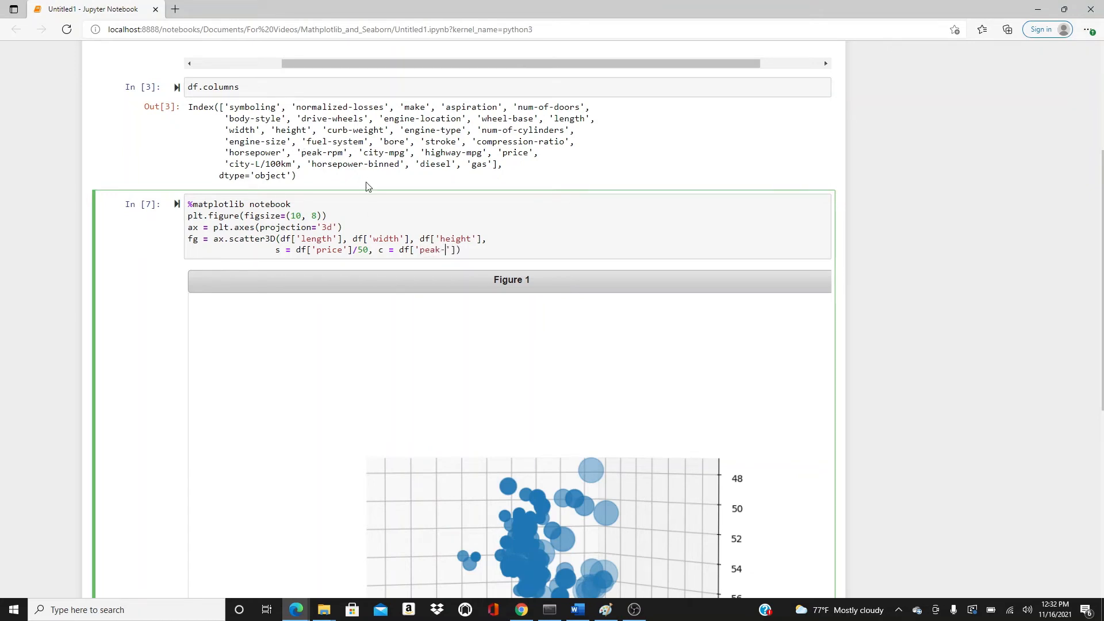
pyautogui.write('rpm')
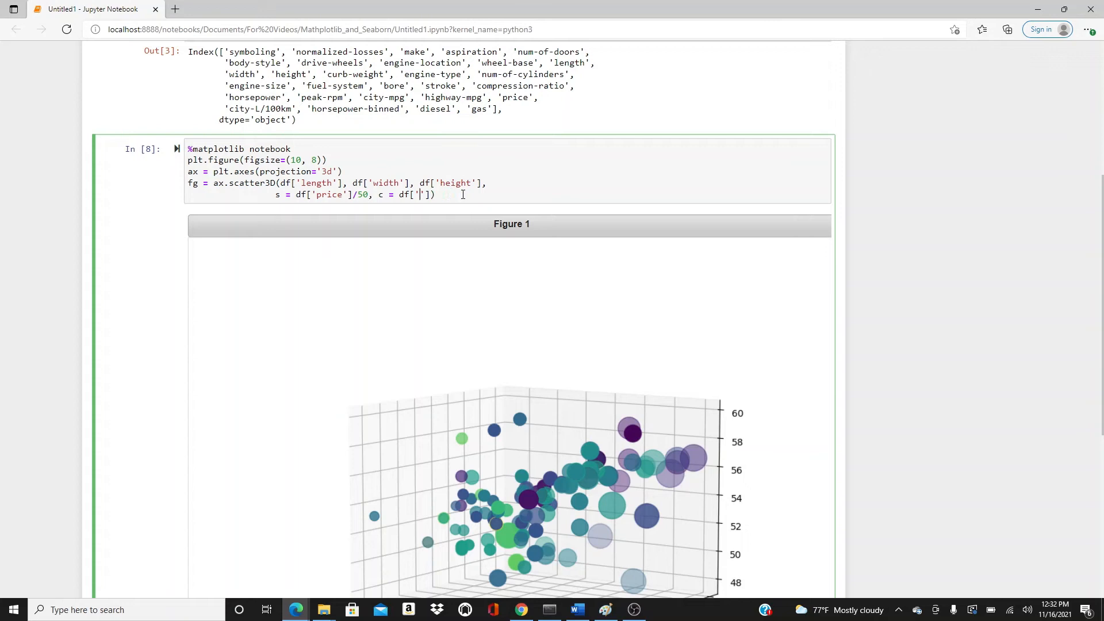
pyautogui.write('widt')
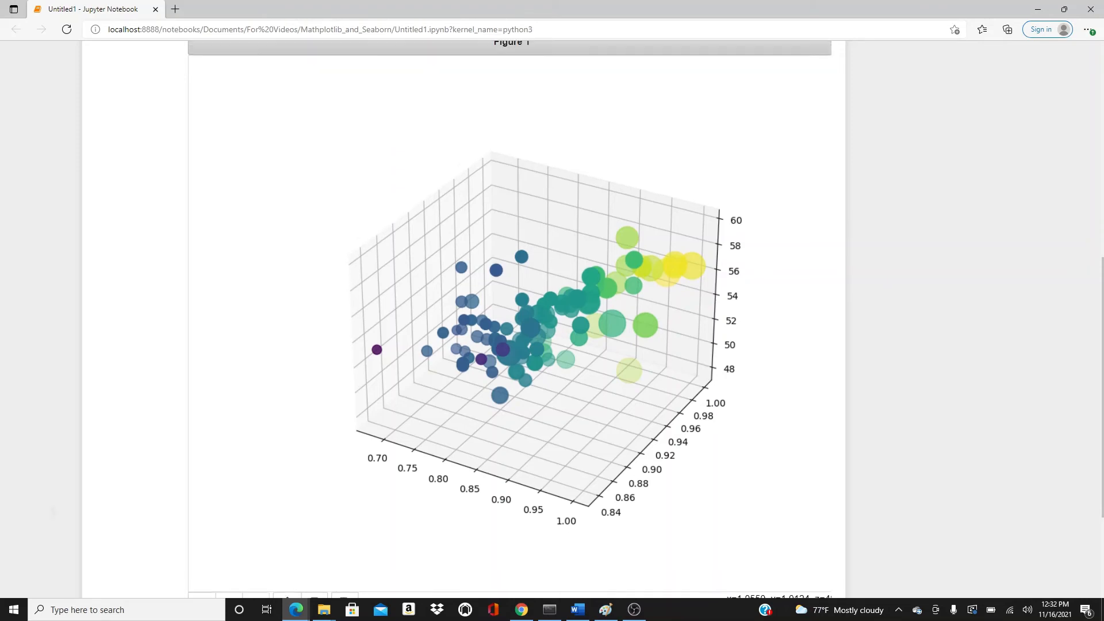
# - Scroll over the width-coloured blue-to-yellow scatter and back to the code
pyautogui.scroll(3)
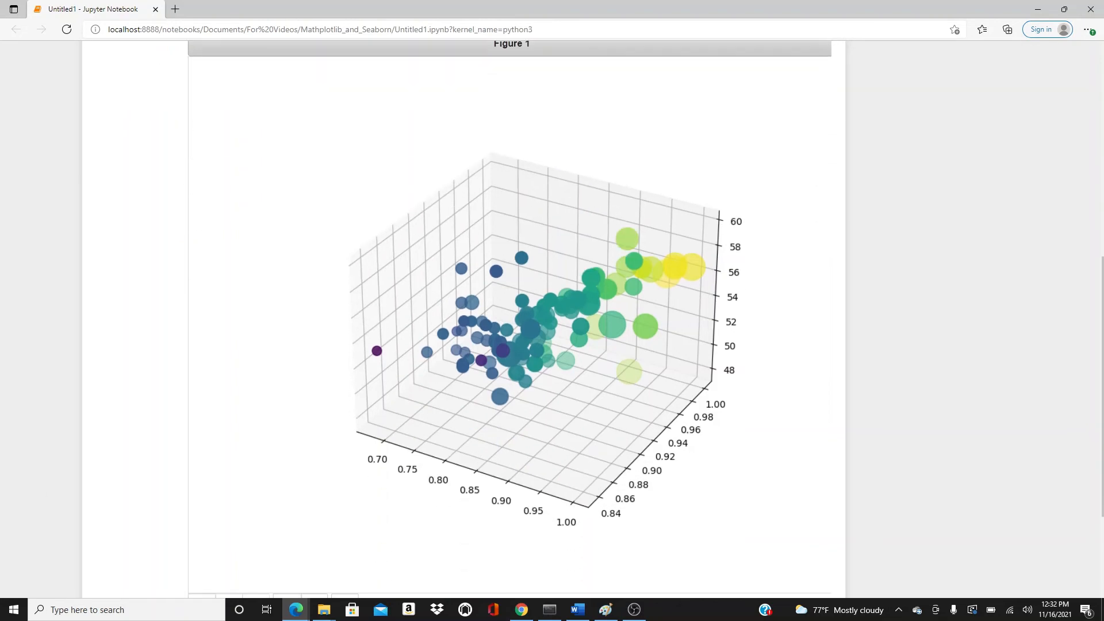
pyautogui.scroll(3)
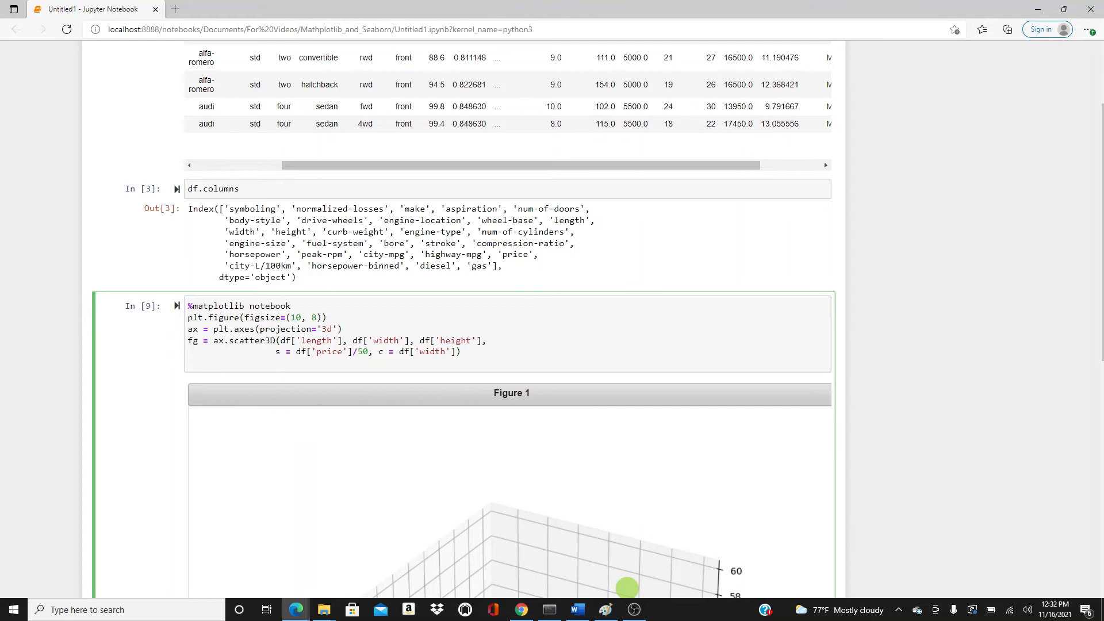
pyautogui.scroll(-3)
pyautogui.write('ax')
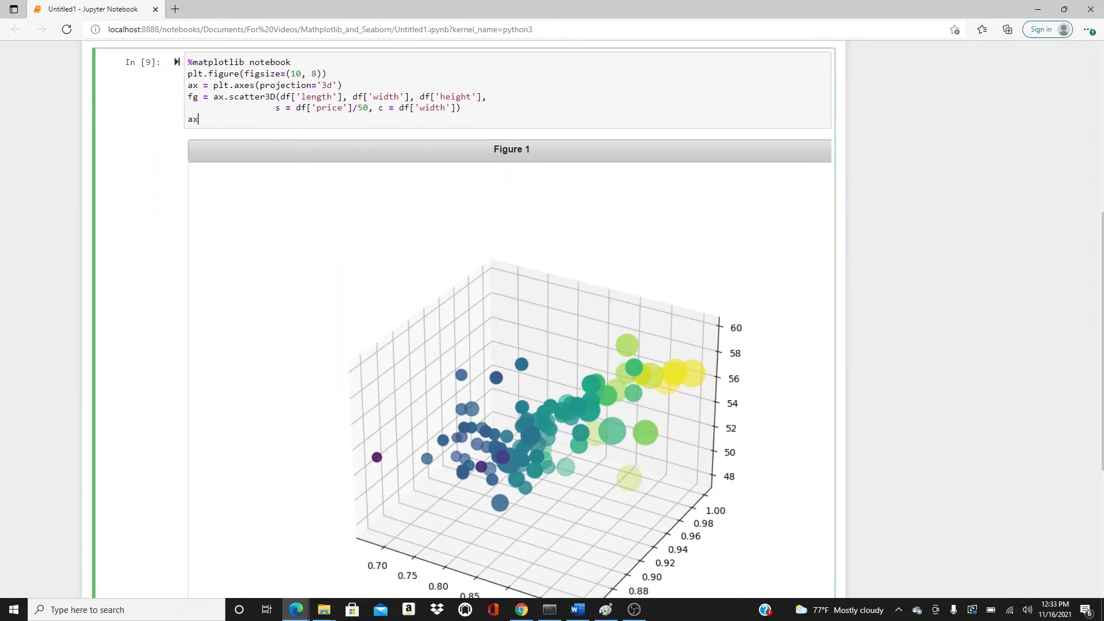
# - Add ax.set_xlabel("Length"), ax.set_ylabel("Width") and ax.set_zlabel("Height") to the plotting cell
pyautogui.write('.set_xla')
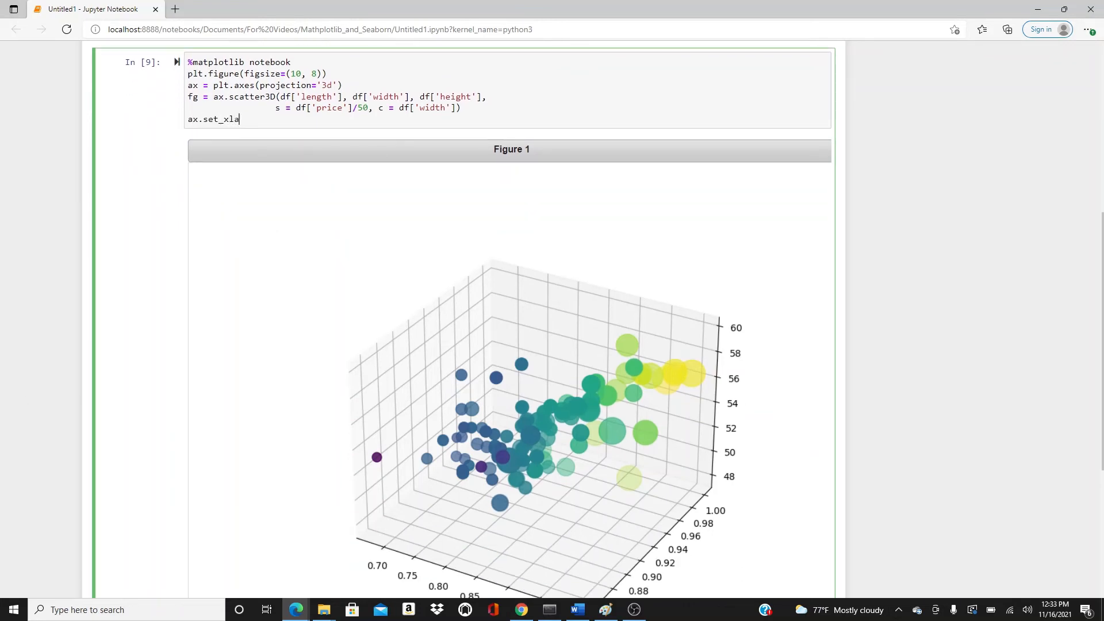
pyautogui.write('bel("")')
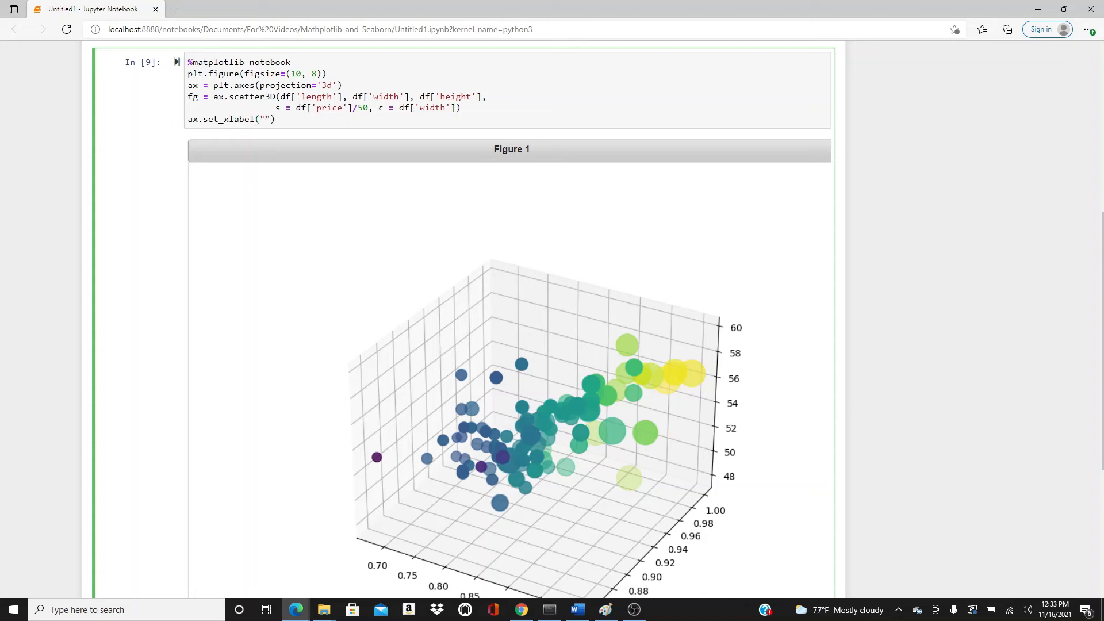
pyautogui.write('Length')
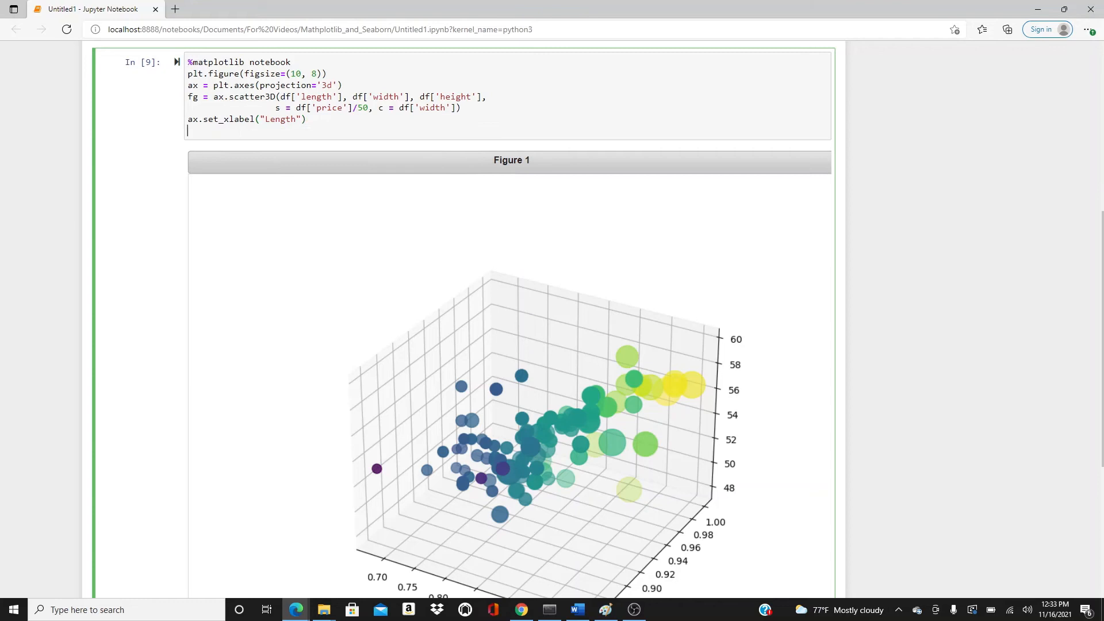
pyautogui.write('ax.set_')
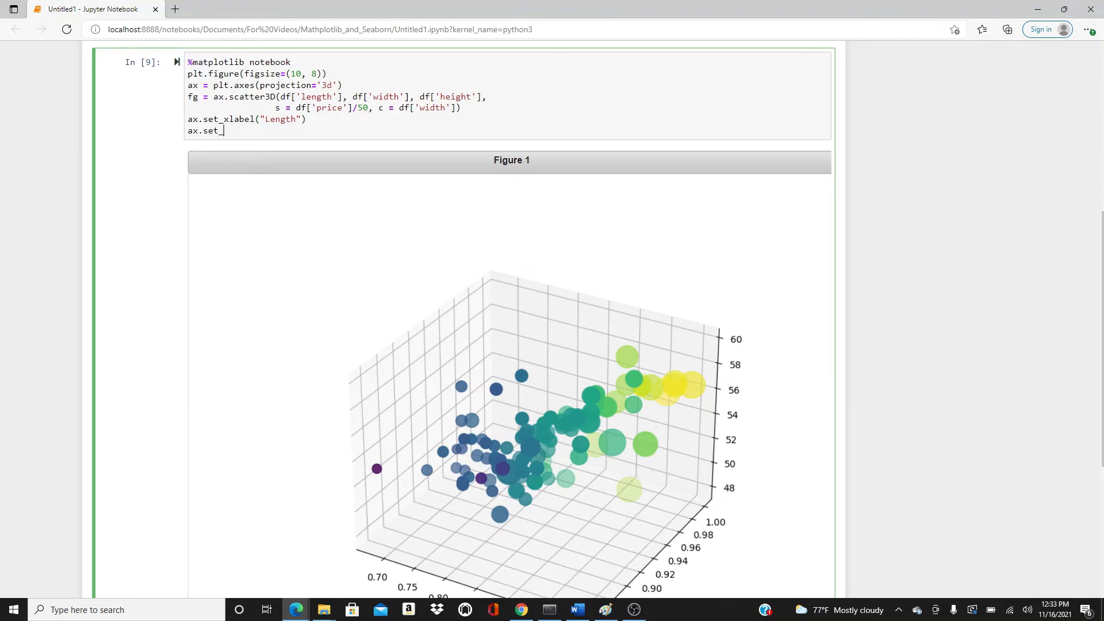
pyautogui.write('ylabel()')
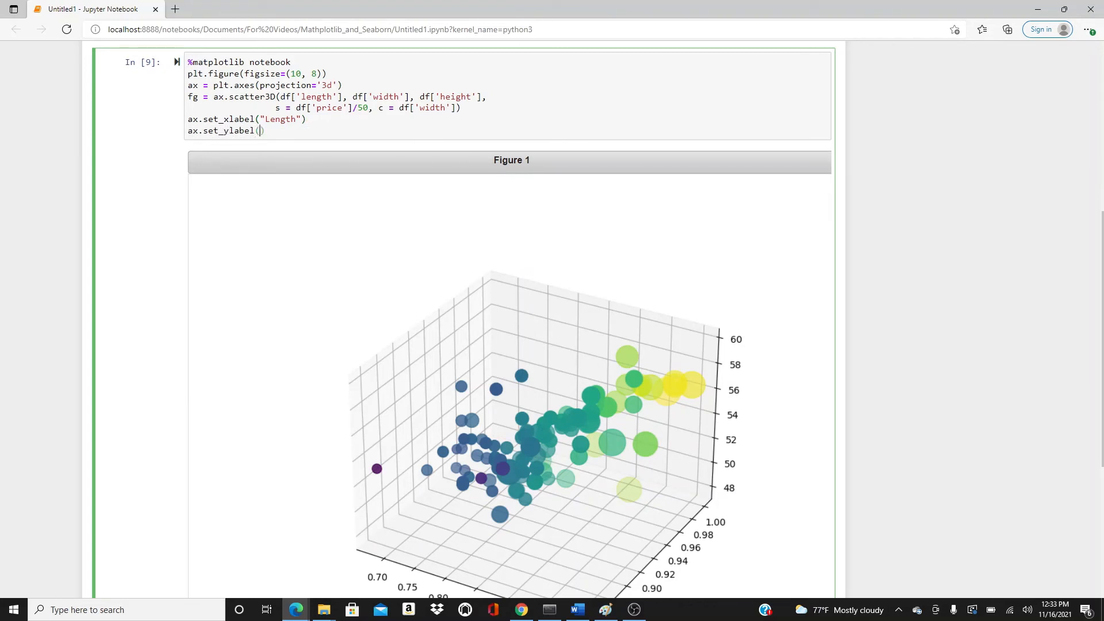
pyautogui.write('Width"')
pyautogui.write('ax.set')
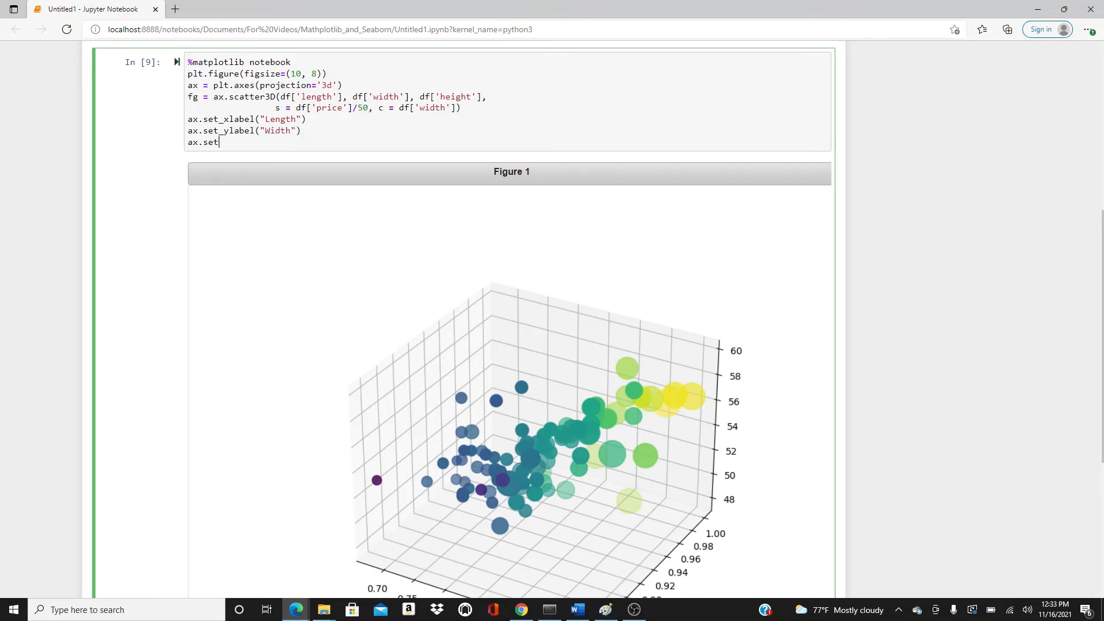
pyautogui.write('_zlabel')
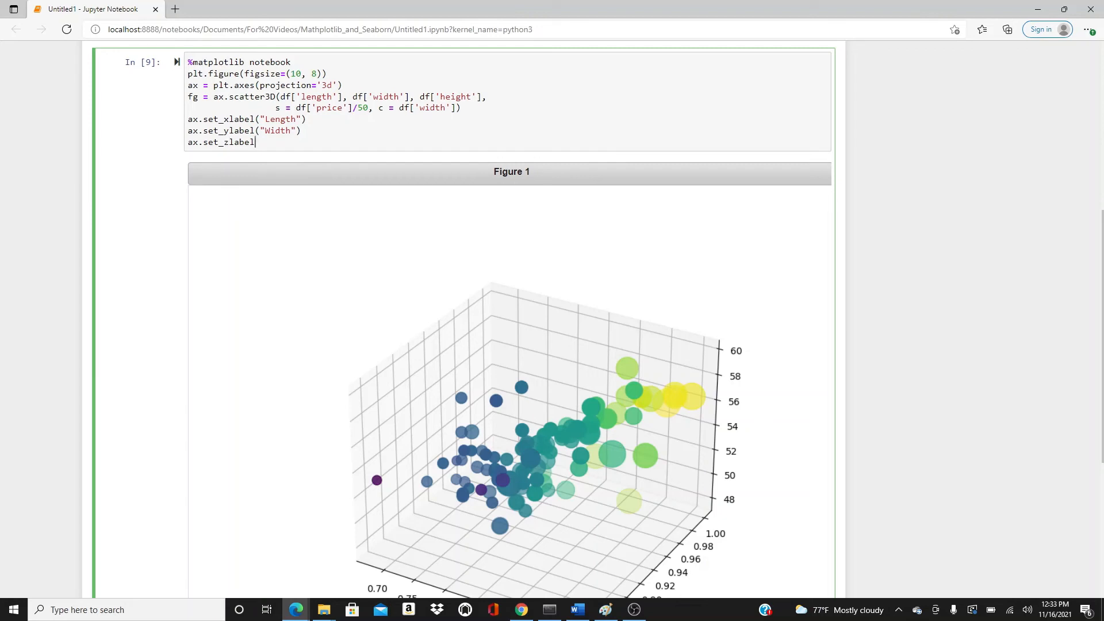
pyautogui.write('("H")')
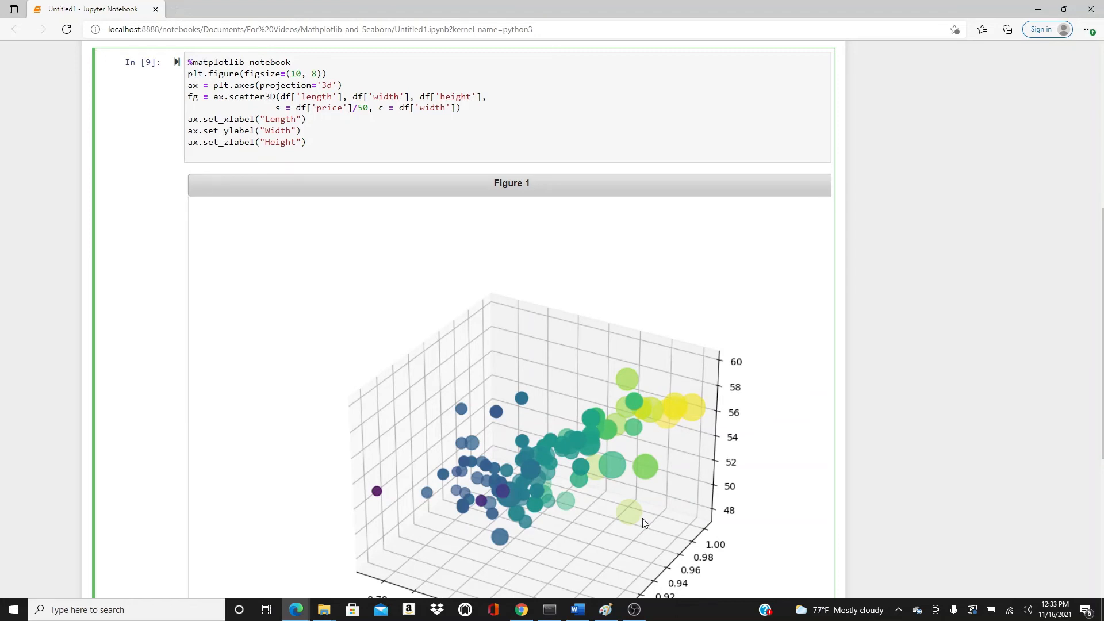
# - Append plt.colorbar(fg), rerun the cell and scroll to view the labelled figure
pyautogui.write('pl')
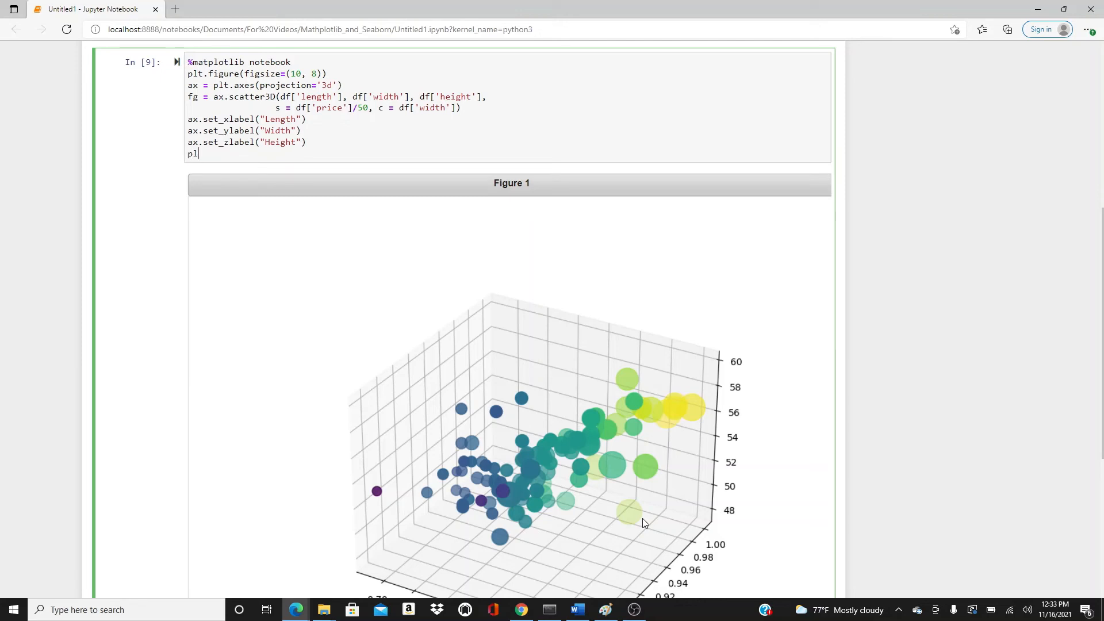
pyautogui.write('t.co')
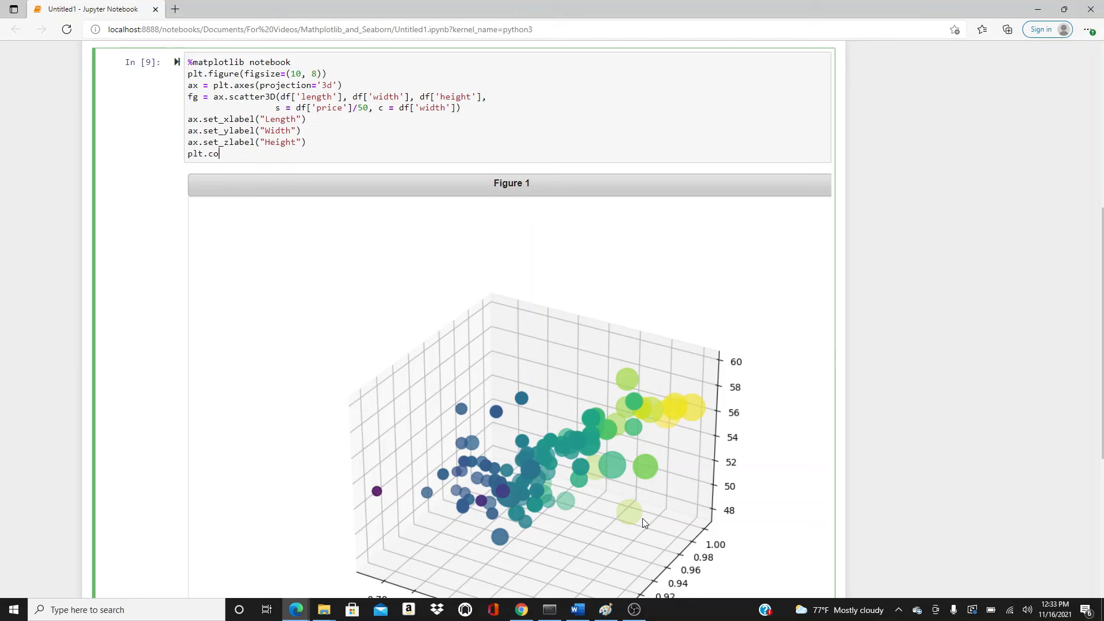
pyautogui.write('lorbar()')
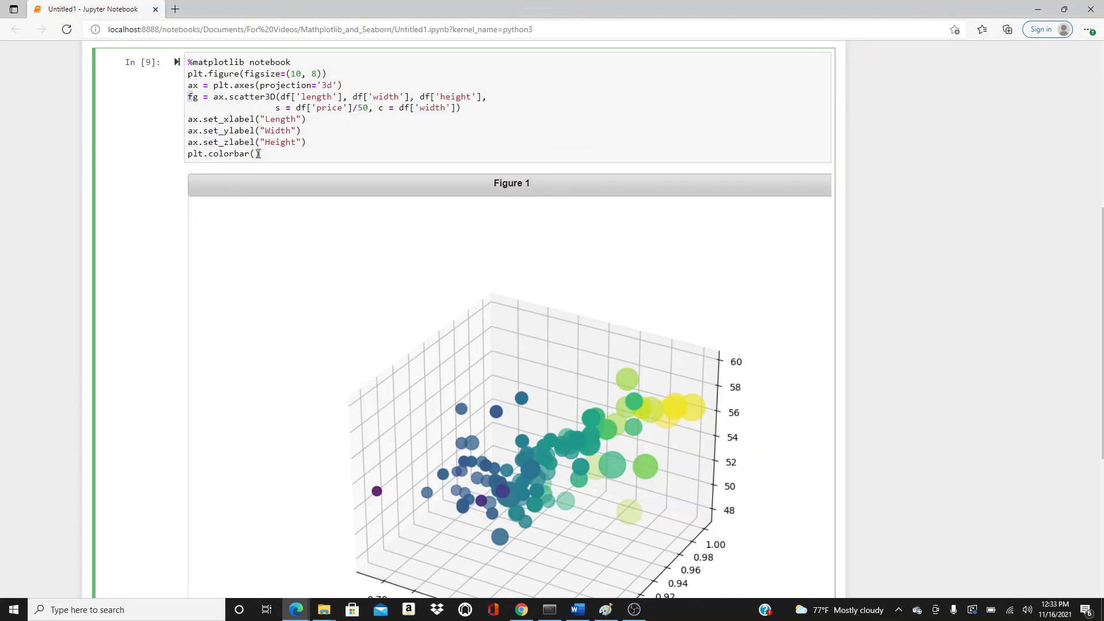
pyautogui.write('fg')
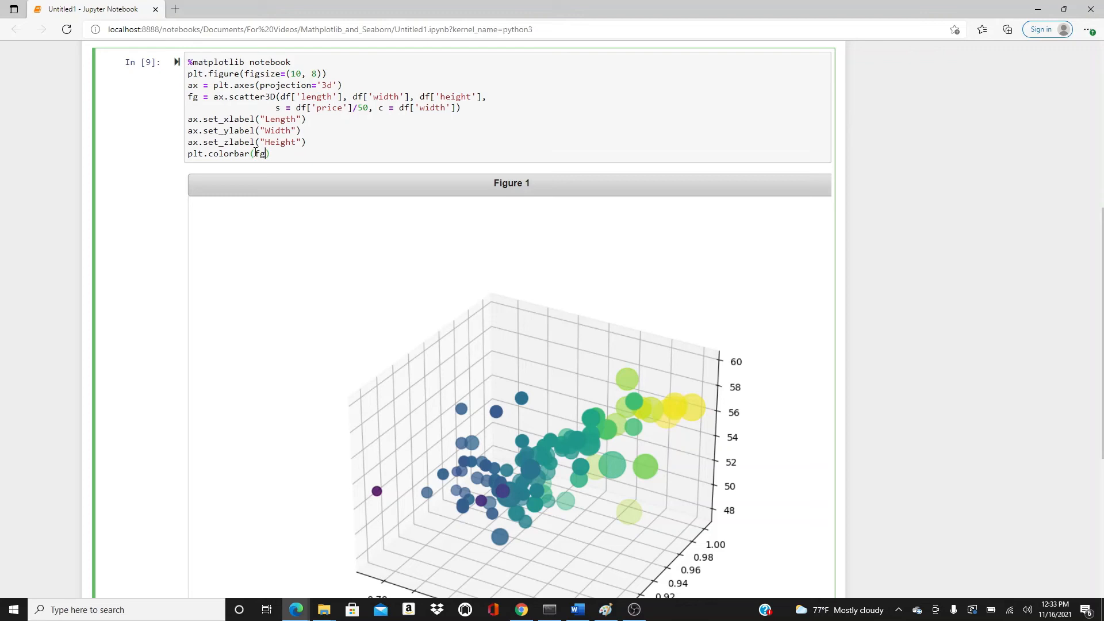
pyautogui.scroll(-3)
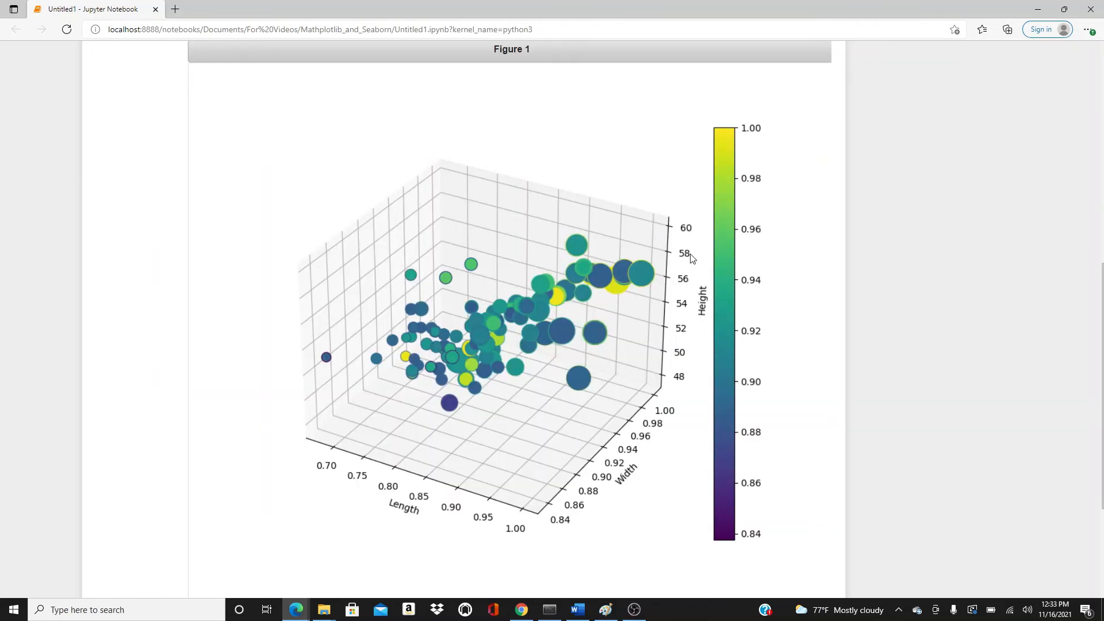
pyautogui.moveTo(555, 325)
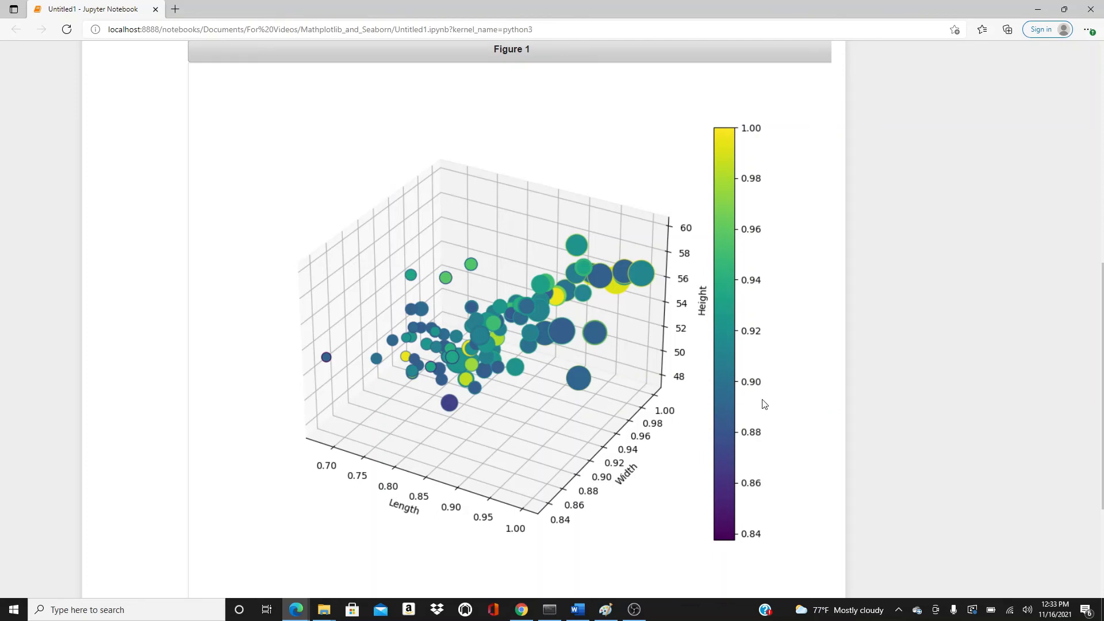
pyautogui.scroll(3)
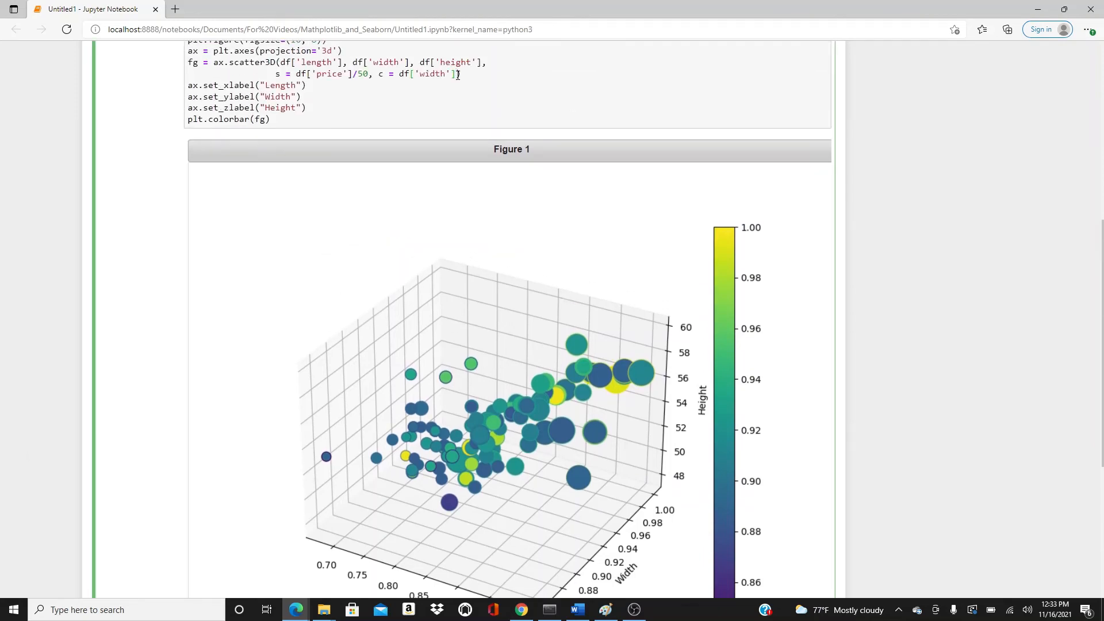
# - Add alpha = 0.3 to the scatter3D call and review the rerun plot
pyautogui.write('alpha =')
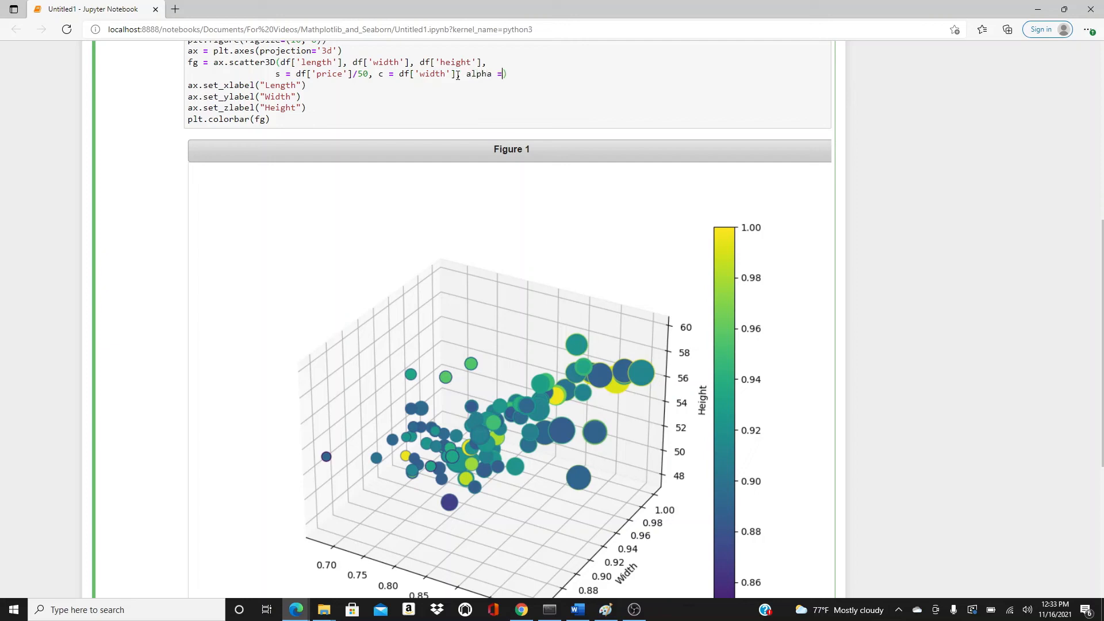
pyautogui.write('0.3')
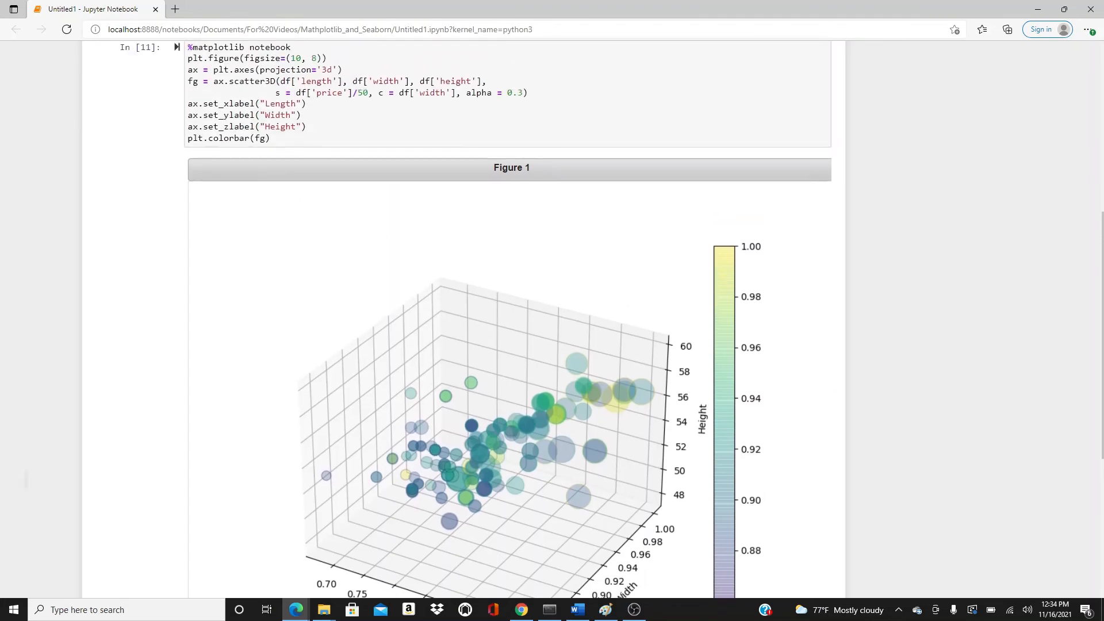
pyautogui.scroll(3)
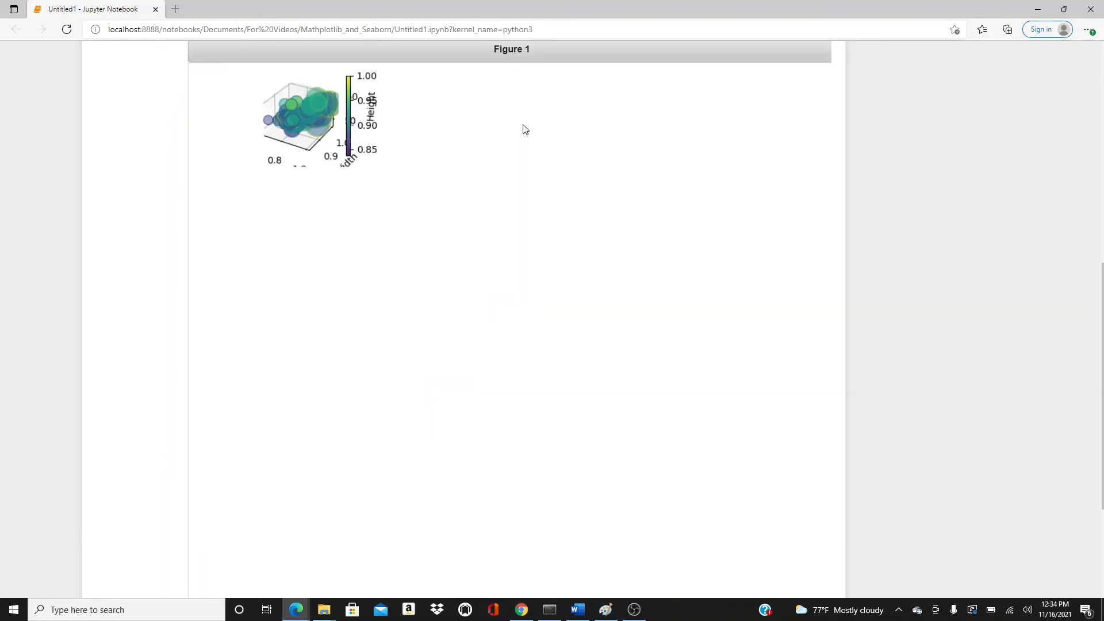
pyautogui.scroll(3)
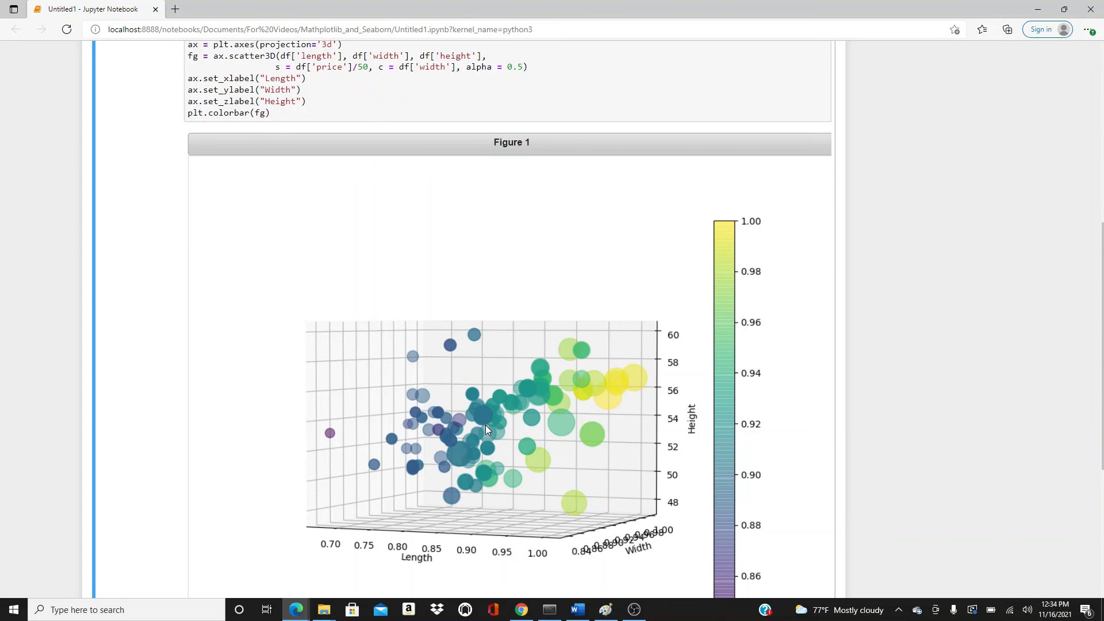
# - Change the alpha value through 0.5 to 0.4 and inspect the rerun figure
pyautogui.click(522, 66)
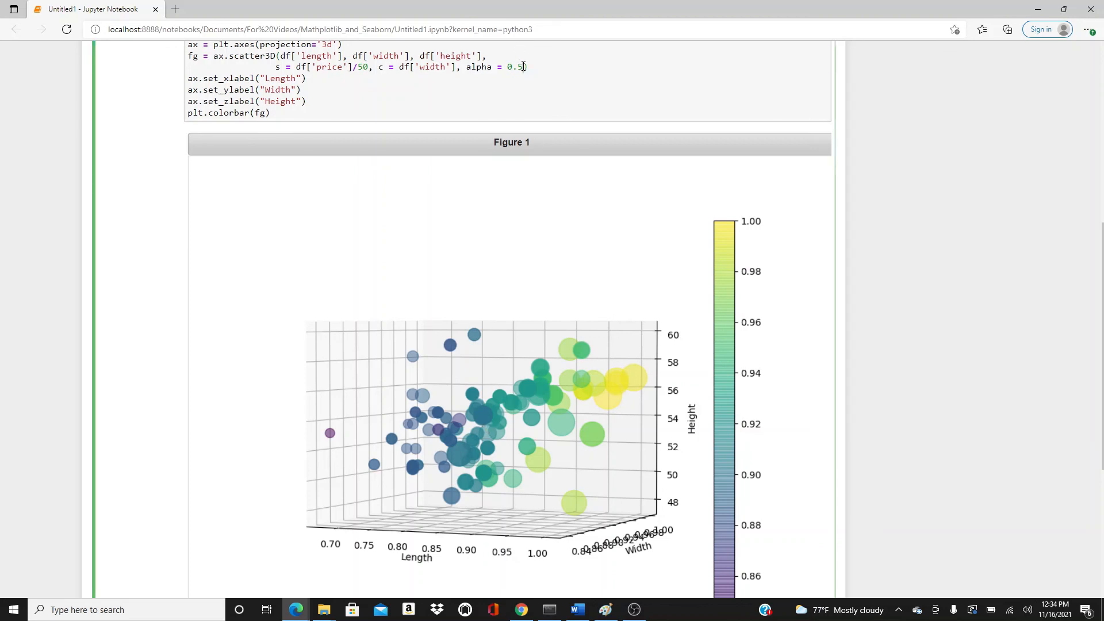
pyautogui.scroll(-3)
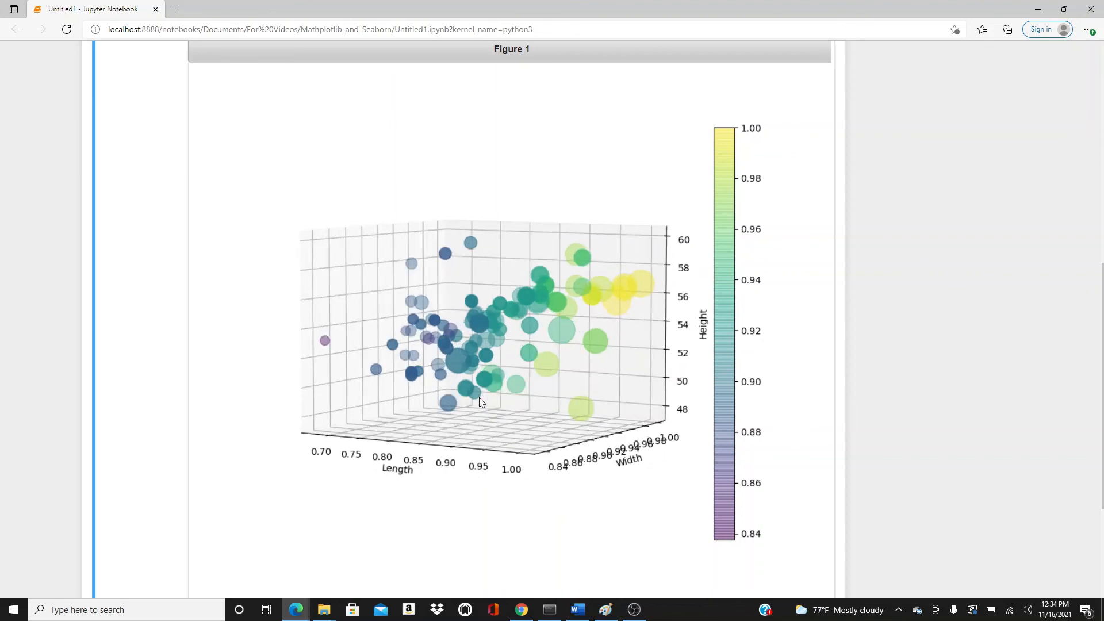
pyautogui.scroll(3)
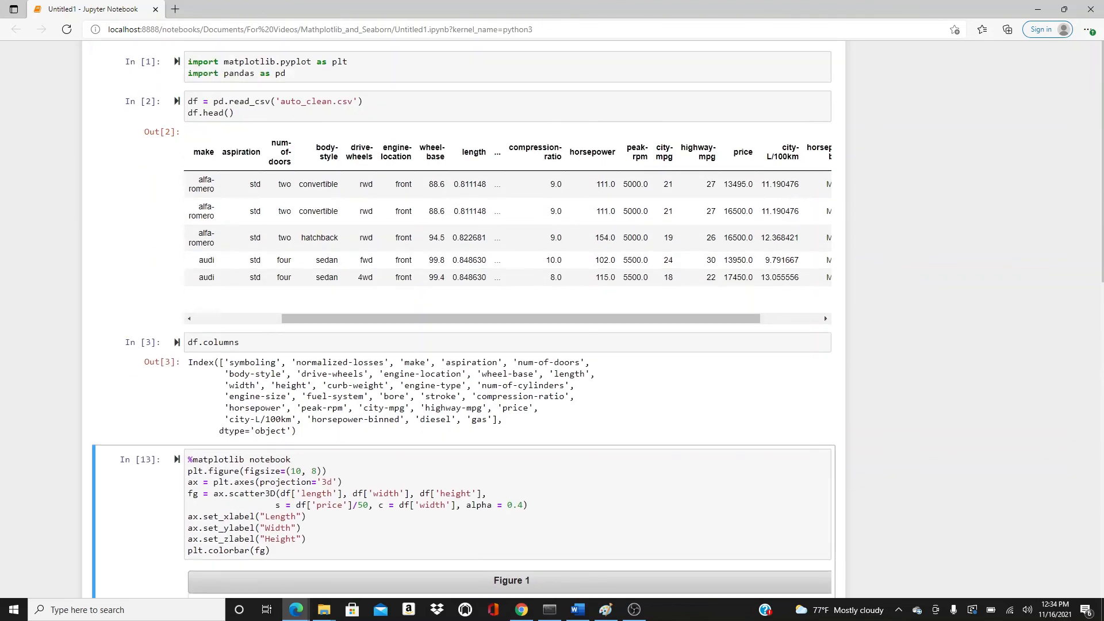
pyautogui.scroll(-3)
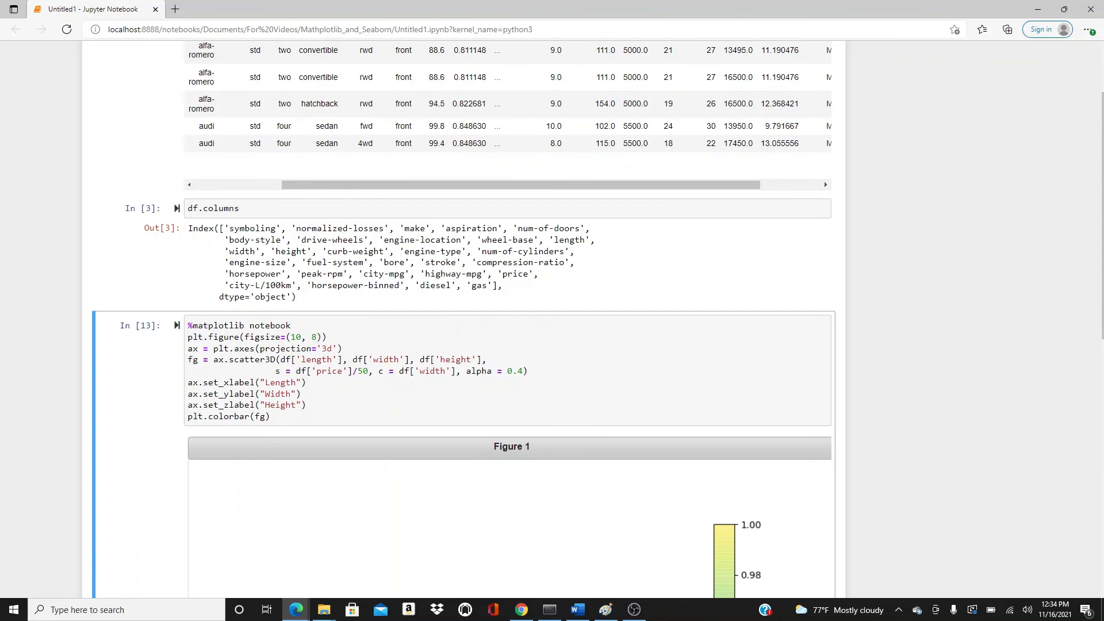
pyautogui.scroll(3)
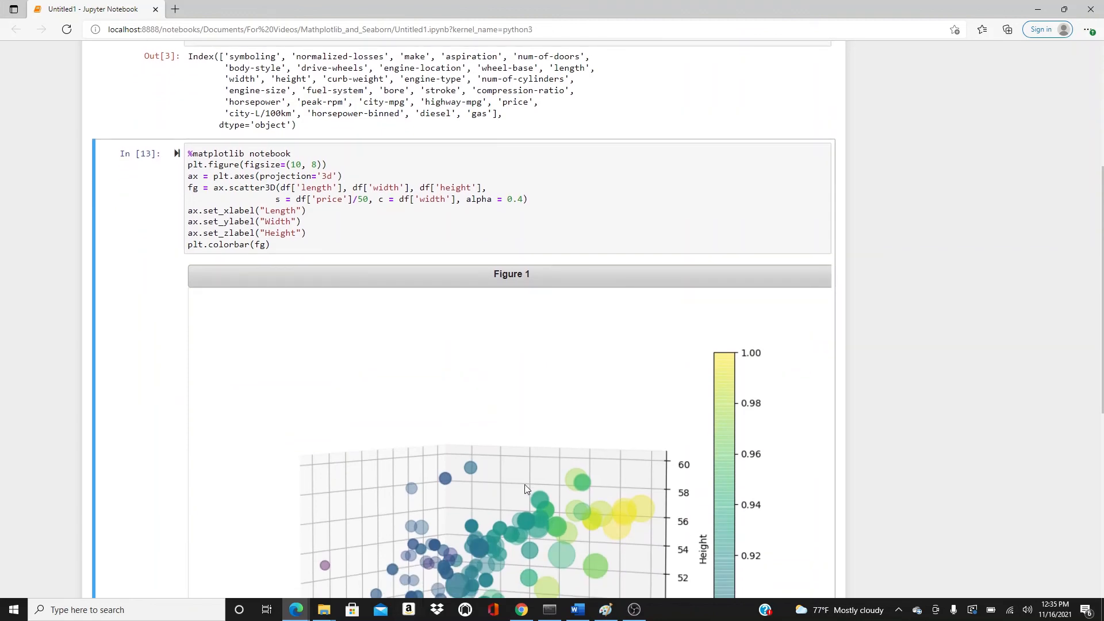
pyautogui.scroll(-3)
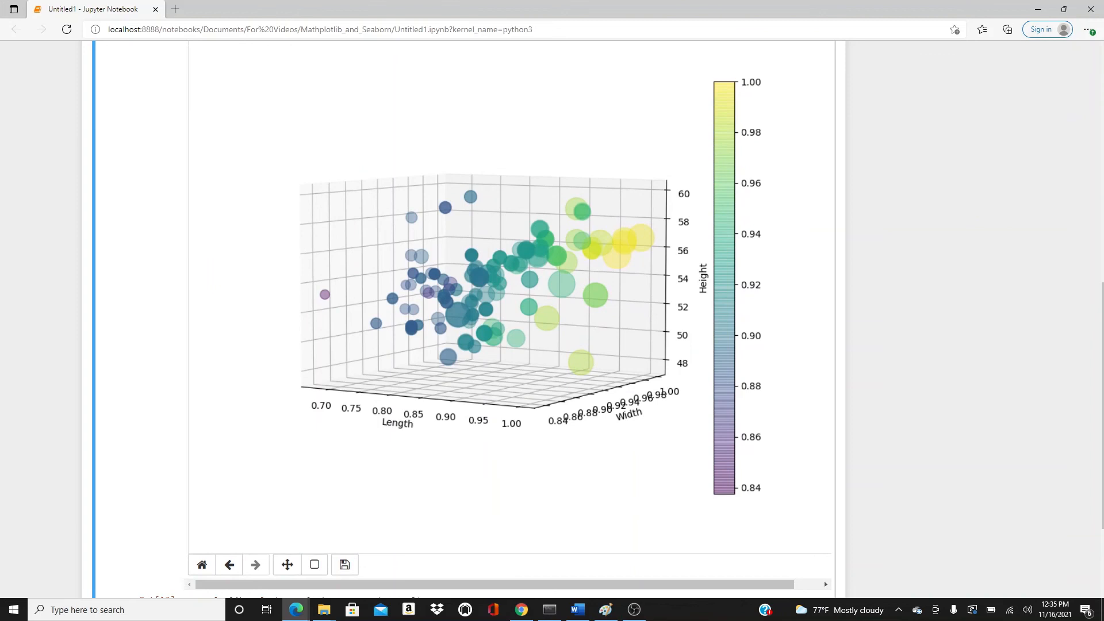
pyautogui.moveTo(818, 529)
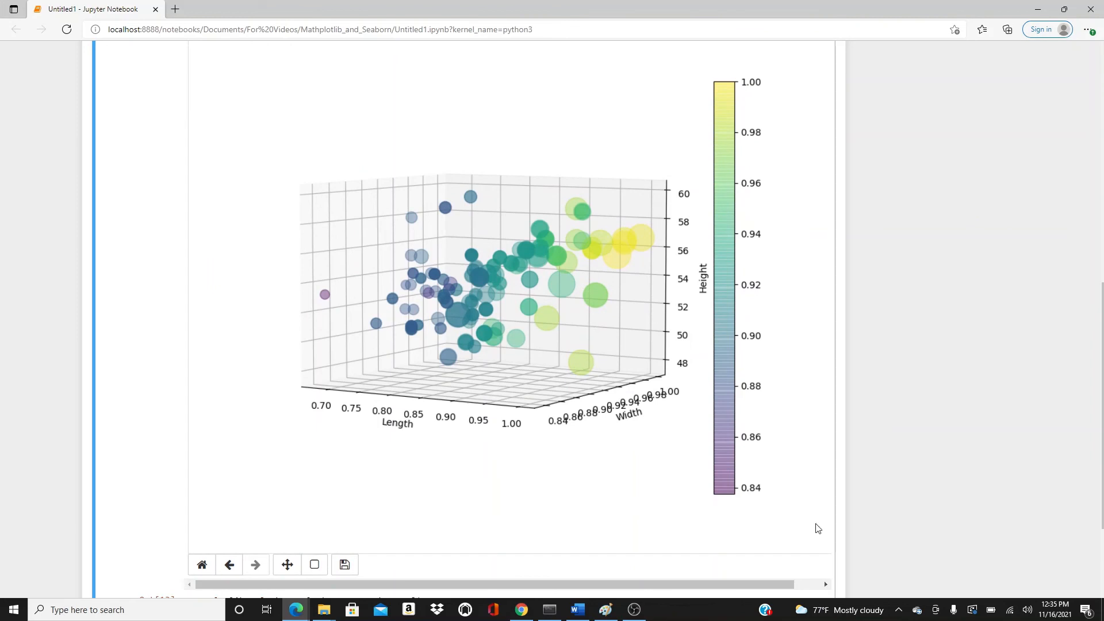
pyautogui.moveTo(634, 610)
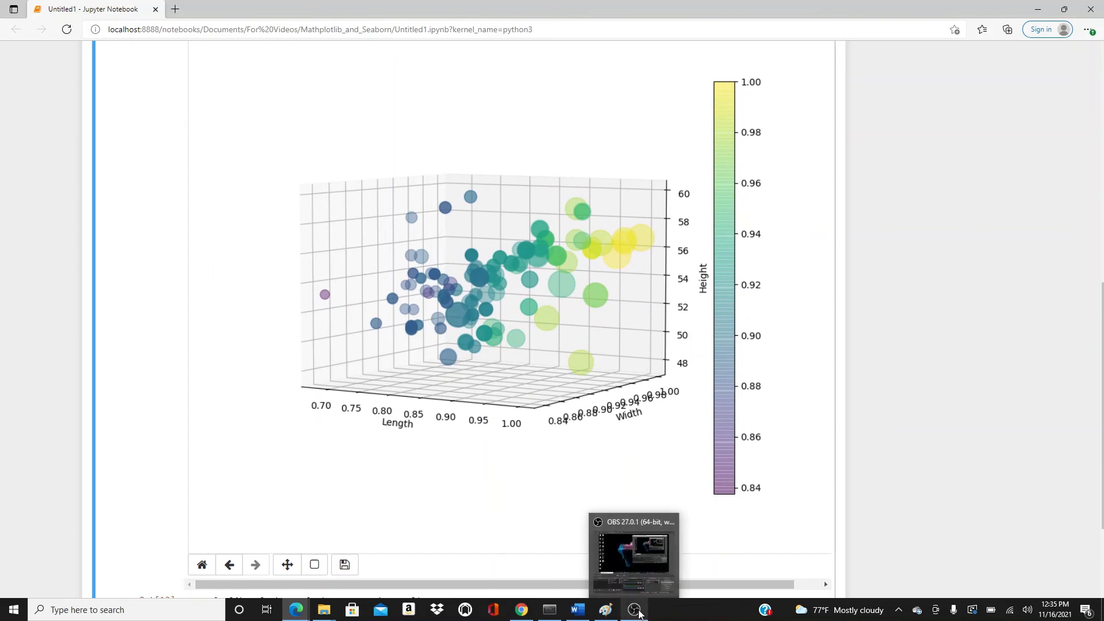
pyautogui.moveTo(732, 528)
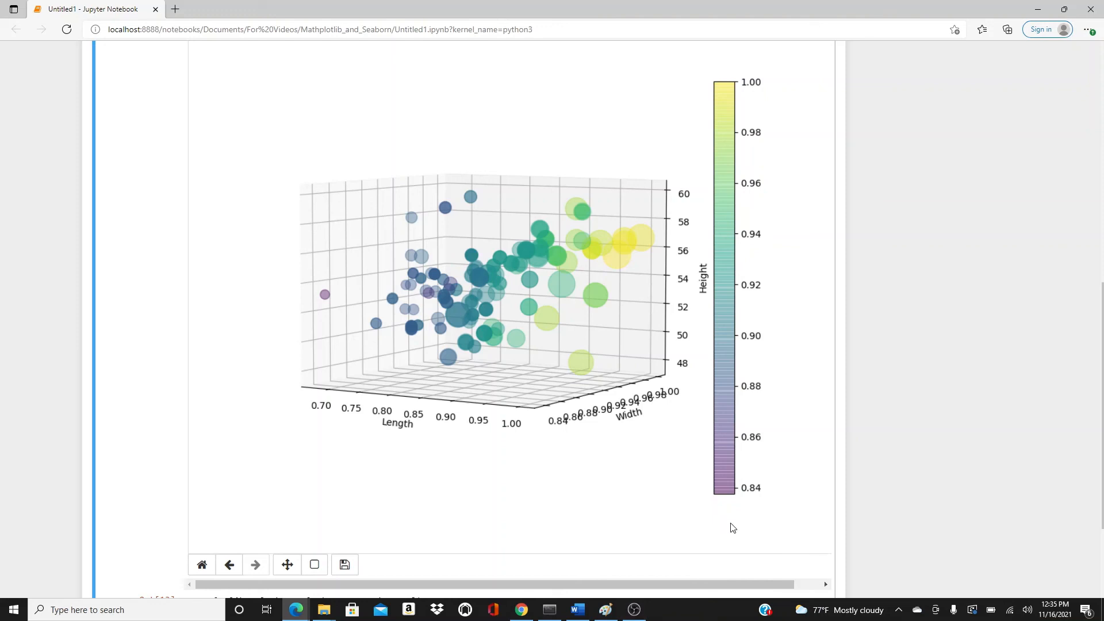